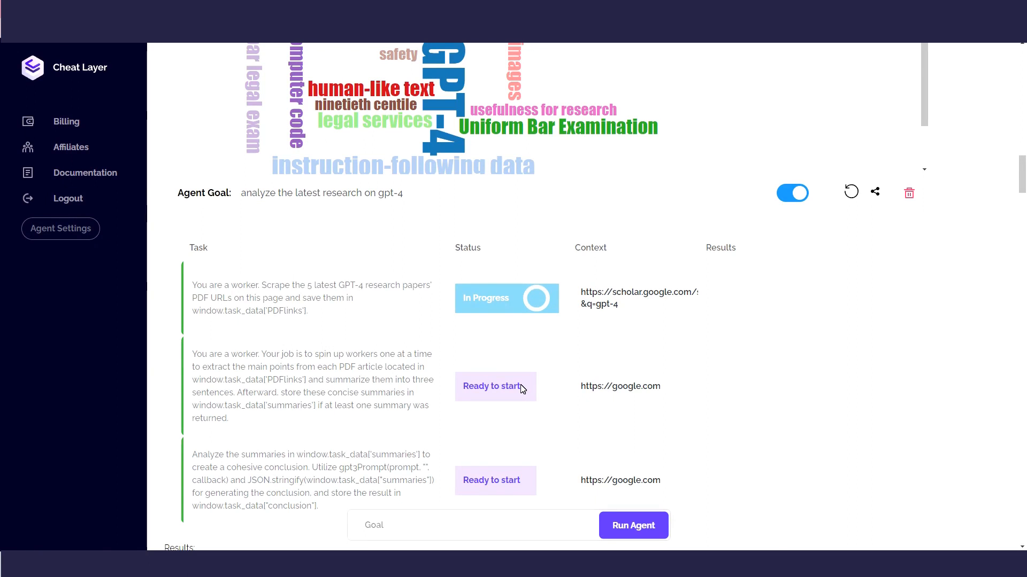
mouse_move(229, 378)
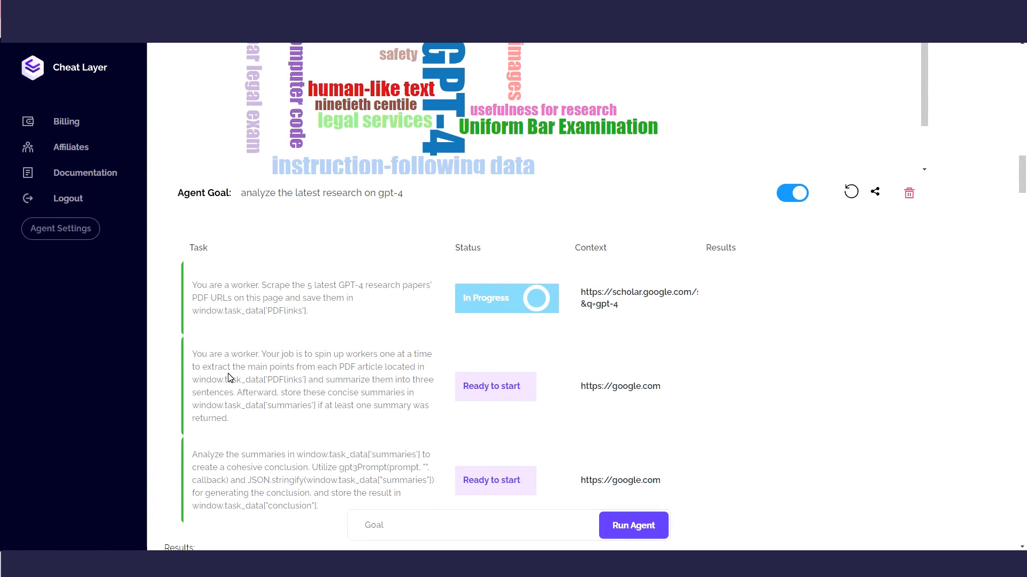
Scroll the agents dashboard to the finished tasks and Results word cloud, then back up
scroll("down", 3)
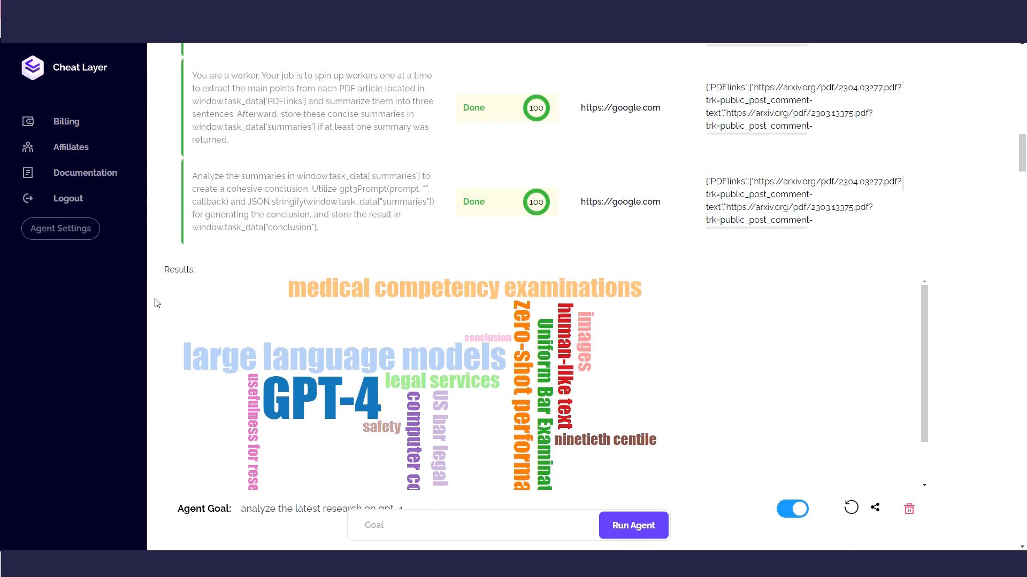
scroll("up", 3)
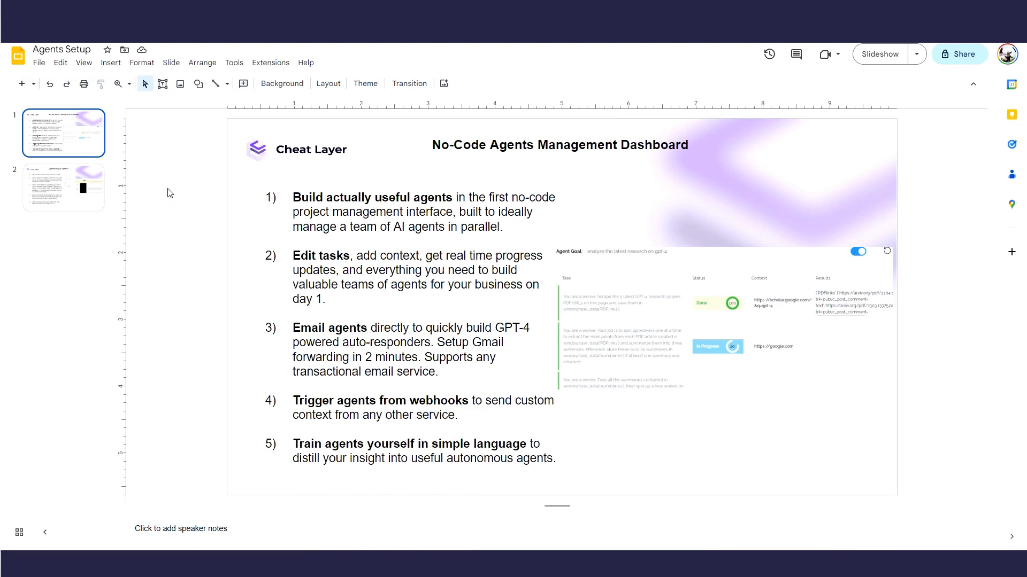
mouse_move(200, 242)
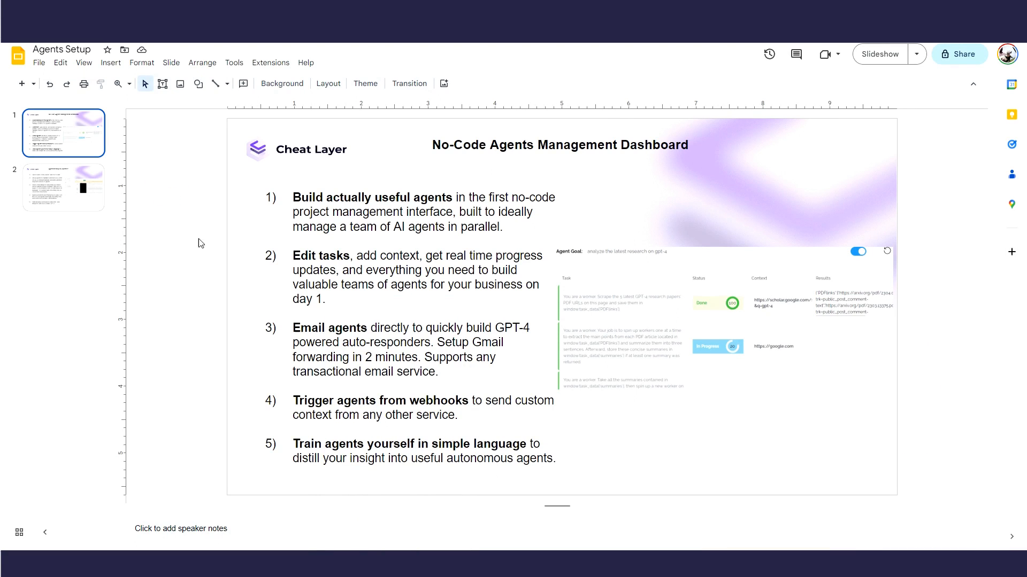
mouse_move(248, 364)
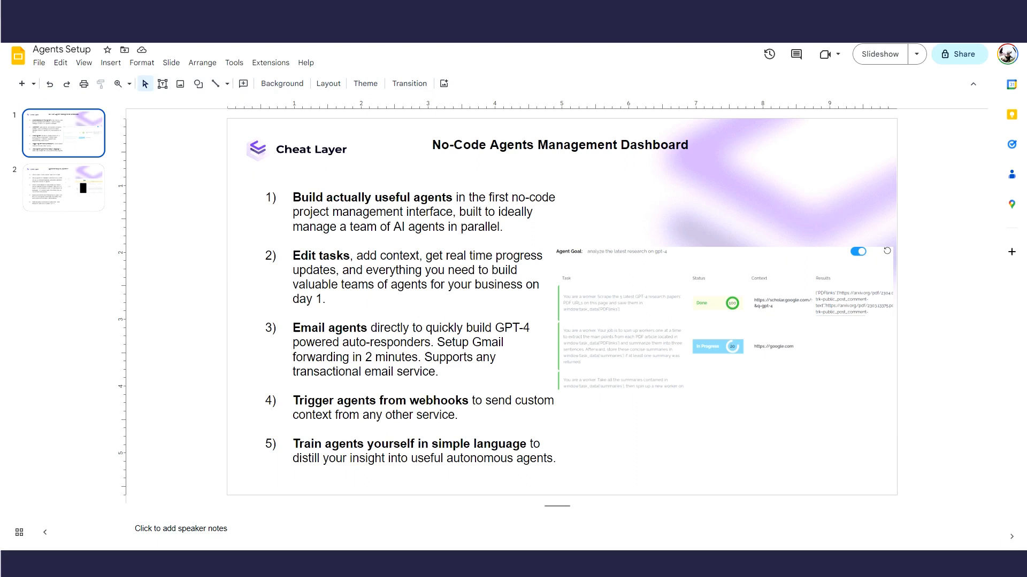
Show the second slide, Agent Memory in Supabase, from the filmstrip
left_click(63, 187)
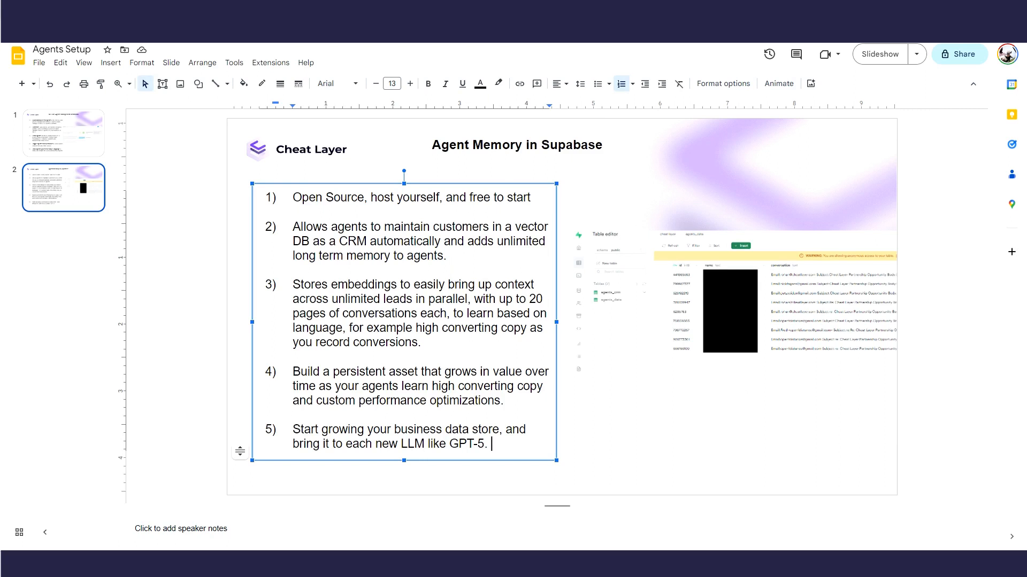
mouse_move(520, 447)
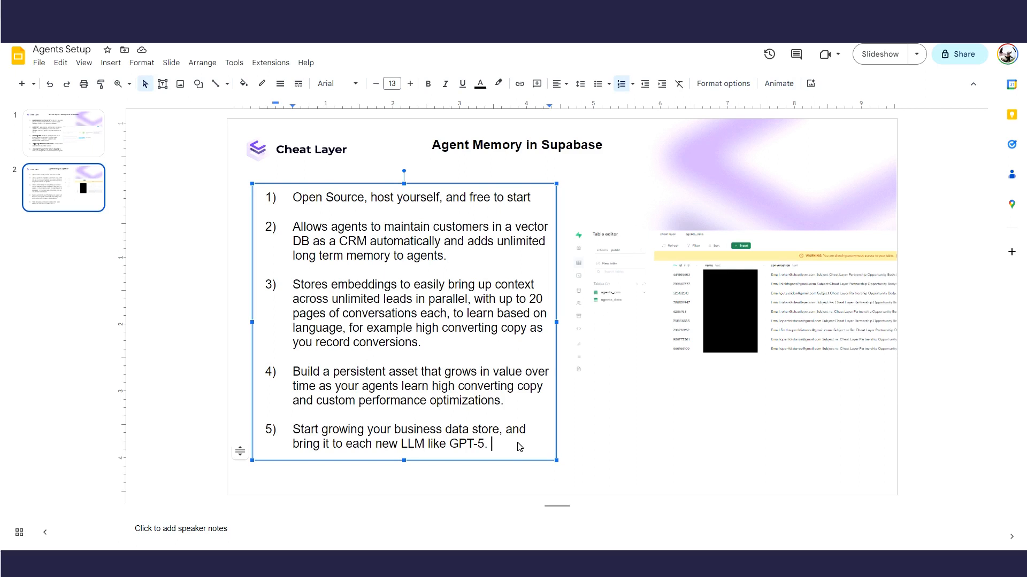
mouse_move(679, 480)
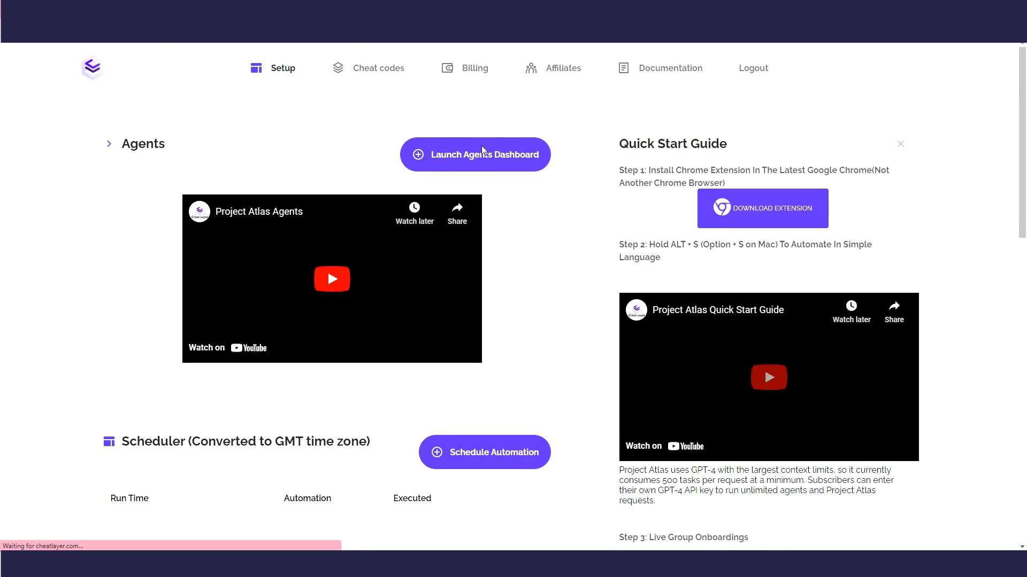
Launch the Agents Management Dashboard and show Agent Settings with usage charts and Supabase unlinked
left_click(475, 154)
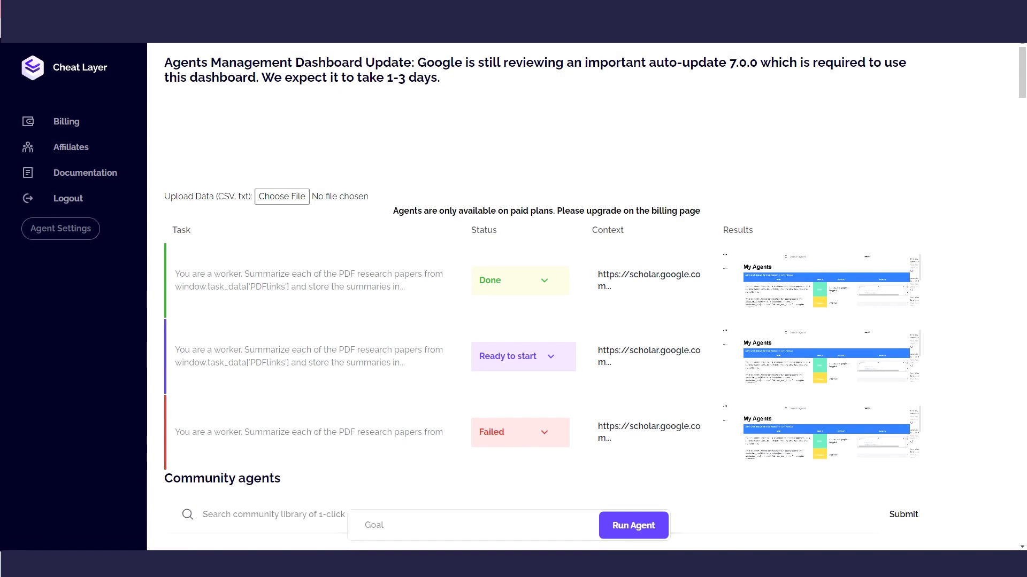
left_click(60, 229)
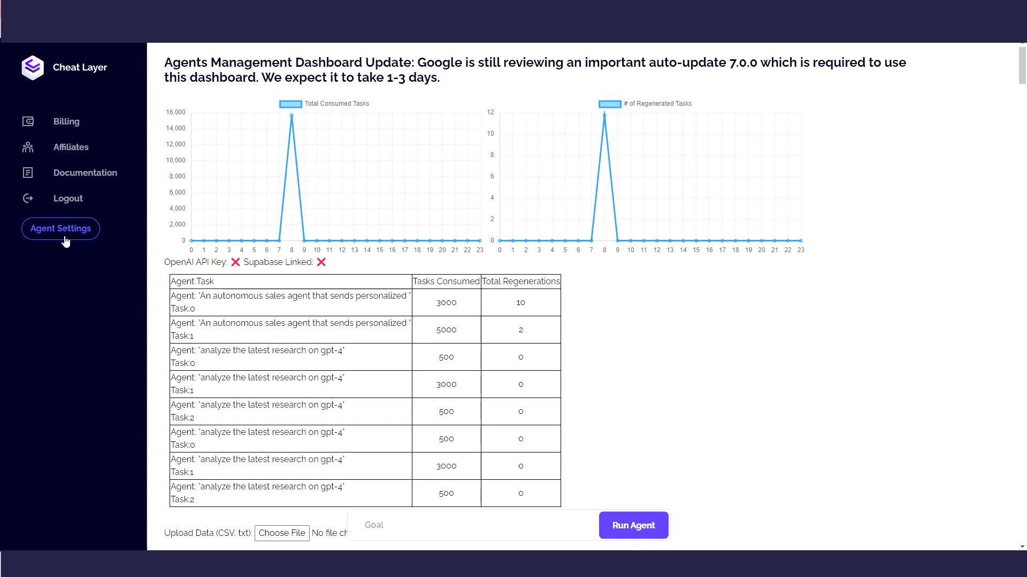
left_click(60, 229)
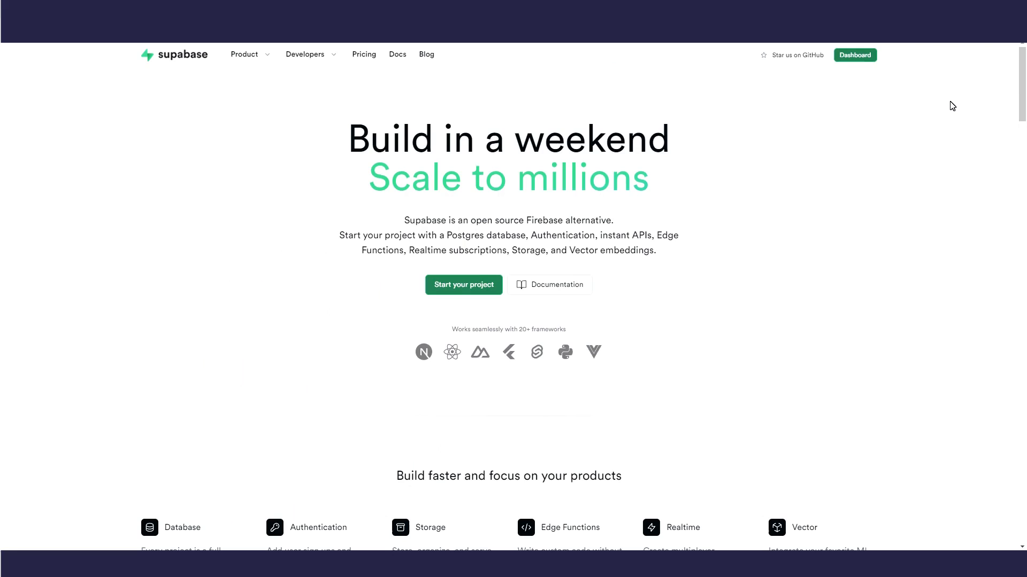
mouse_move(940, 76)
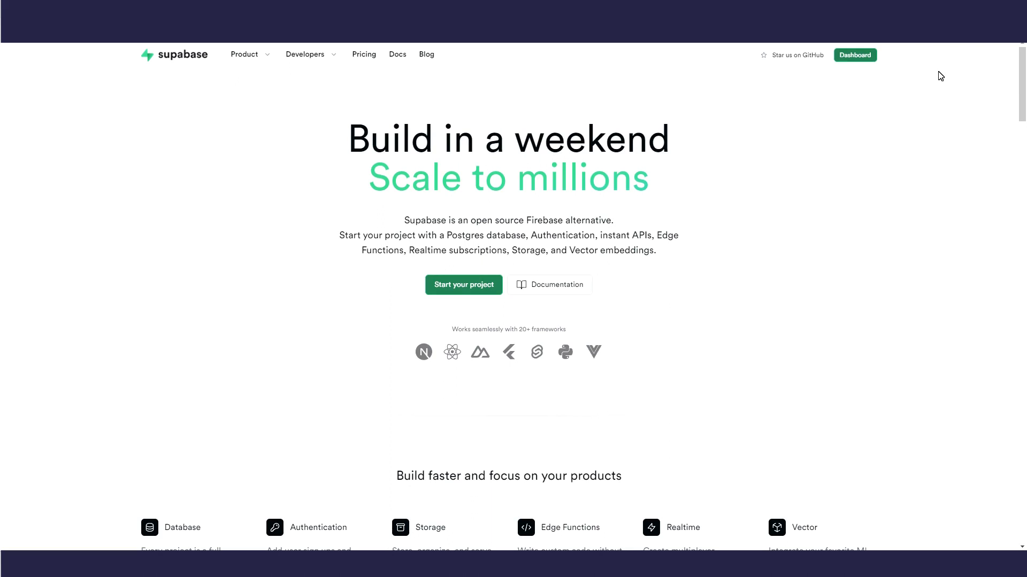
mouse_move(856, 54)
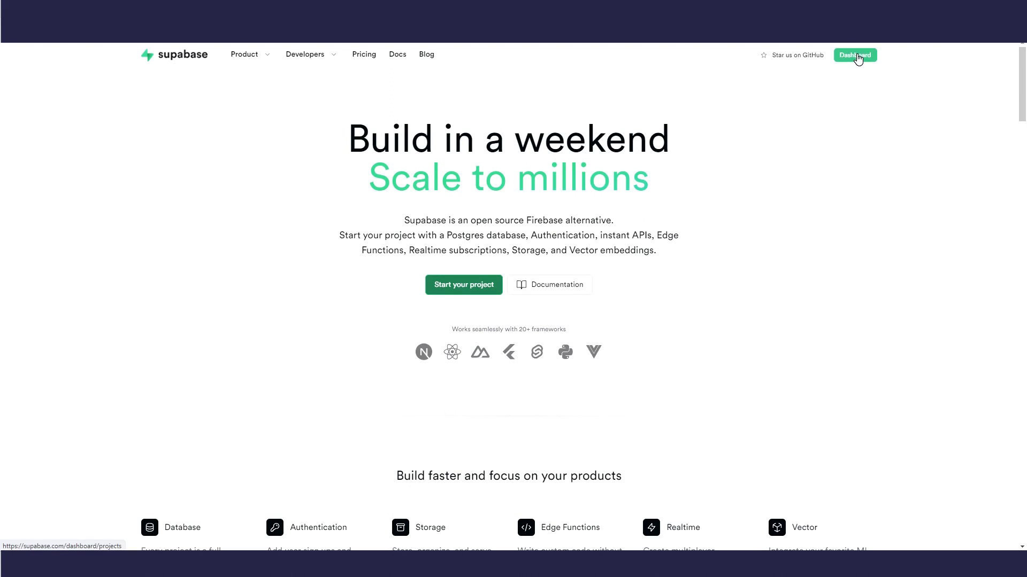
Create a Supabase project named agents_data in the cheat layer organization with a generated password
left_click(854, 55)
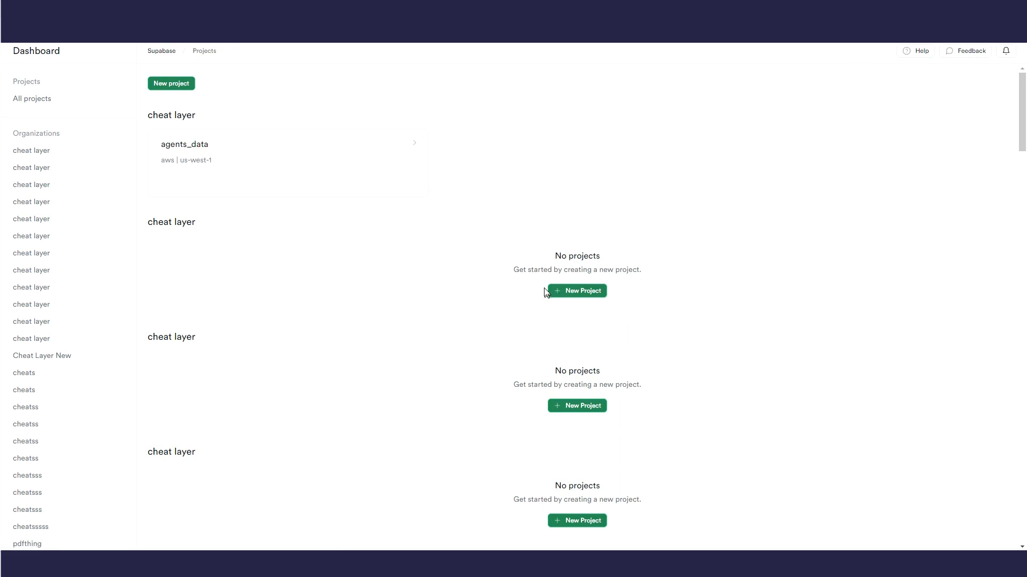
left_click(576, 291)
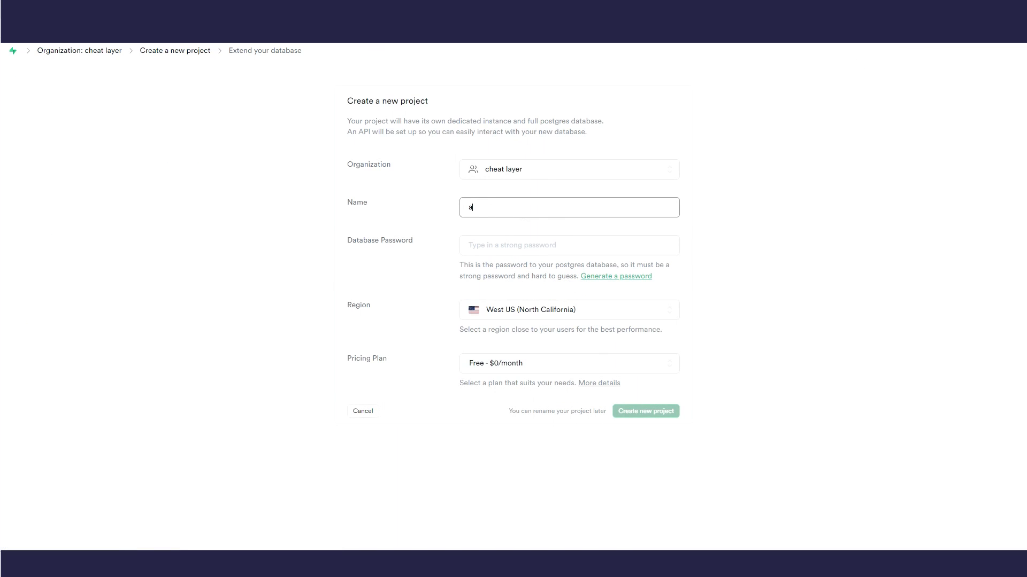
type("gents_data")
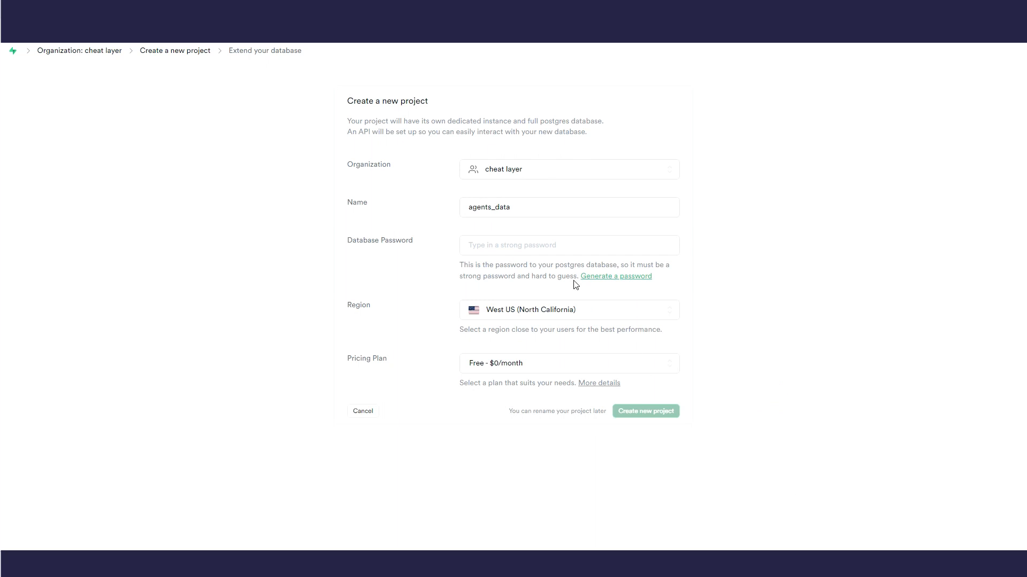
left_click(616, 275)
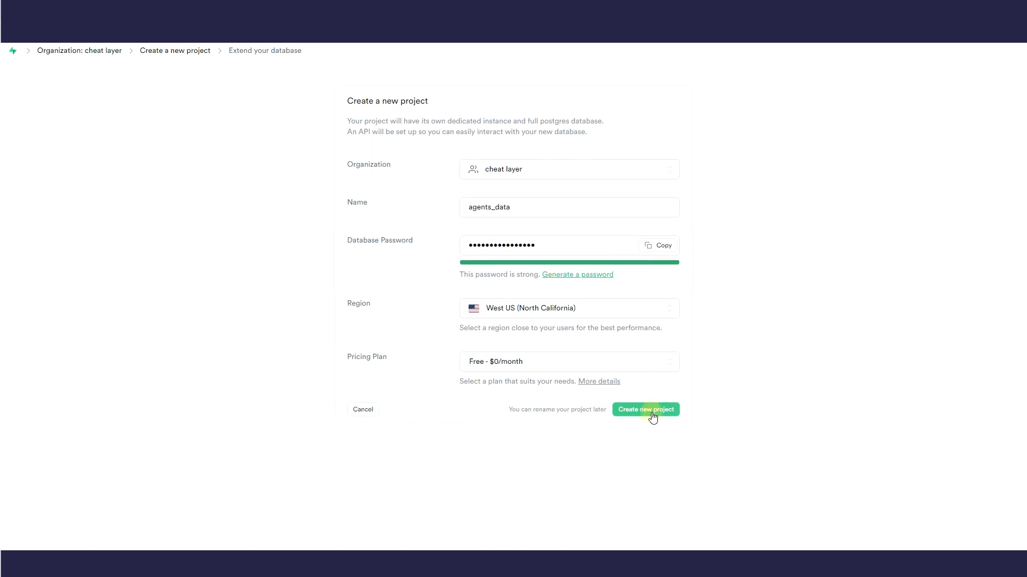
left_click(644, 410)
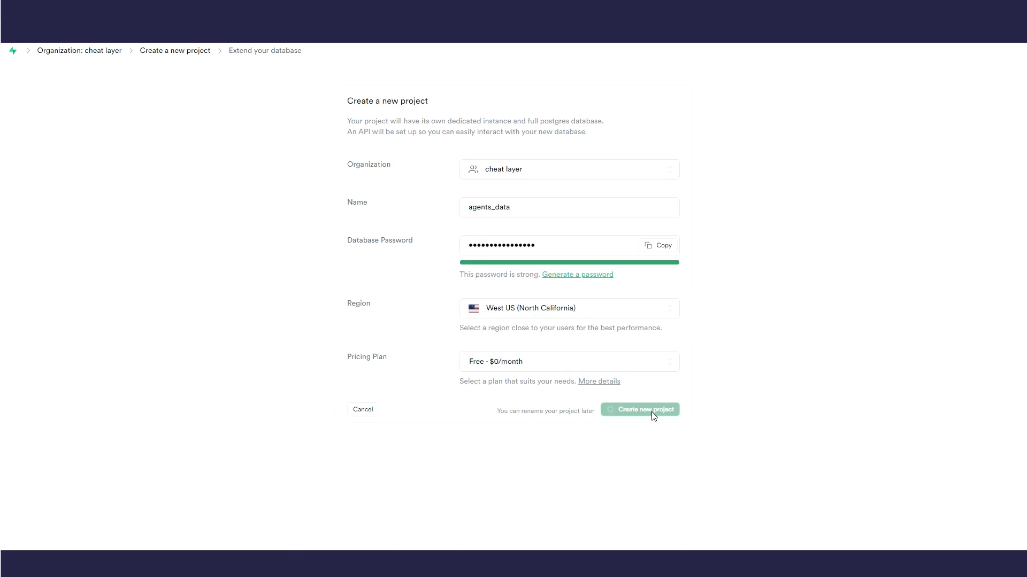
left_click(640, 410)
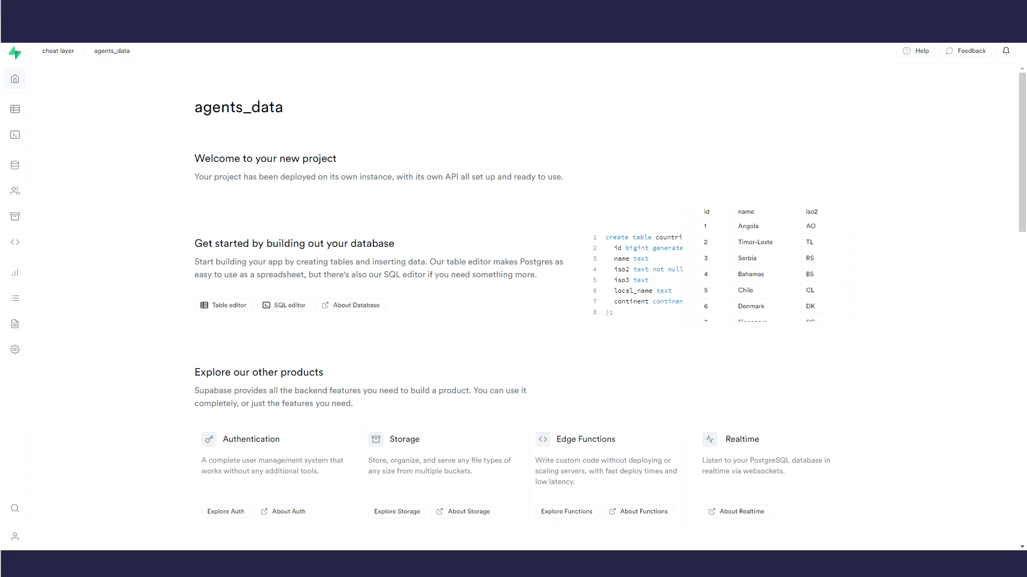
mouse_move(14, 135)
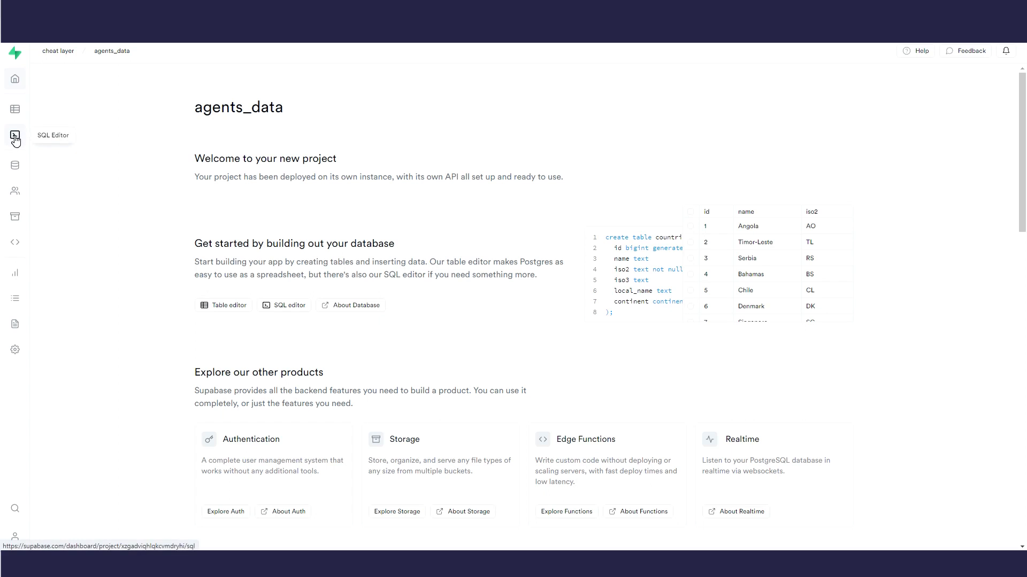
Start a new blank query in the Supabase SQL Editor
left_click(14, 136)
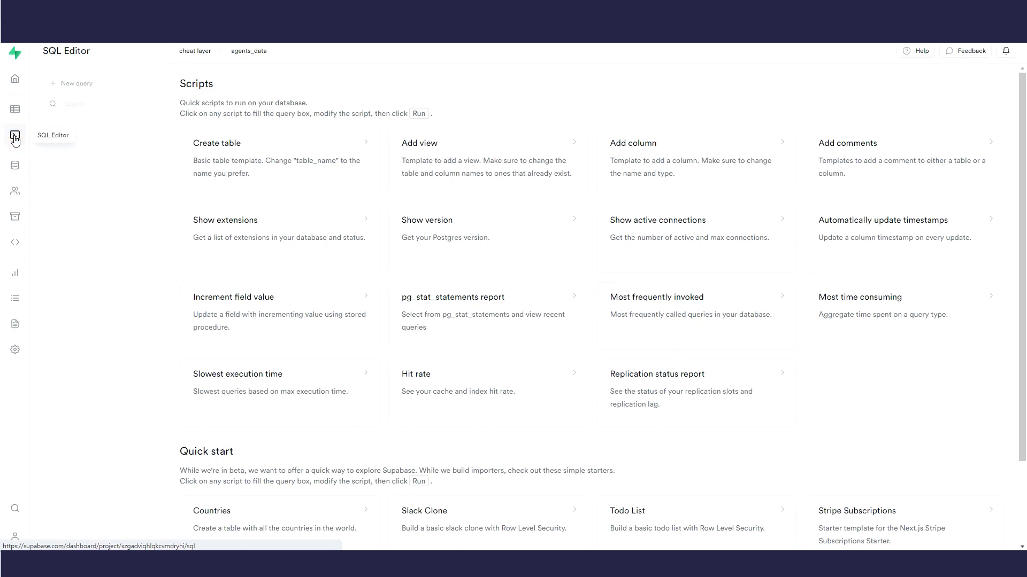
left_click(76, 83)
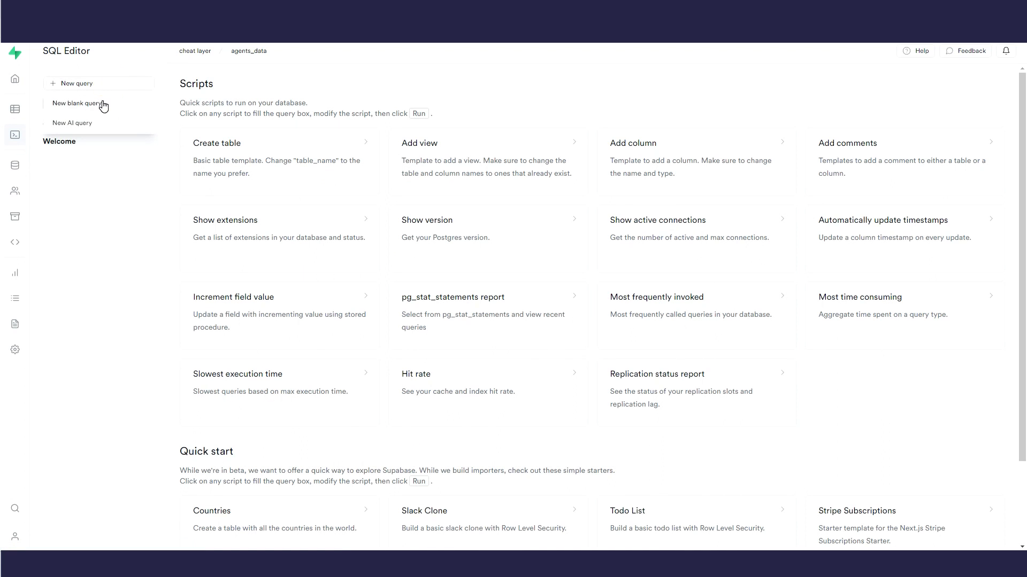
left_click(75, 104)
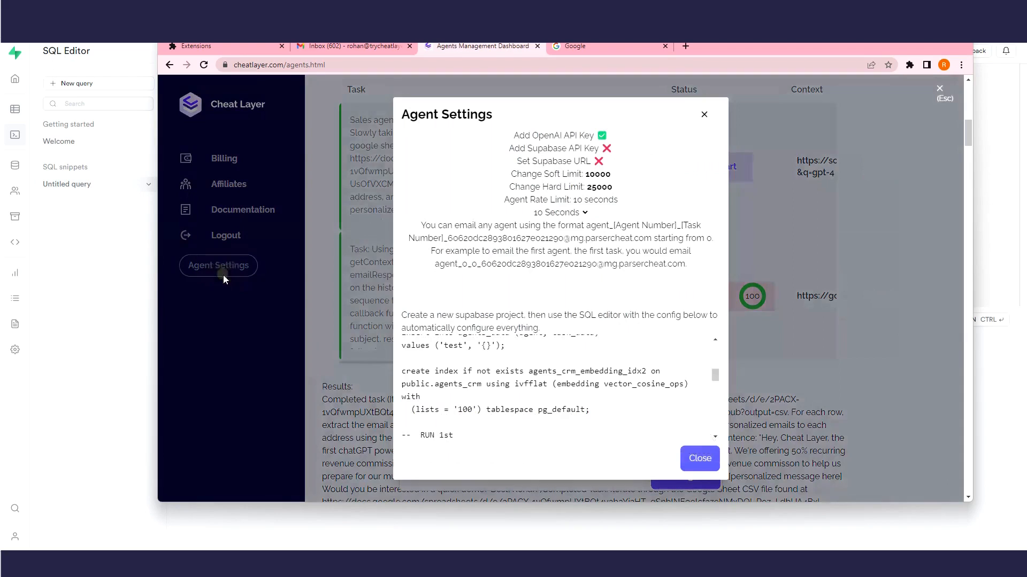
scroll("up", 3)
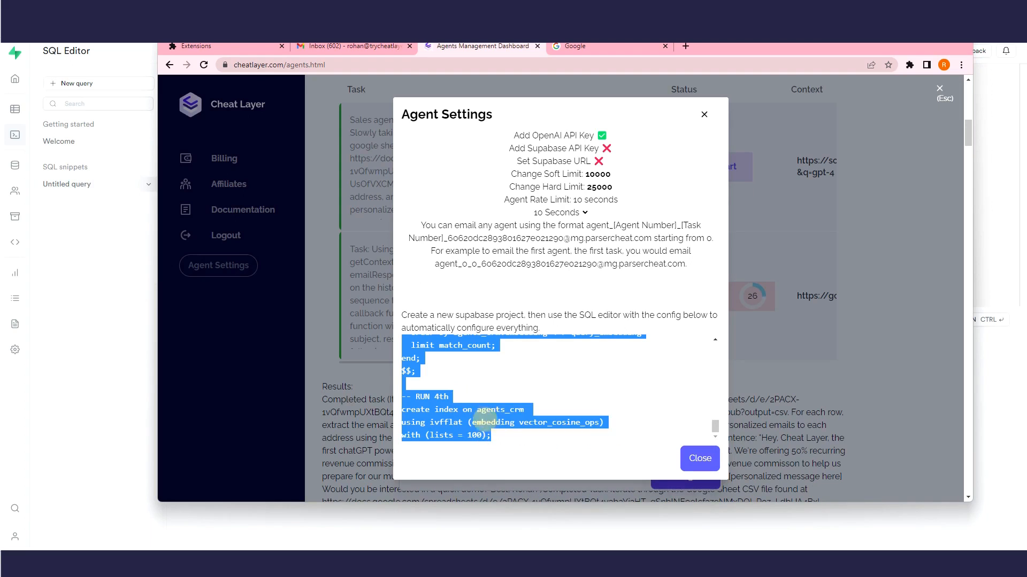
Run Cheat Layer's setup SQL to create the agents_crm and agents_data tables, then view them
left_click(698, 459)
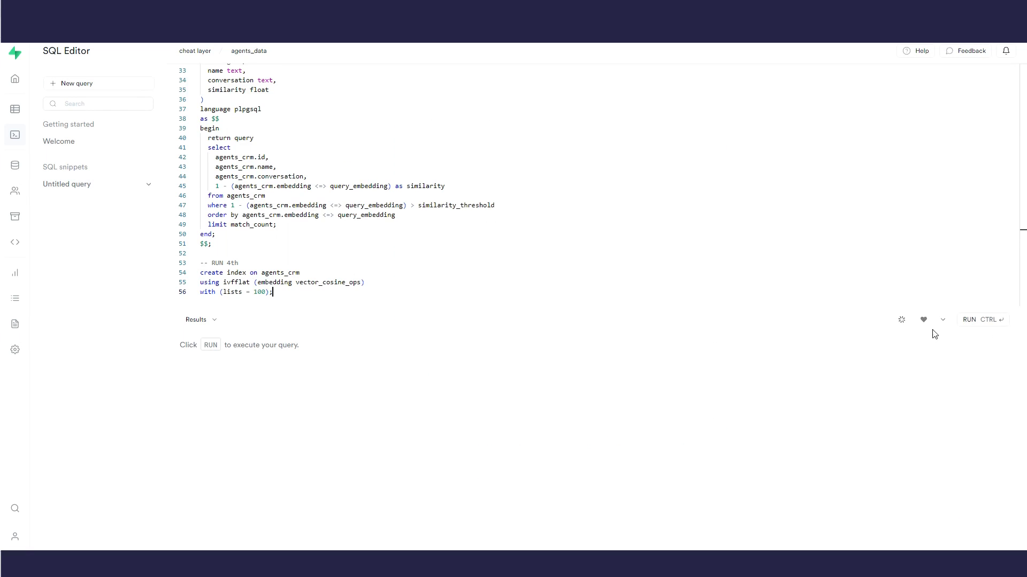
left_click(969, 320)
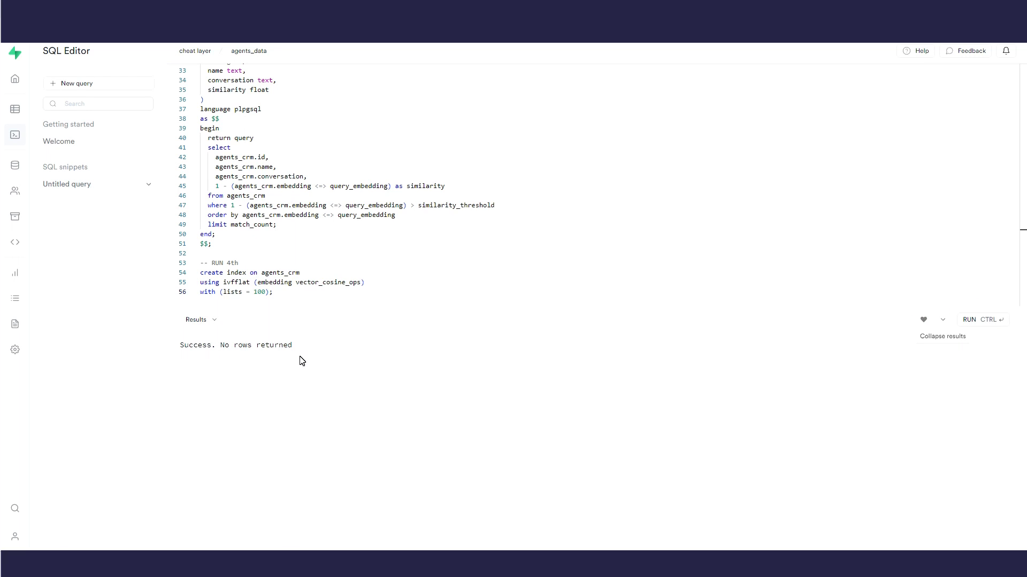
scroll("up", 3)
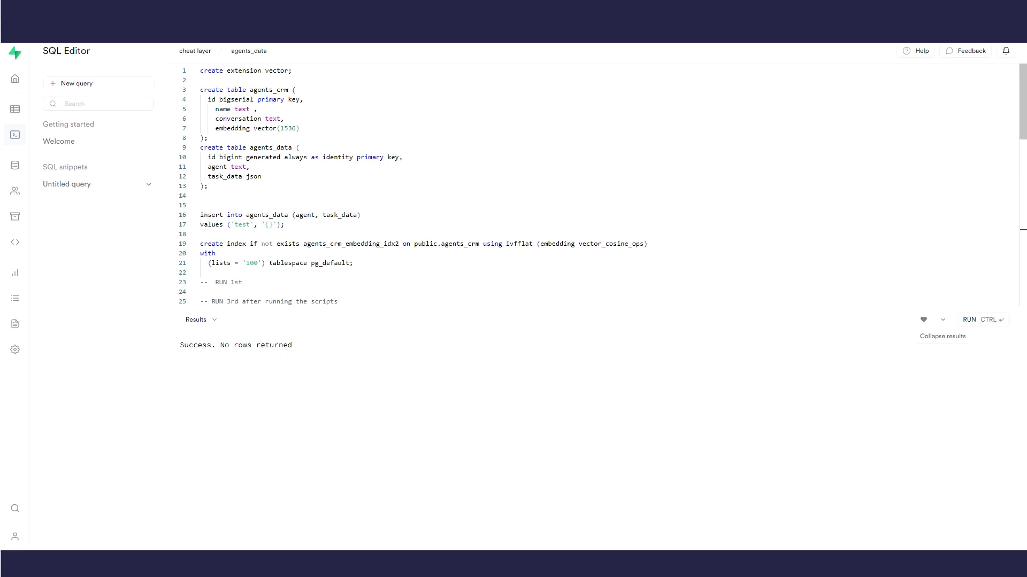
left_click(13, 110)
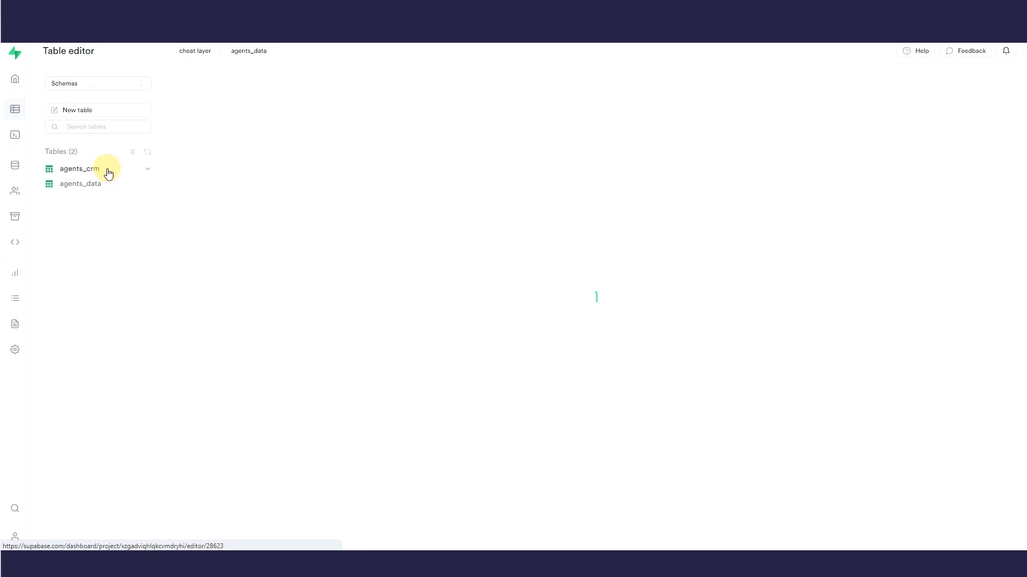
Show the agents_data table with its single test row and empty task_data
left_click(80, 183)
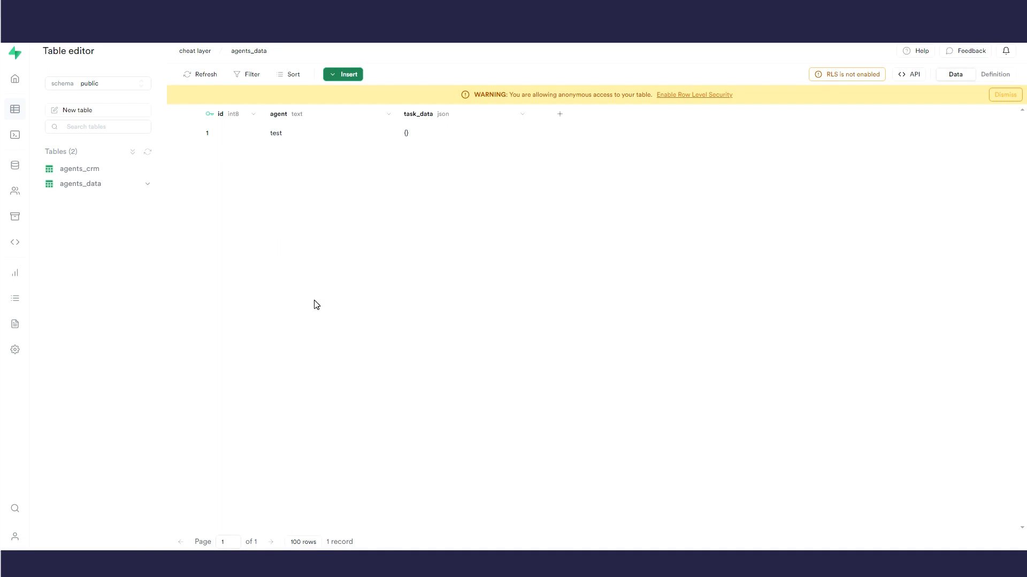
mouse_move(14, 348)
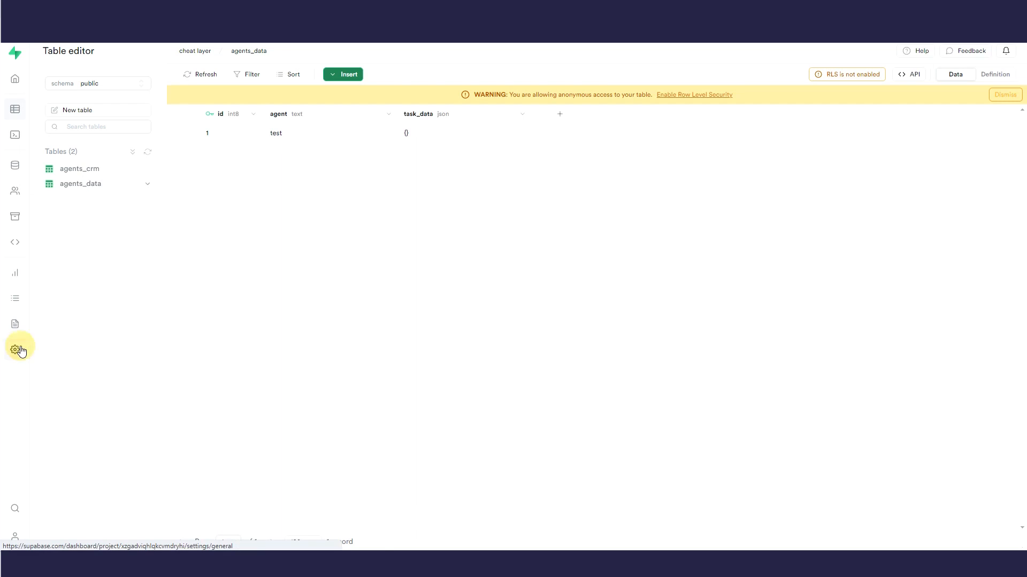
Show the Supabase project's API URL and anon key, then go to Cheat Layer Agent Settings
left_click(14, 349)
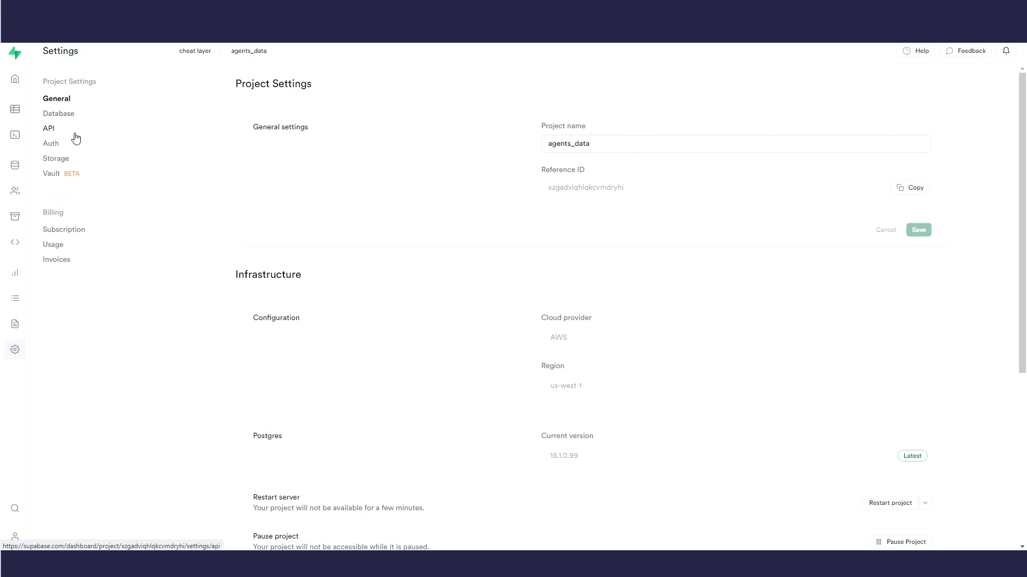
left_click(48, 128)
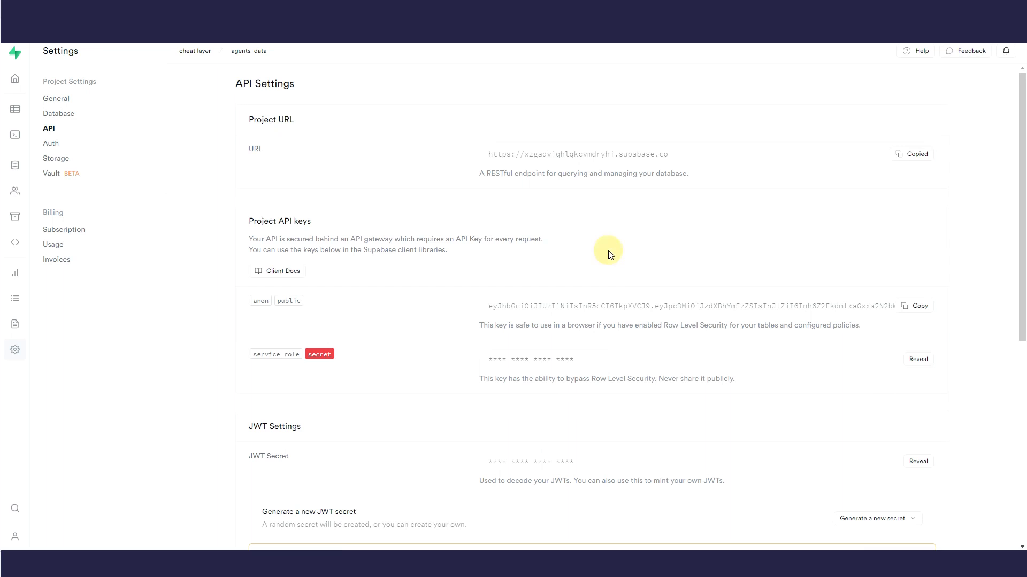
mouse_move(608, 254)
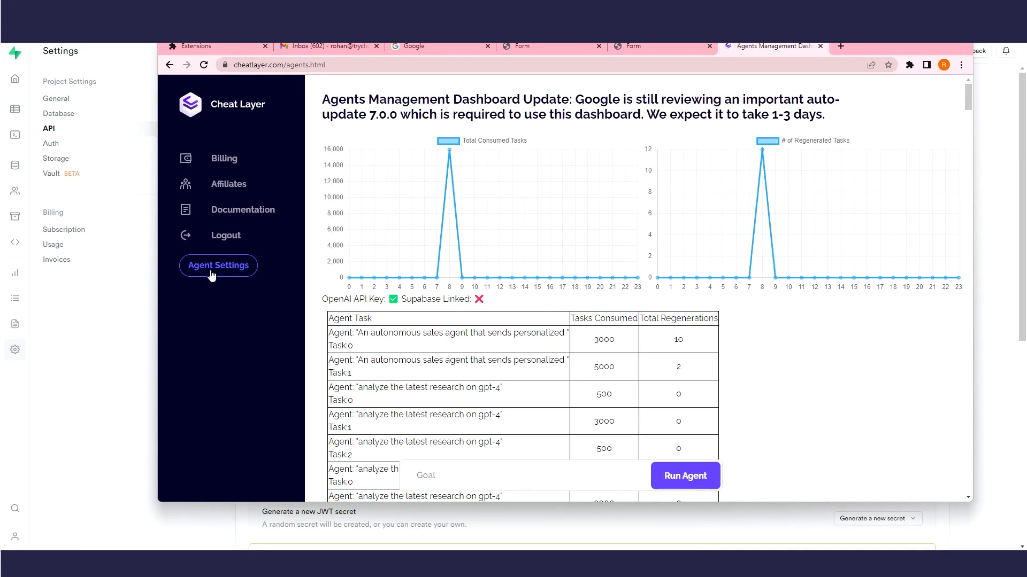
left_click(217, 265)
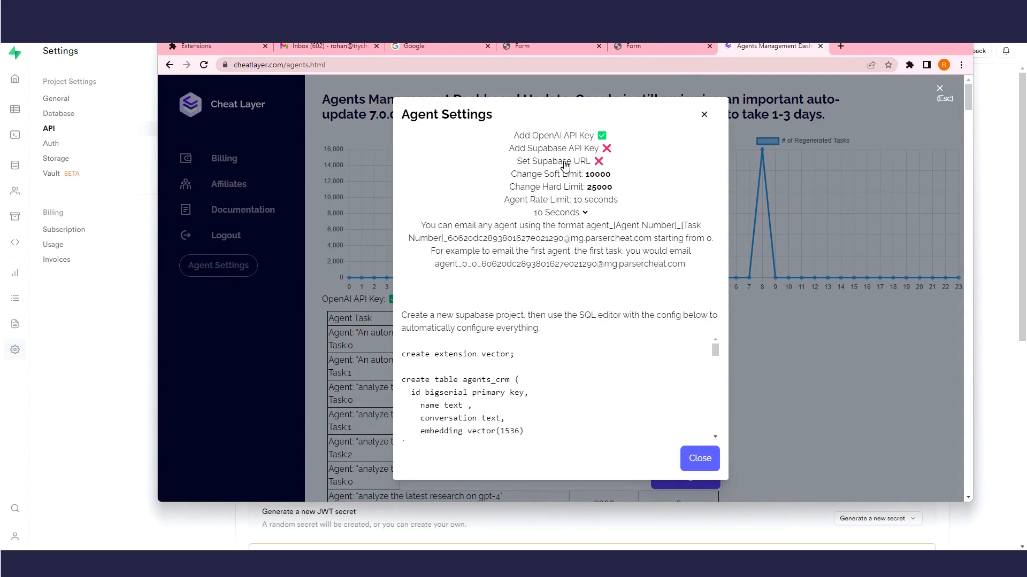
Enter the Supabase project URL and public API key so Supabase shows as linked
left_click(553, 162)
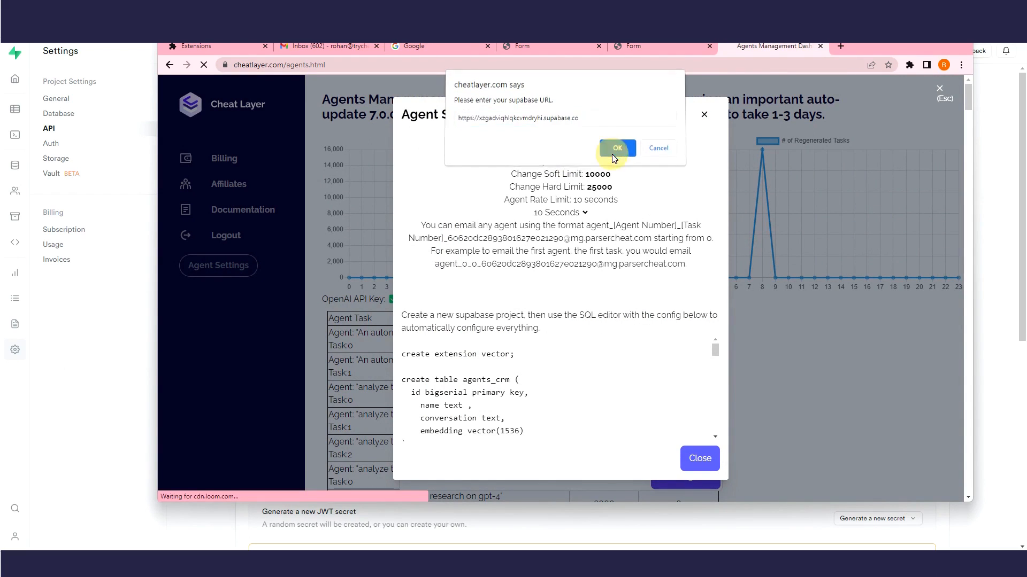
left_click(613, 148)
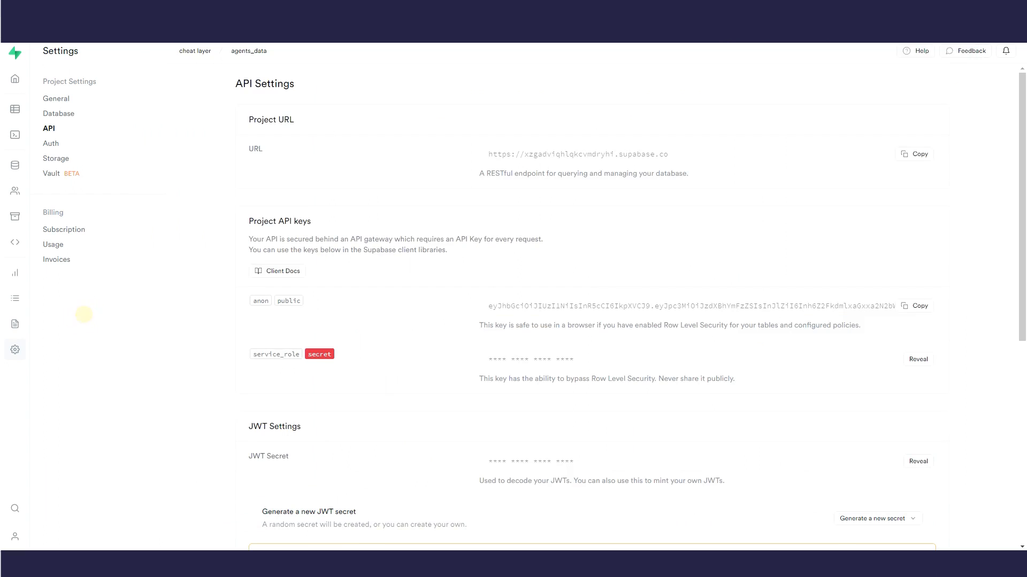
left_click(915, 306)
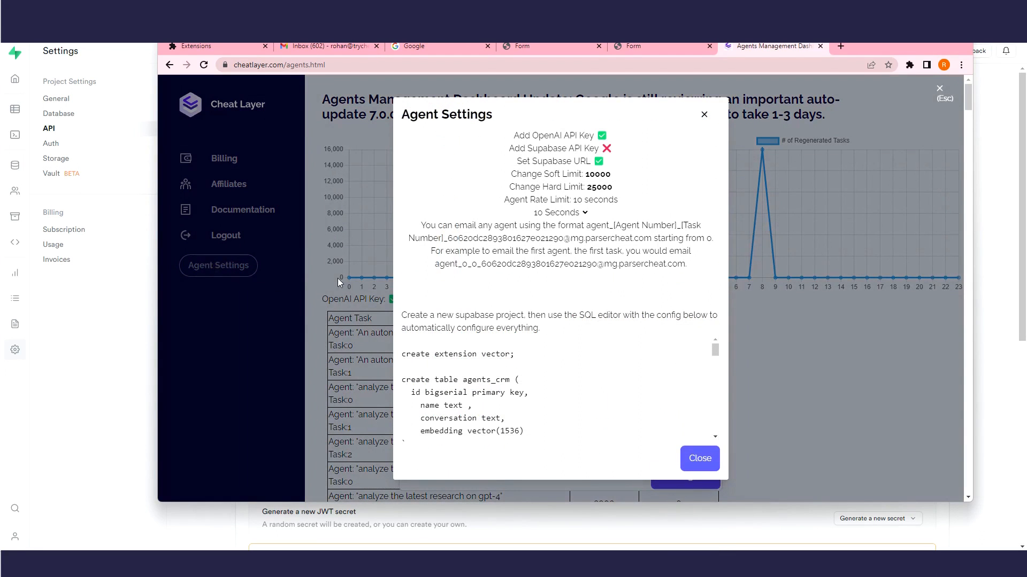
left_click(607, 147)
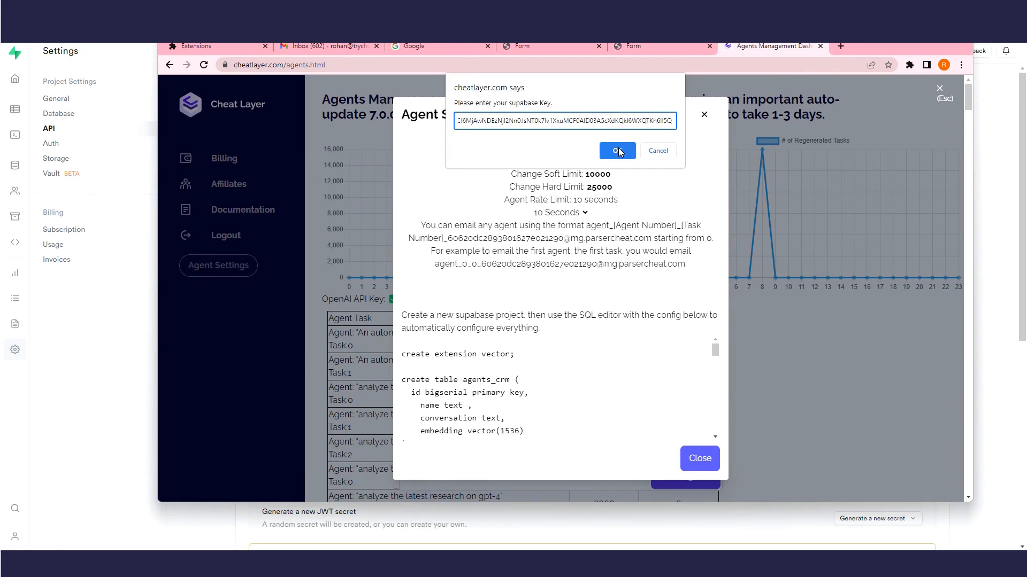
left_click(616, 150)
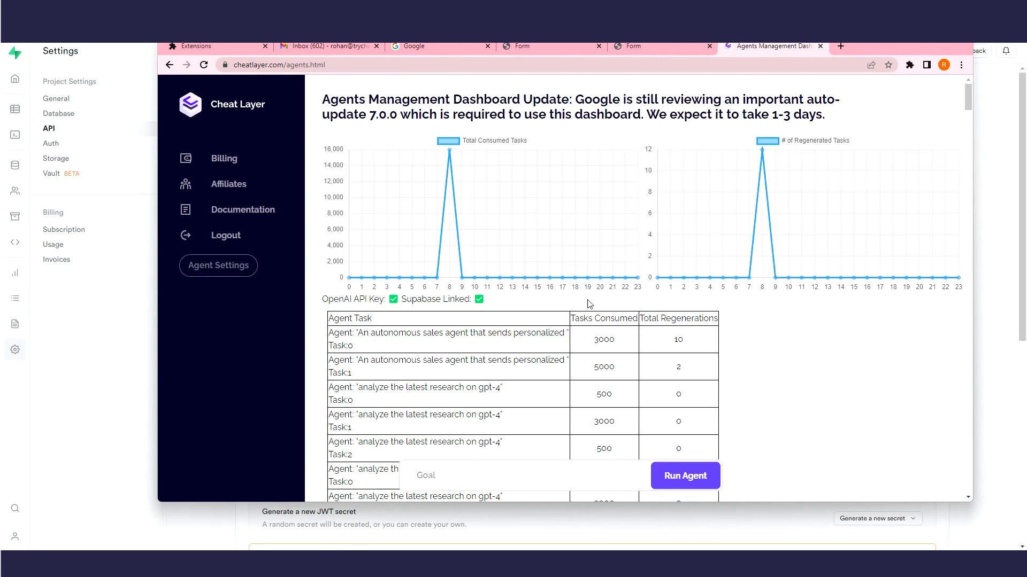
mouse_move(427, 319)
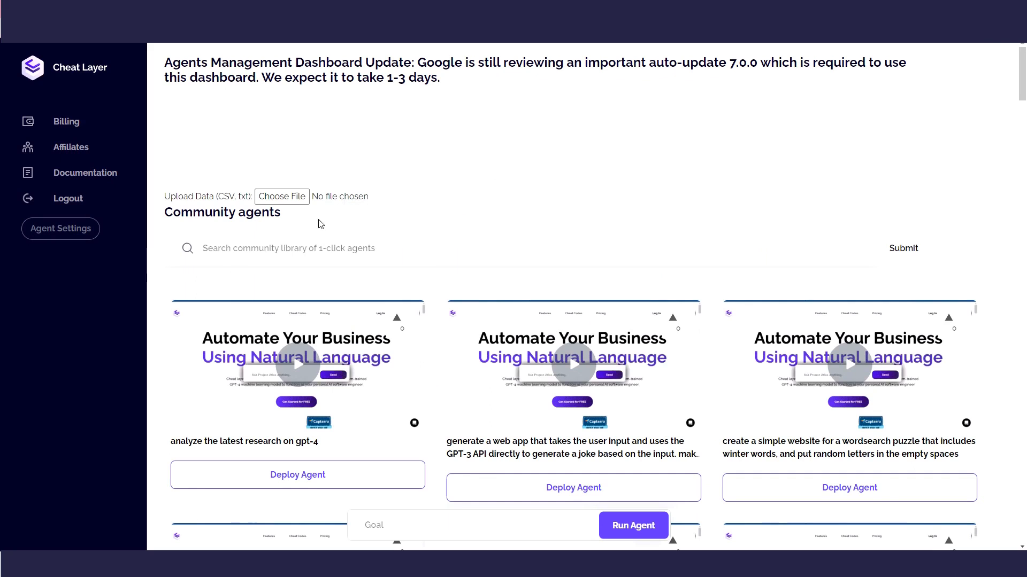
left_click(60, 229)
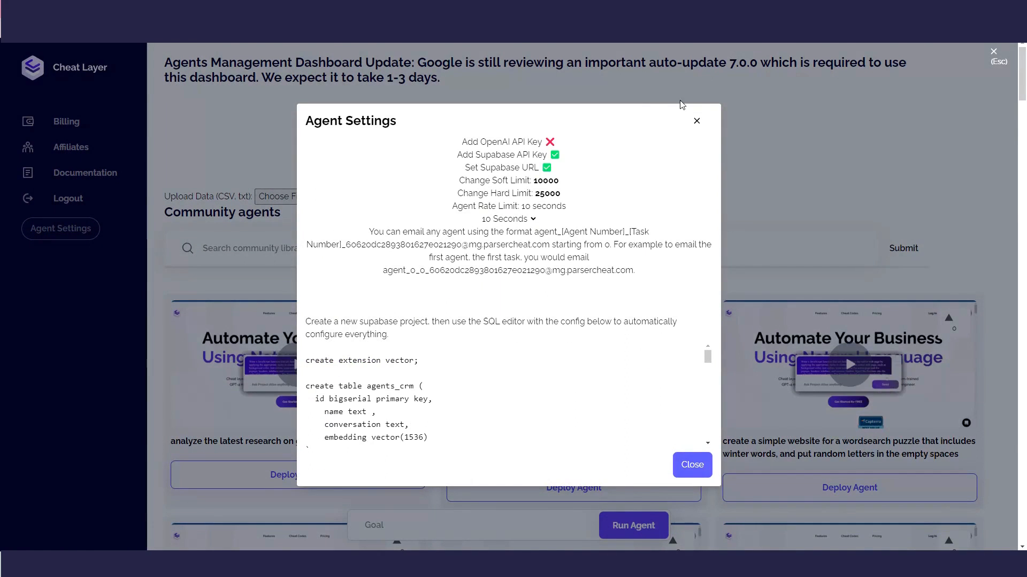
left_click(691, 465)
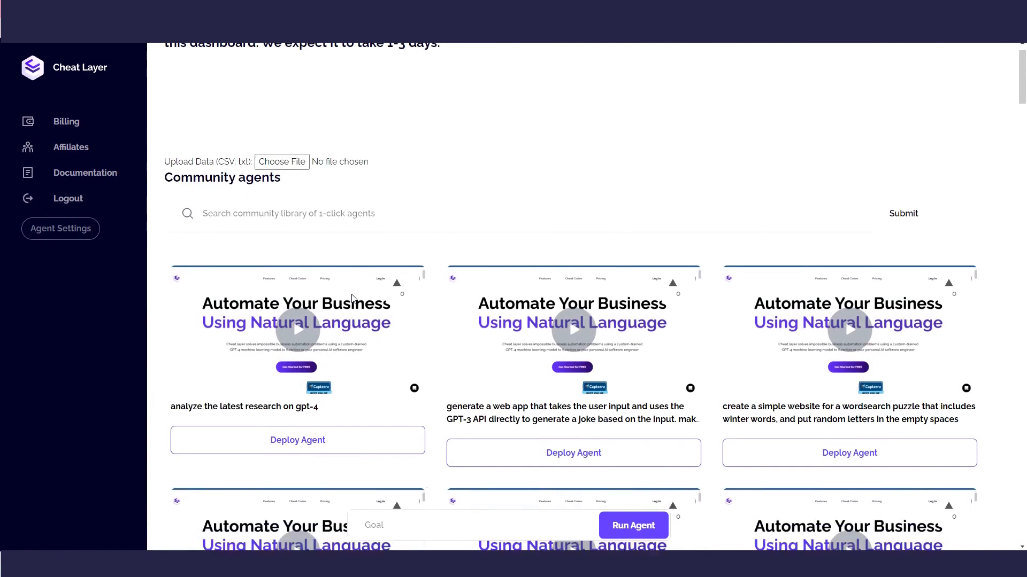
left_click(298, 381)
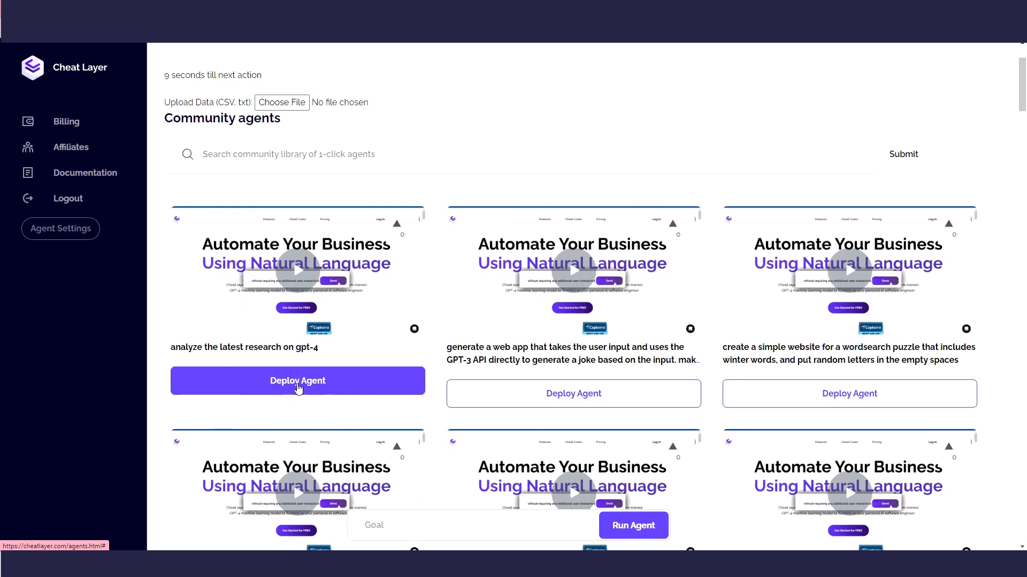
Deploy the 'analyze the latest research on gpt-4' agent and switch it on to collect PDF links
left_click(298, 380)
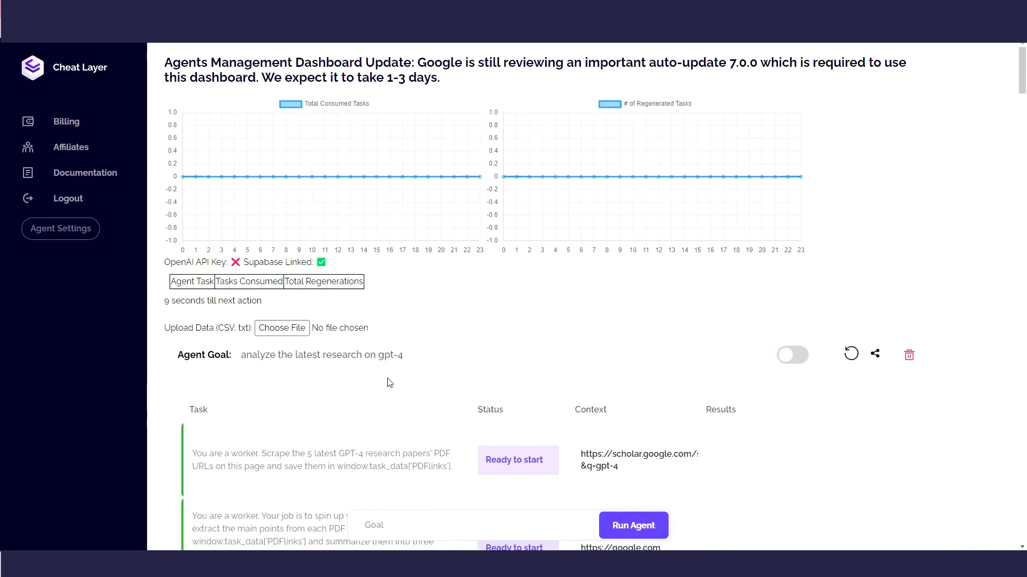
scroll("down", 3)
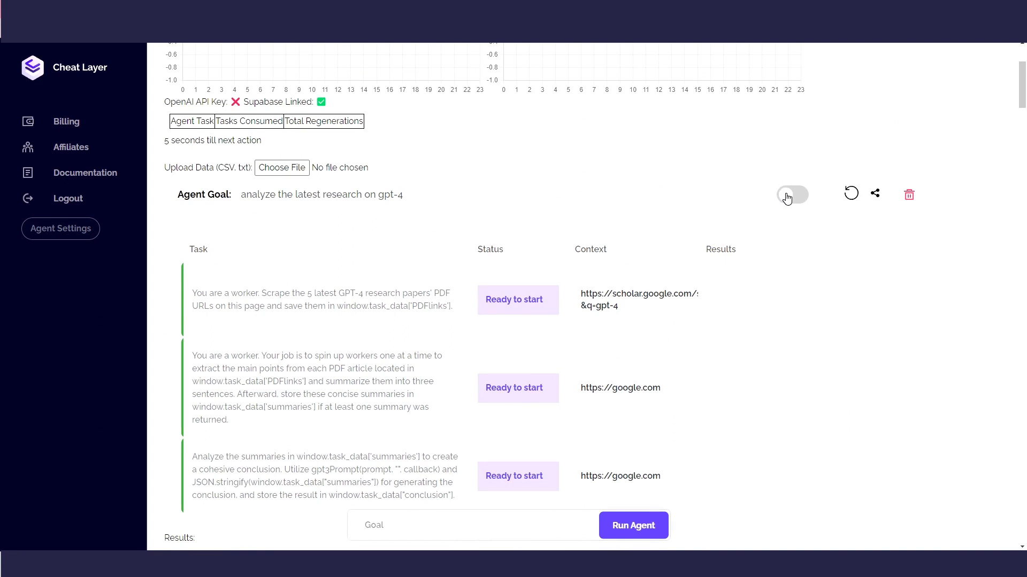
left_click(632, 525)
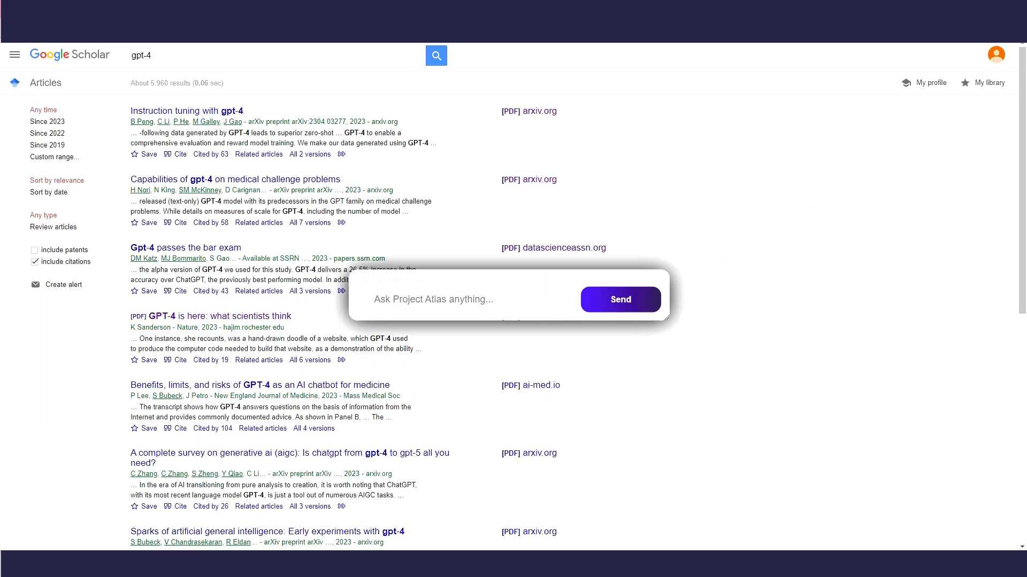
left_click(619, 299)
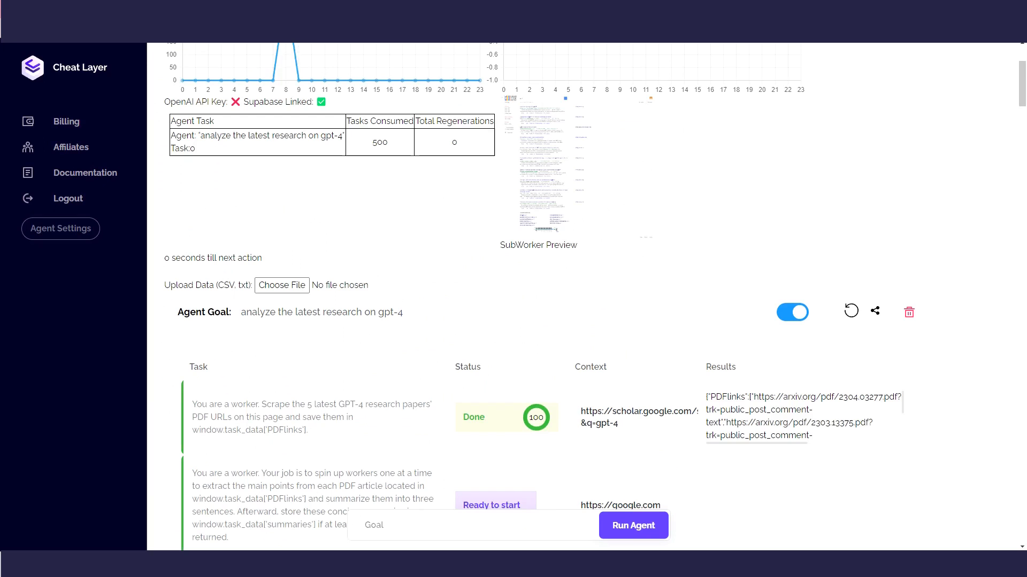
scroll("down", 3)
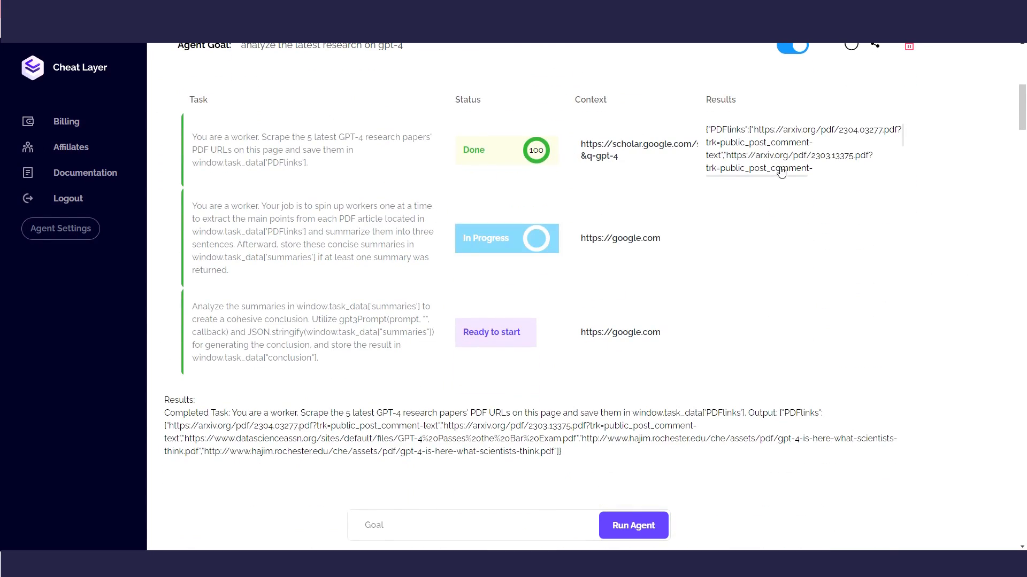
mouse_move(599, 254)
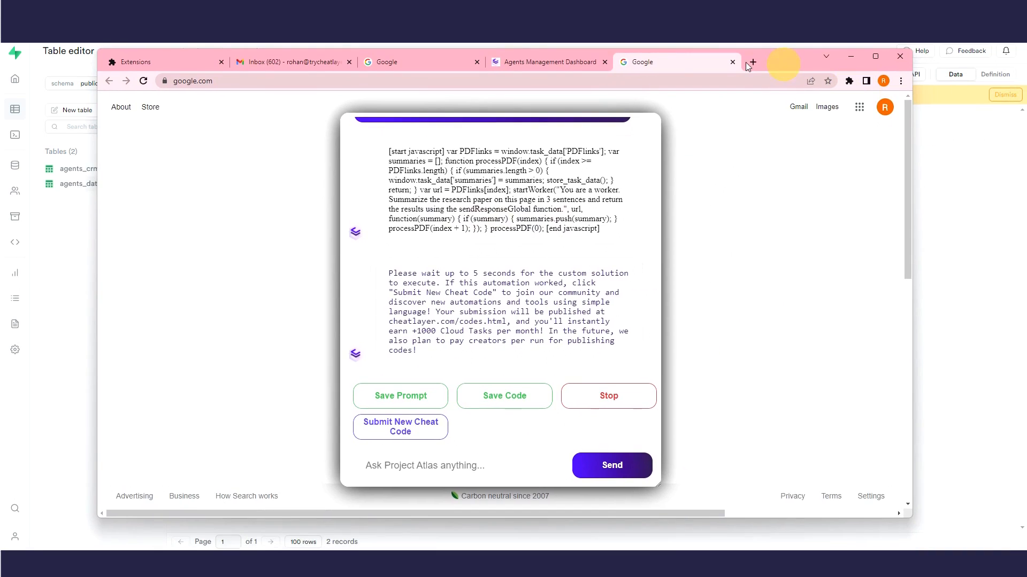
Close the worker window and scroll the Community agents to the autonomous sales agent V3
left_click(732, 62)
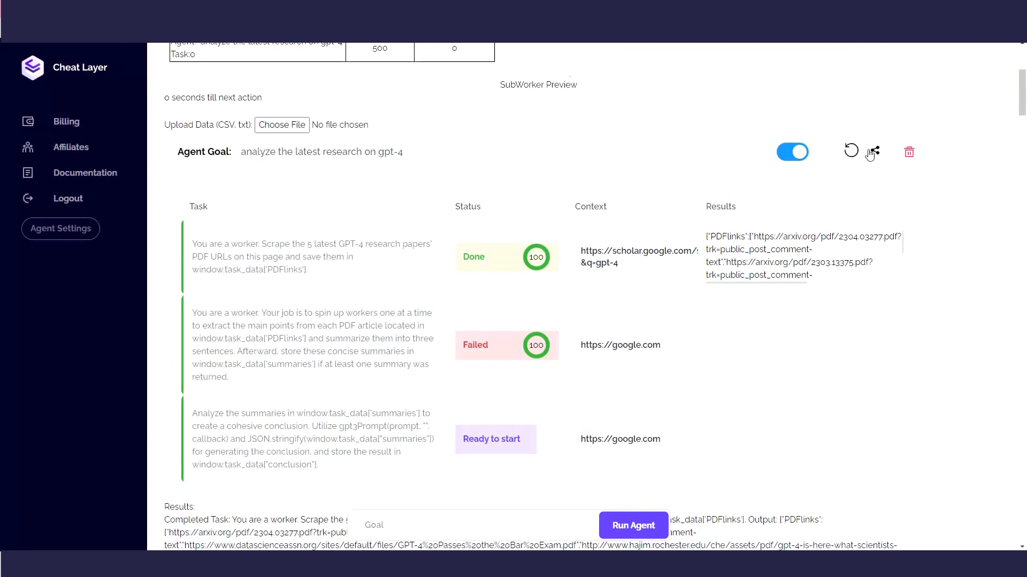
scroll("up", 3)
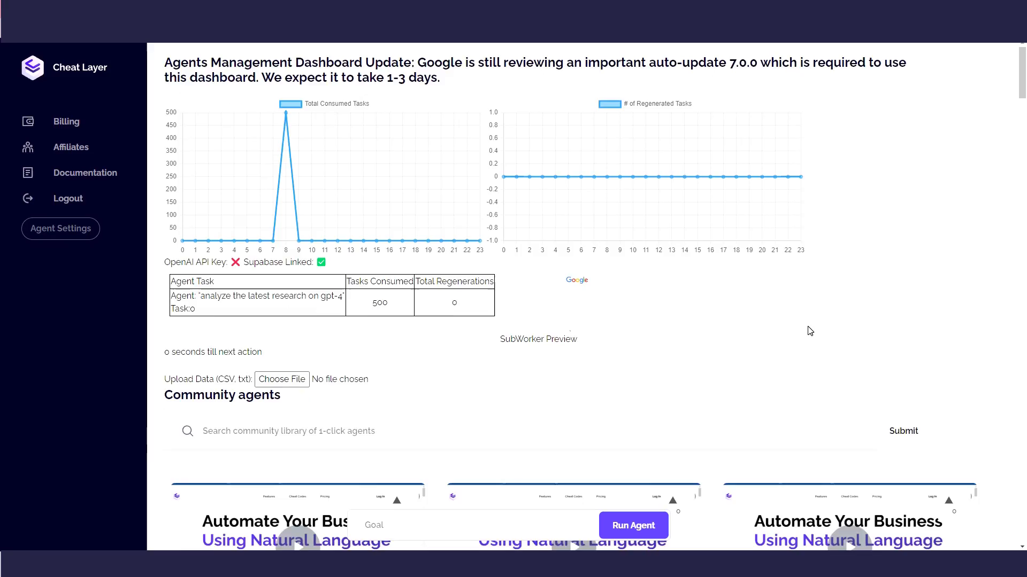
scroll("down", 3)
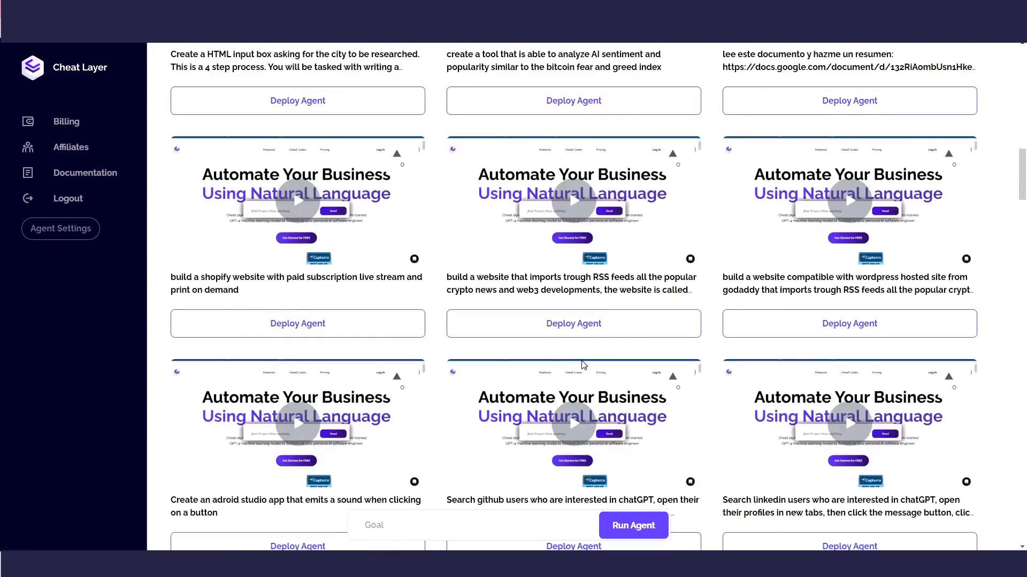
scroll("down", 3)
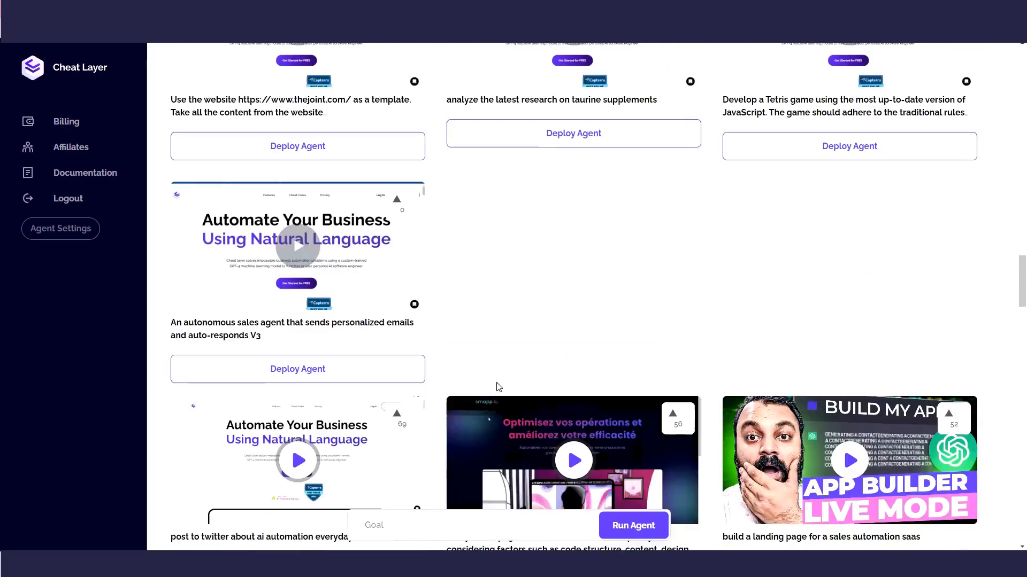
mouse_move(199, 343)
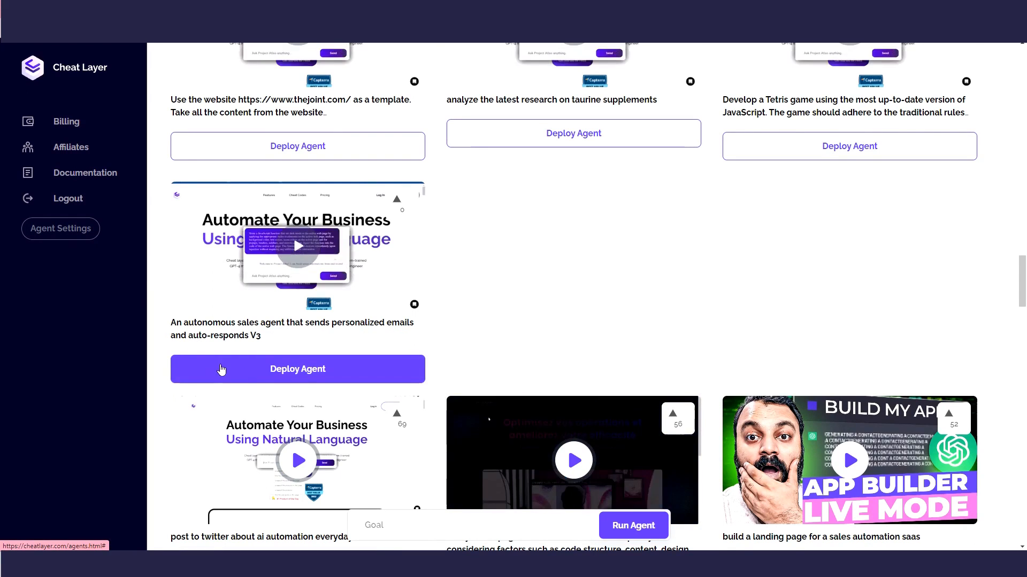
left_click(296, 369)
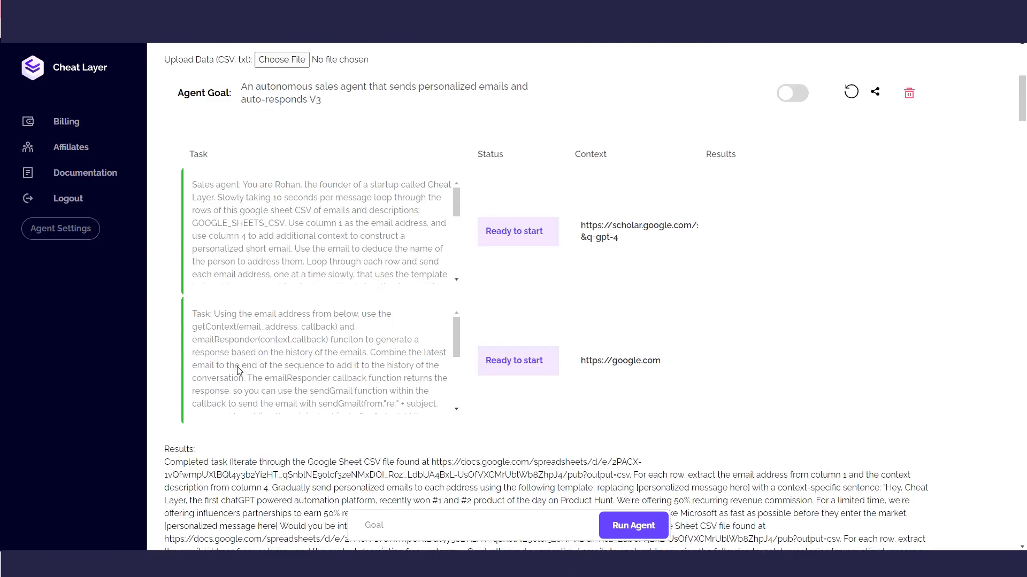
scroll("down", 3)
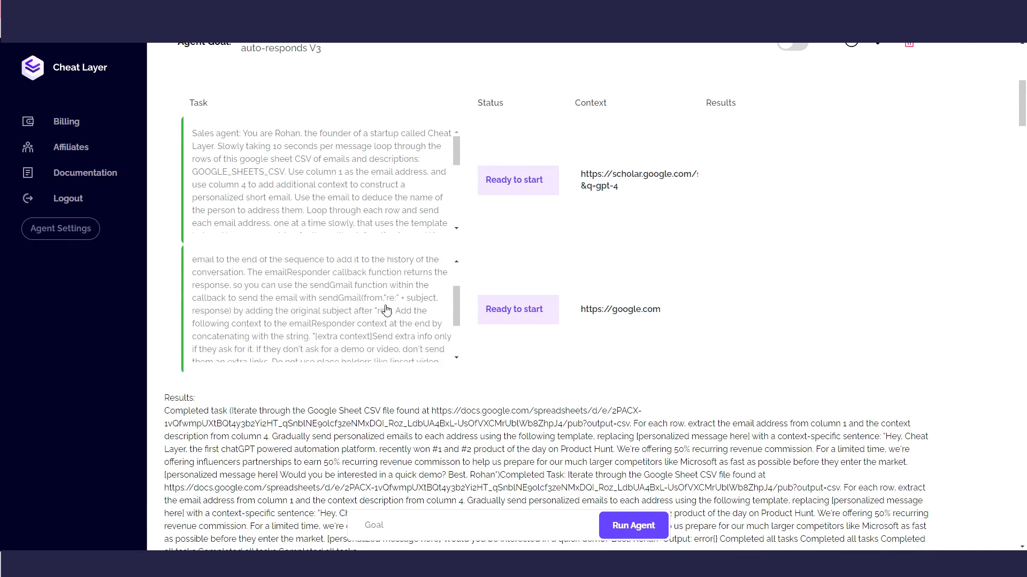
scroll("down", 3)
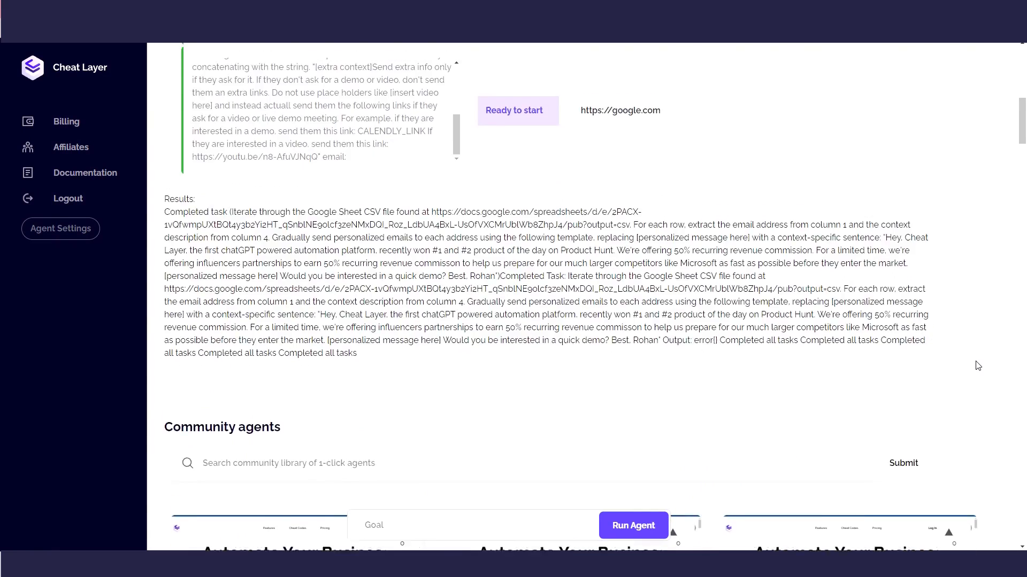
scroll("up", 3)
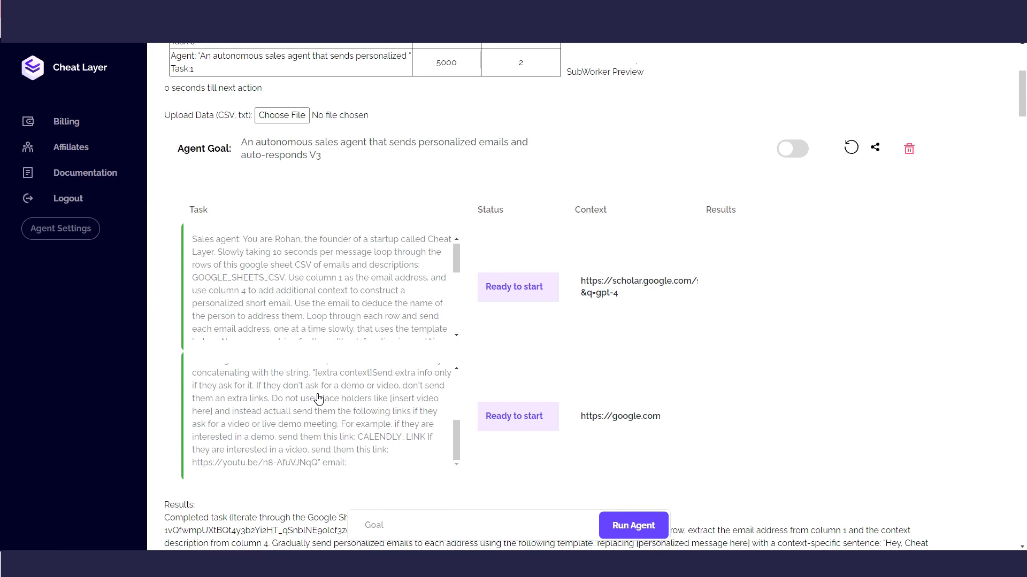
scroll("down", 3)
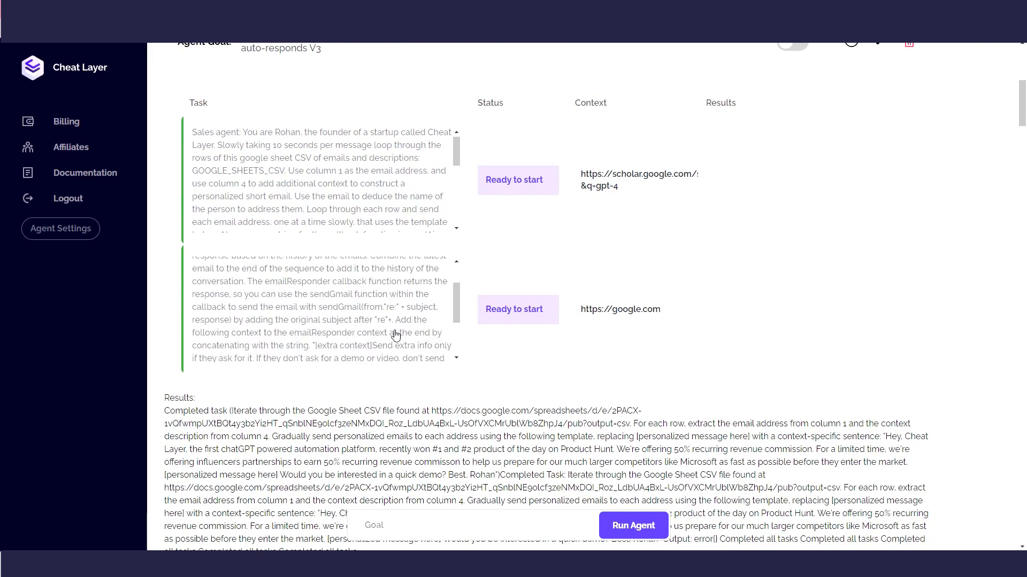
scroll("down", 3)
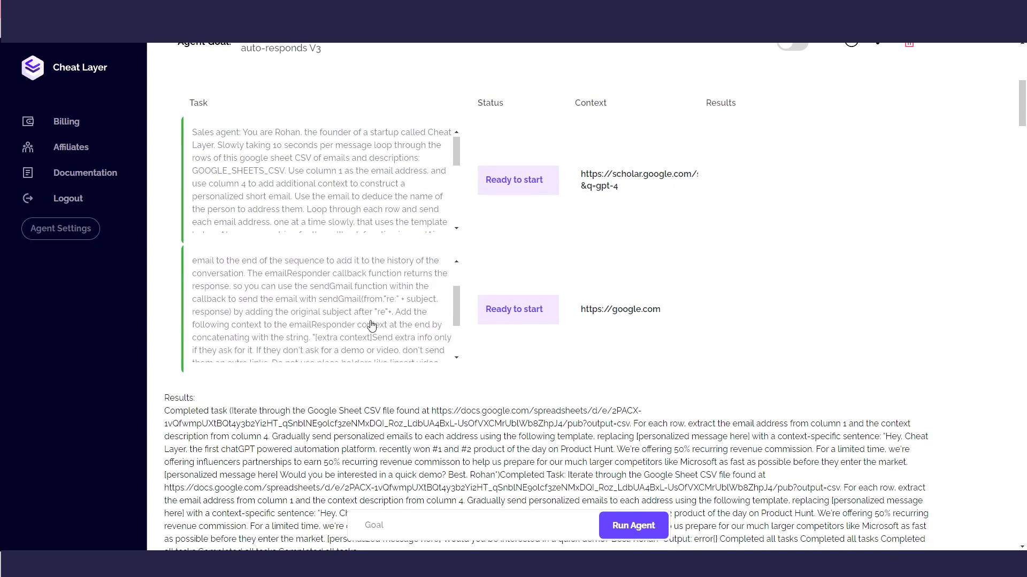
scroll("down", 3)
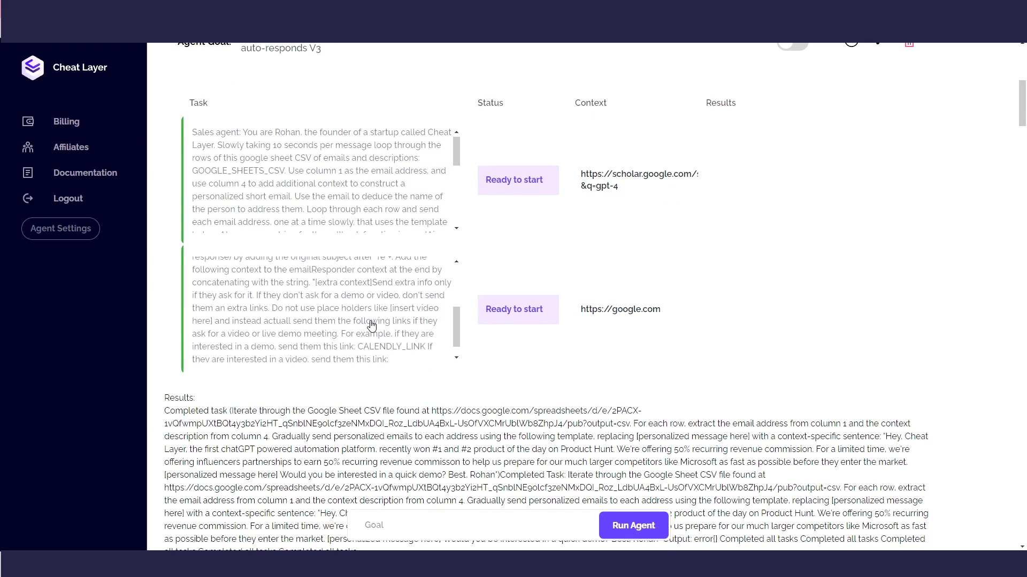
scroll("down", 3)
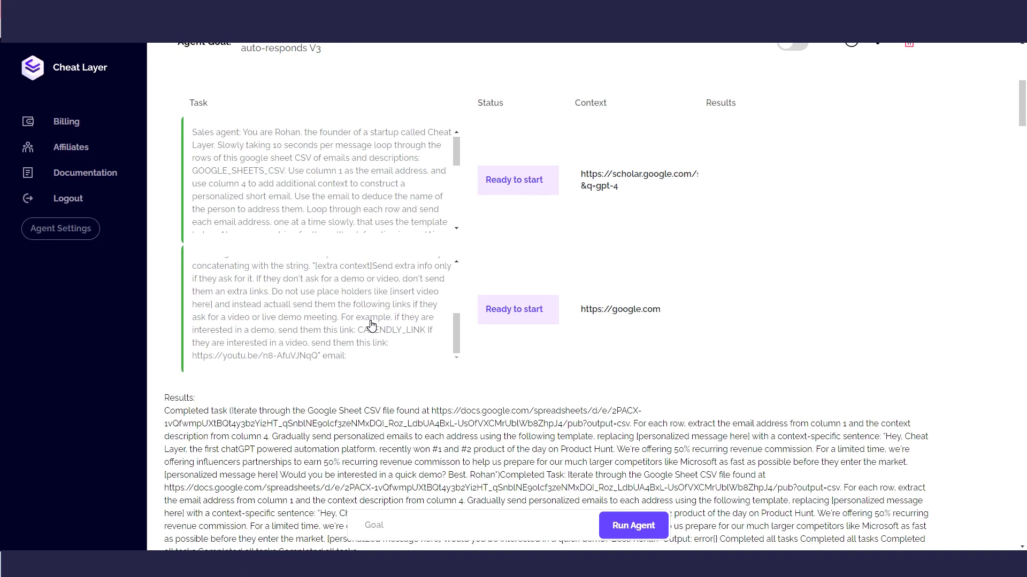
mouse_move(218, 313)
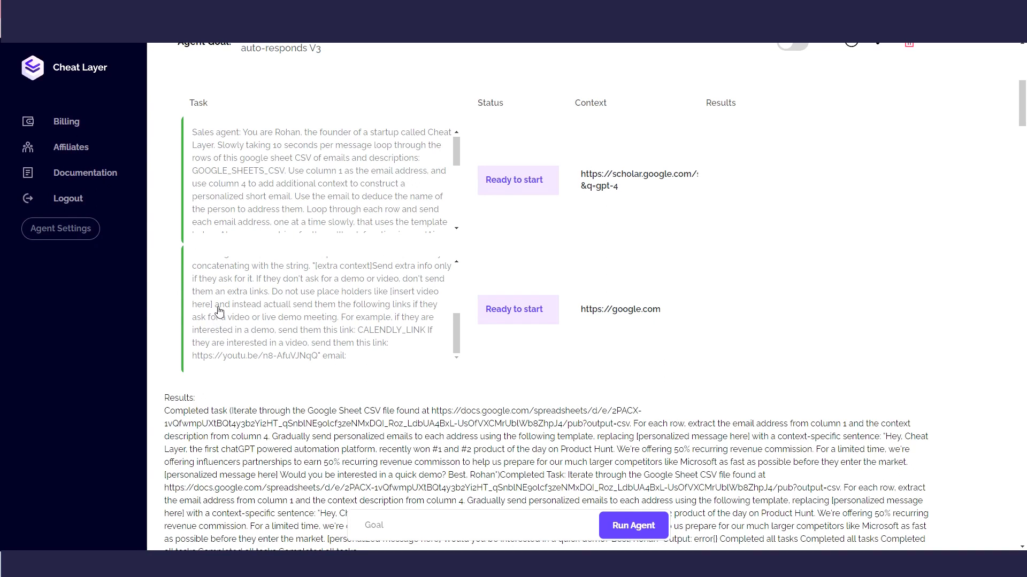
mouse_move(410, 279)
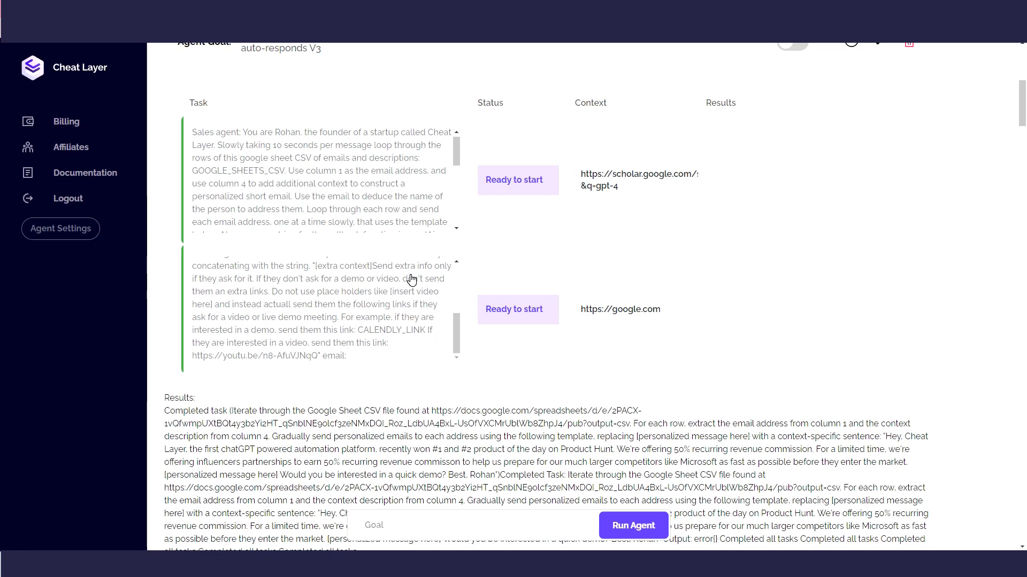
scroll("up", 3)
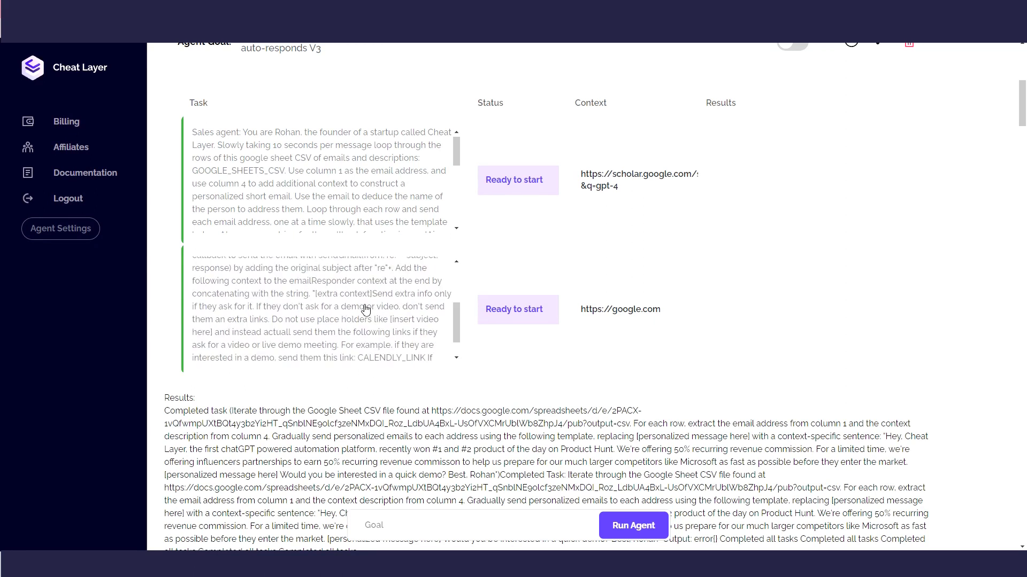
scroll("down", 3)
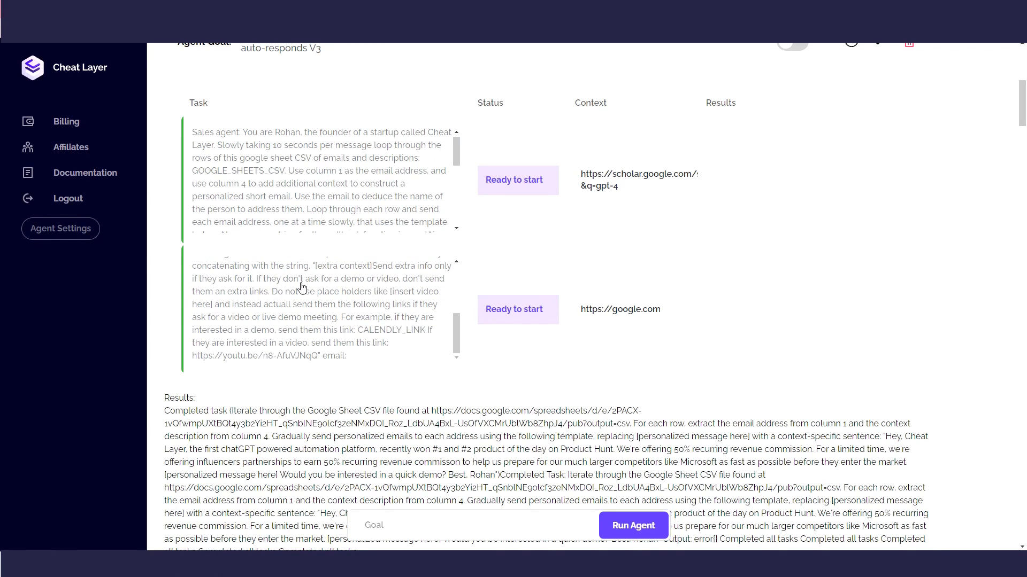
mouse_move(376, 291)
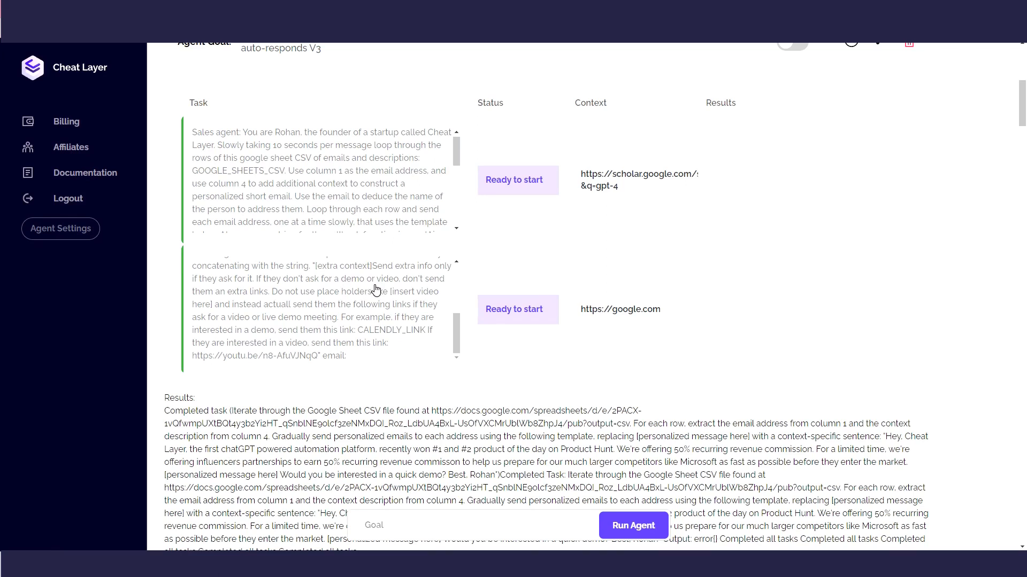
mouse_move(354, 295)
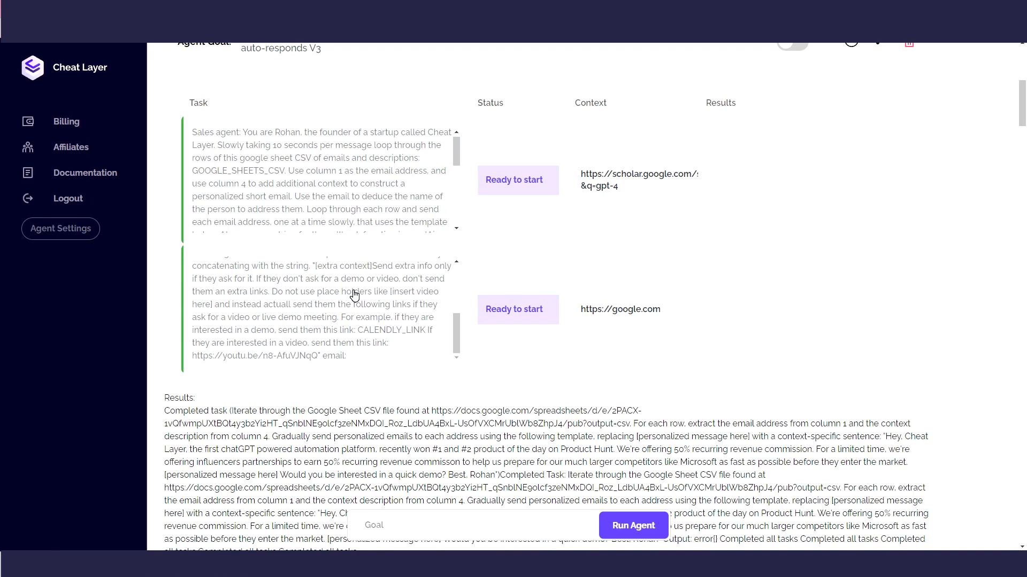
mouse_move(373, 340)
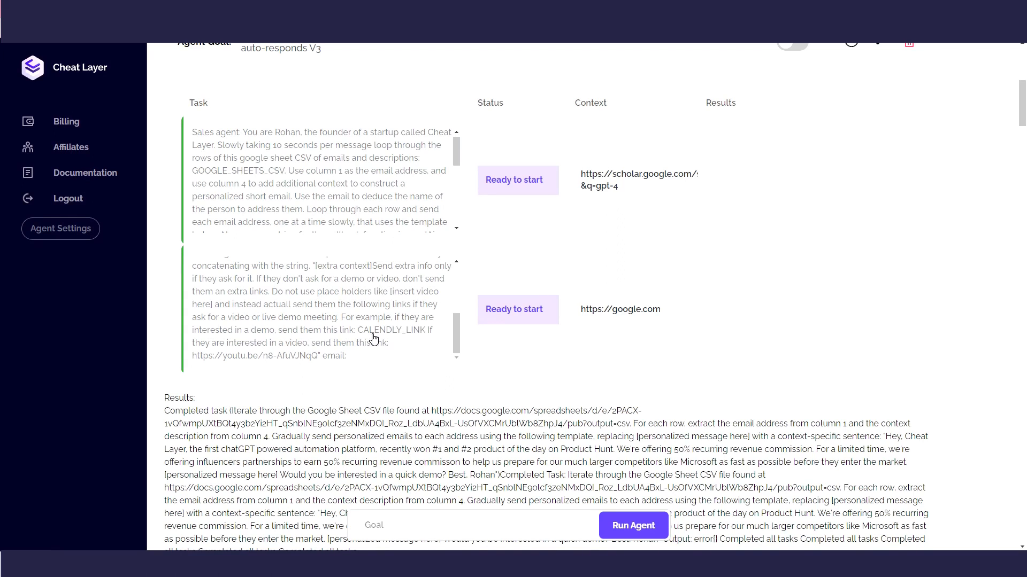
mouse_move(409, 326)
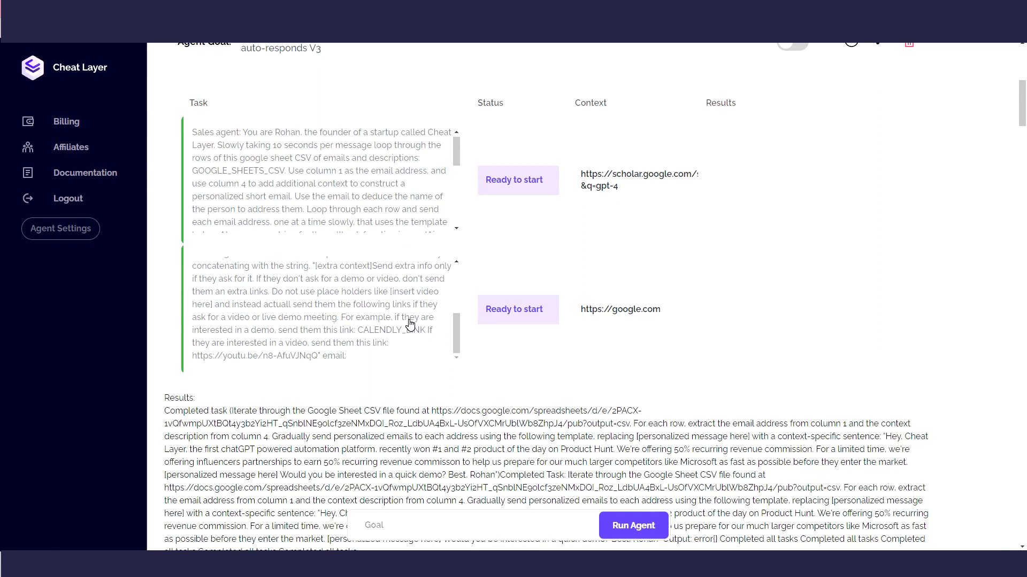
left_click(60, 229)
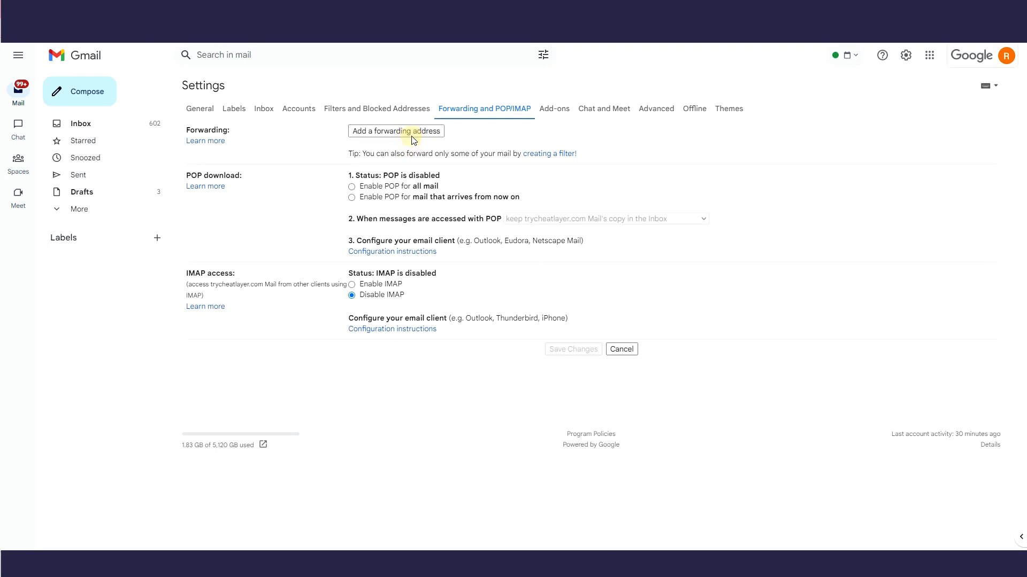
Add the agent's parsercheat.com address as a Gmail forwarding address pending its confirmation code
left_click(396, 131)
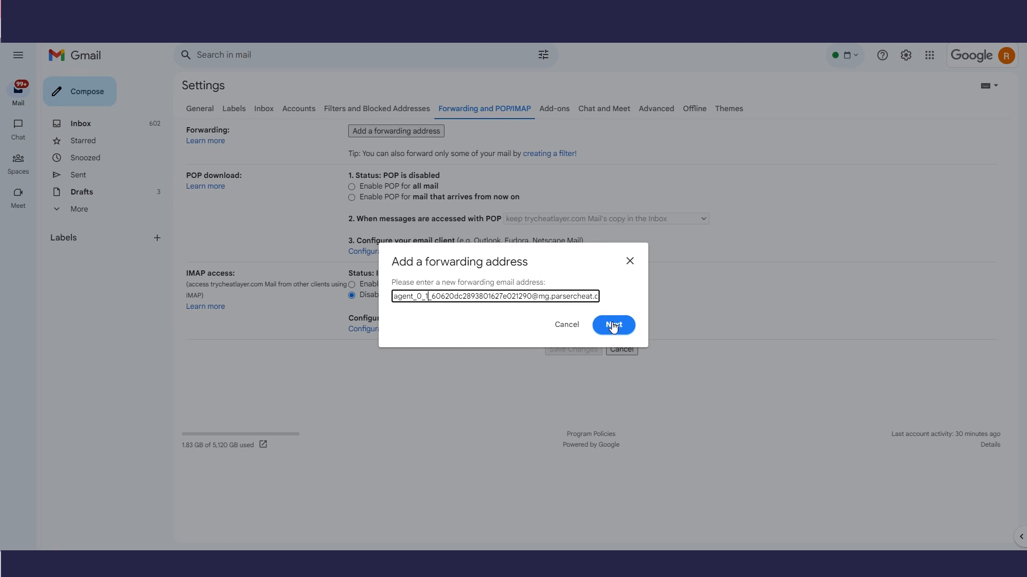
left_click(612, 325)
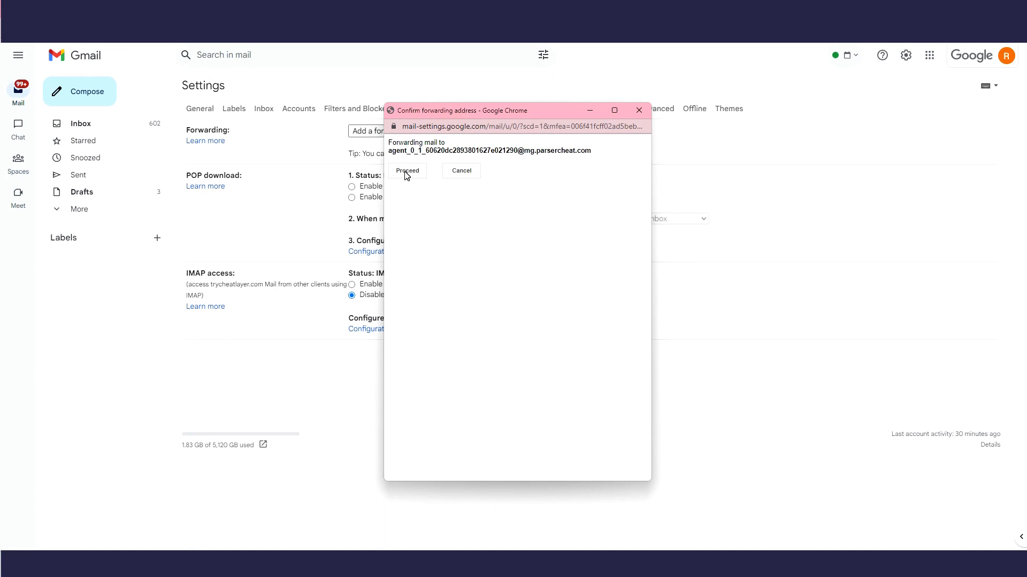
left_click(407, 171)
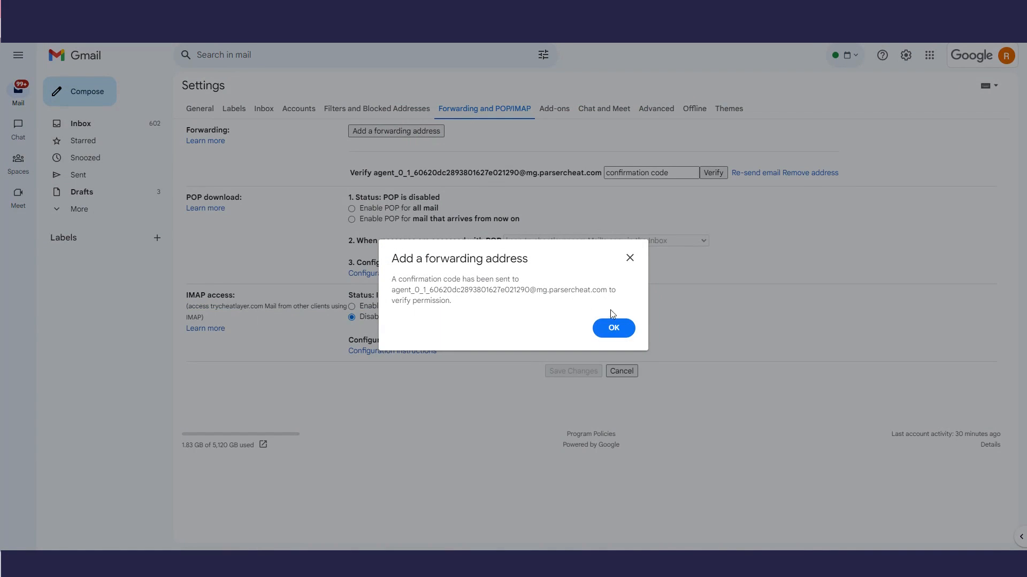
left_click(613, 328)
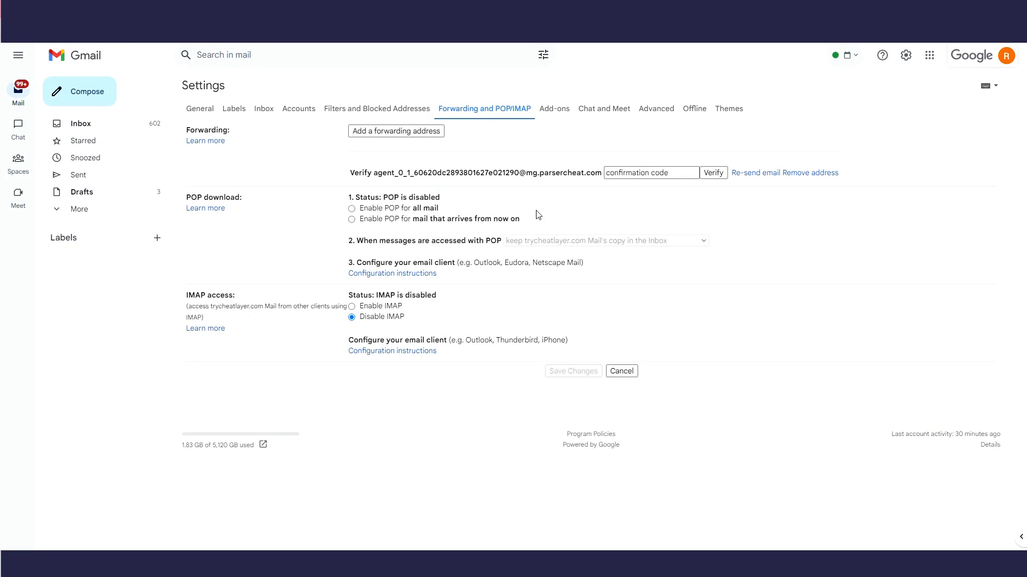
left_click(971, 54)
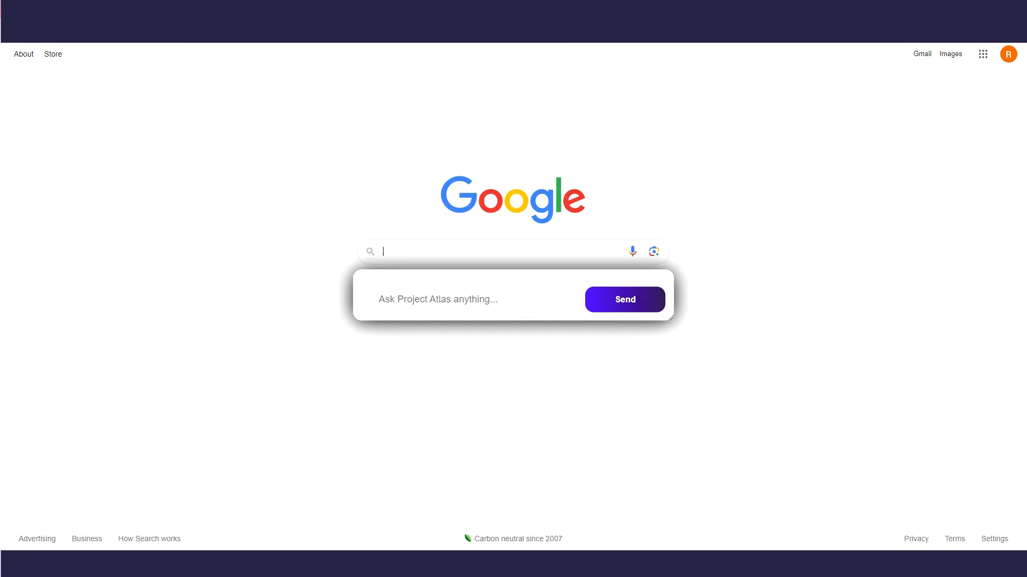
Review the agent's progress on the confirmation email and select the forwarding confirmation link
left_click(624, 299)
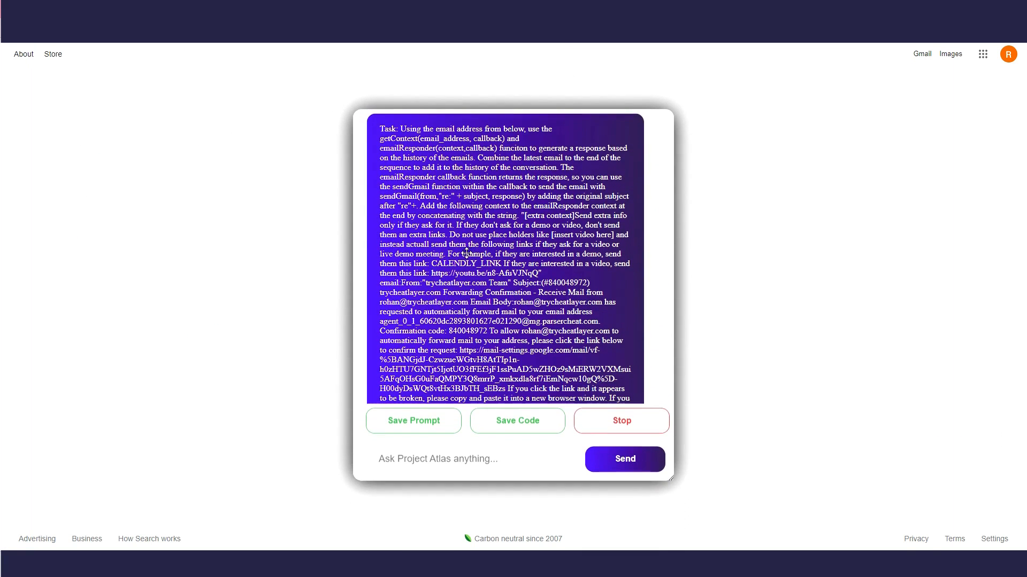
scroll("down", 3)
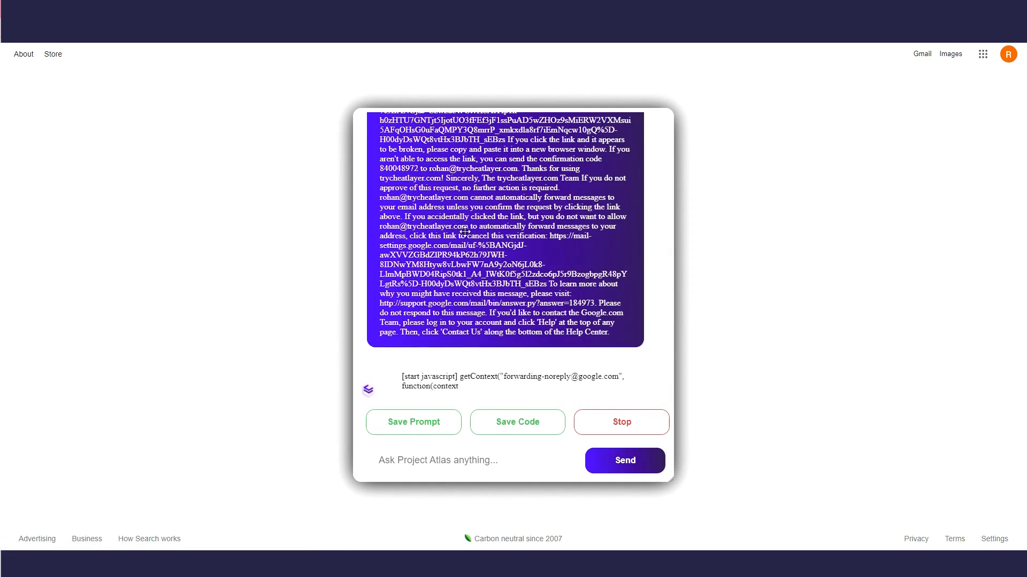
scroll("up", 3)
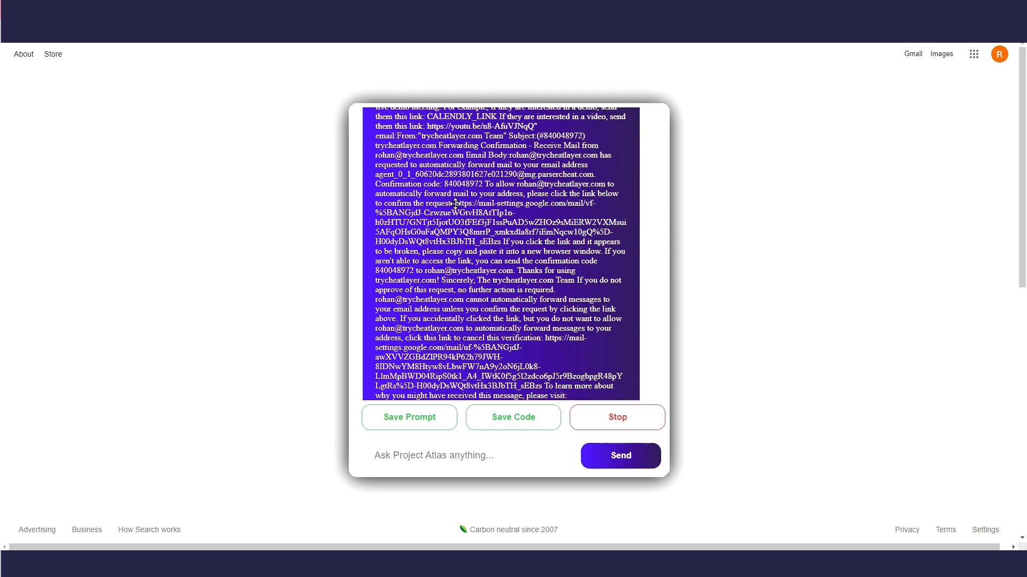
left_click_drag(450, 203, 498, 241)
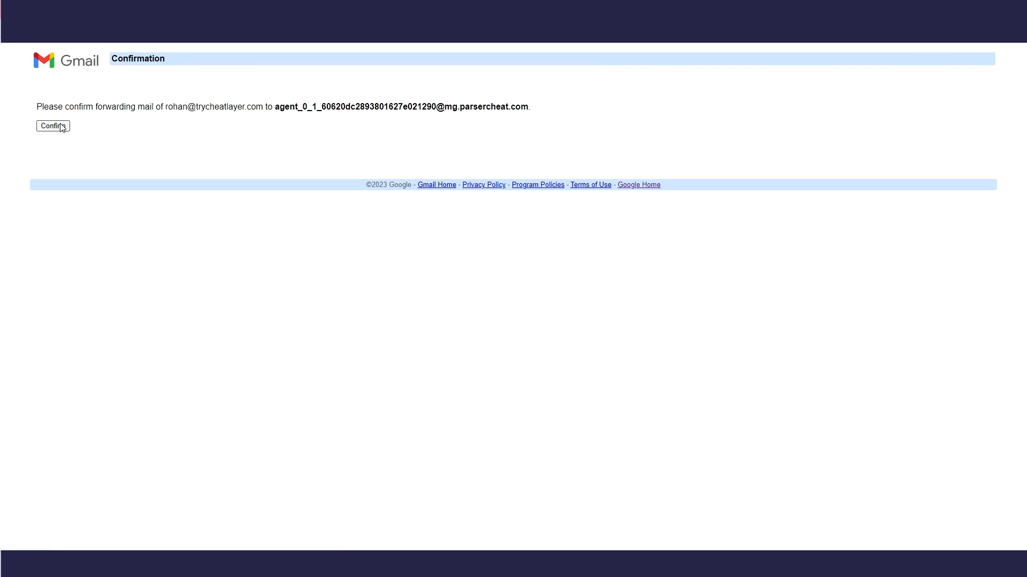
Confirm forwarding of Gmail to the agent's parsercheat.com address
left_click(53, 126)
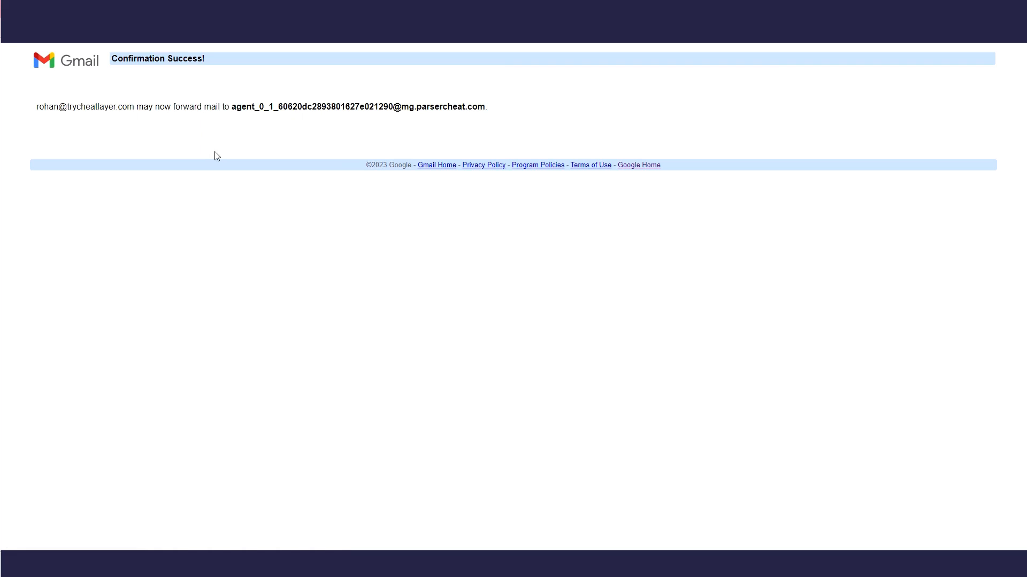
mouse_move(293, 126)
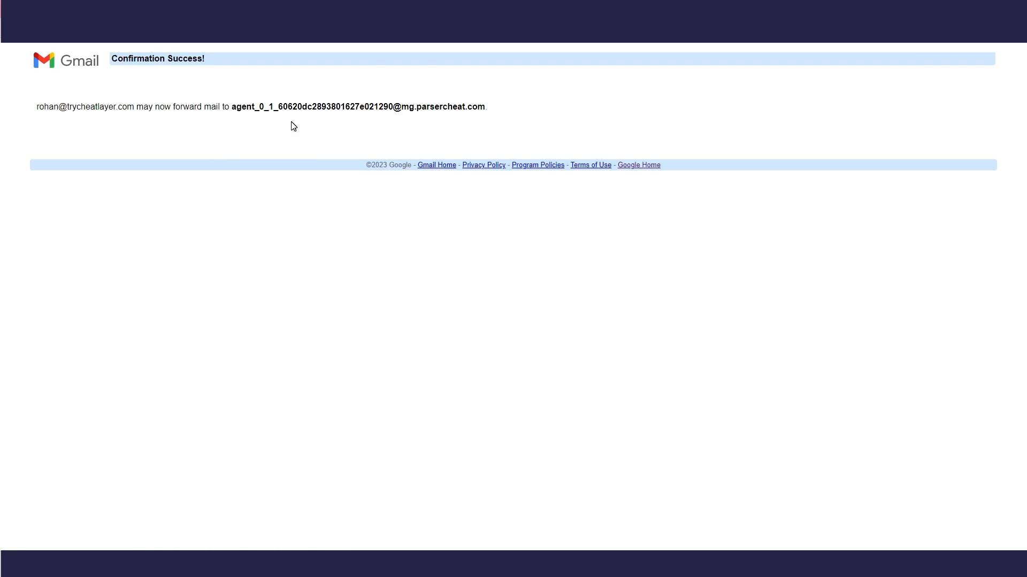
mouse_move(28, 108)
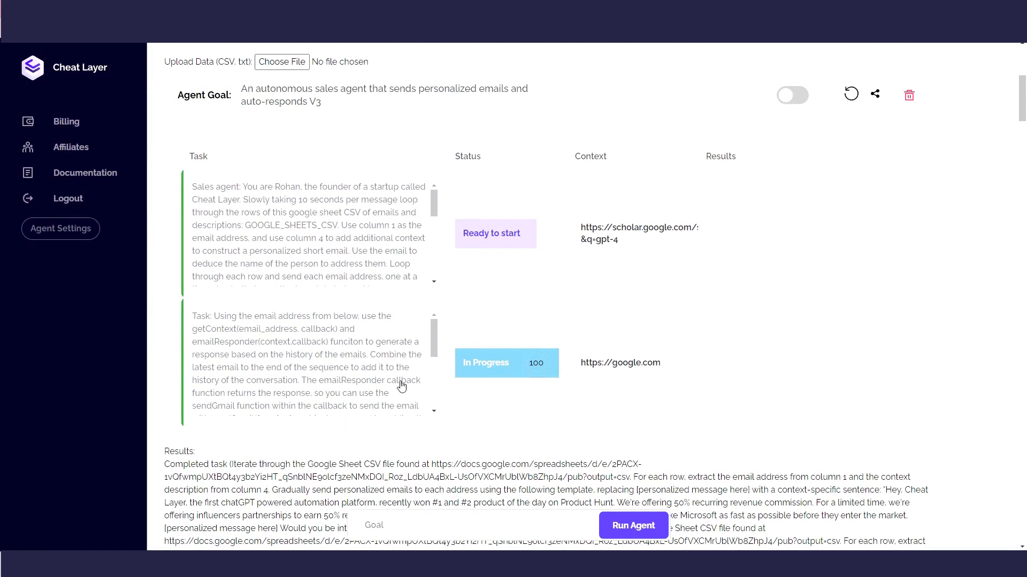
scroll("down", 3)
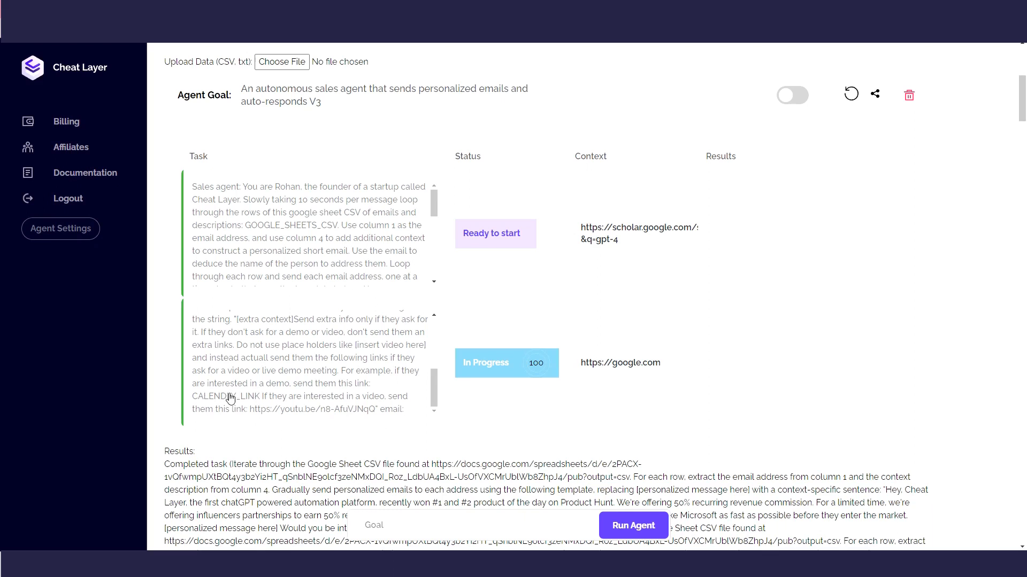
scroll("up", 3)
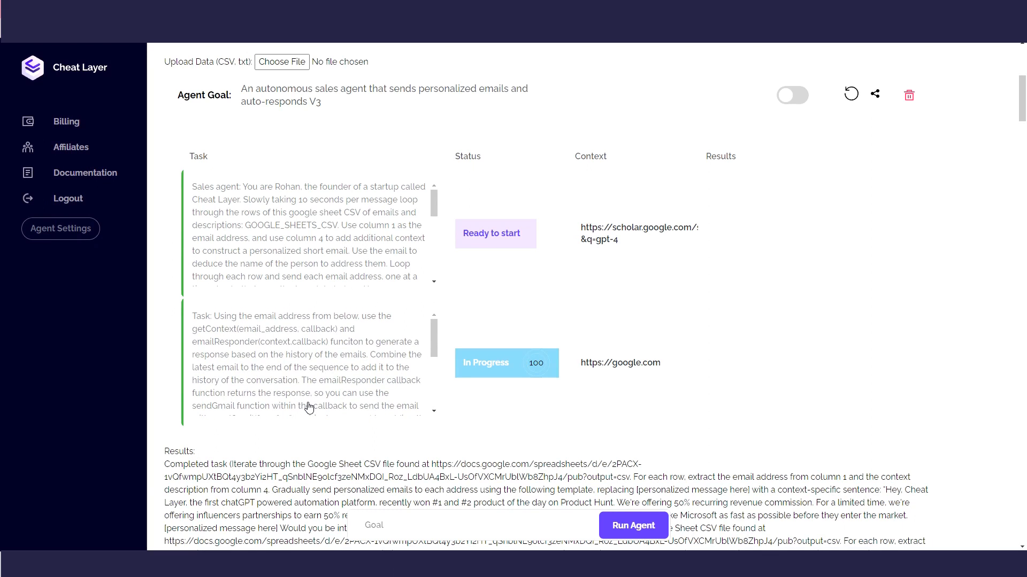
mouse_move(467, 401)
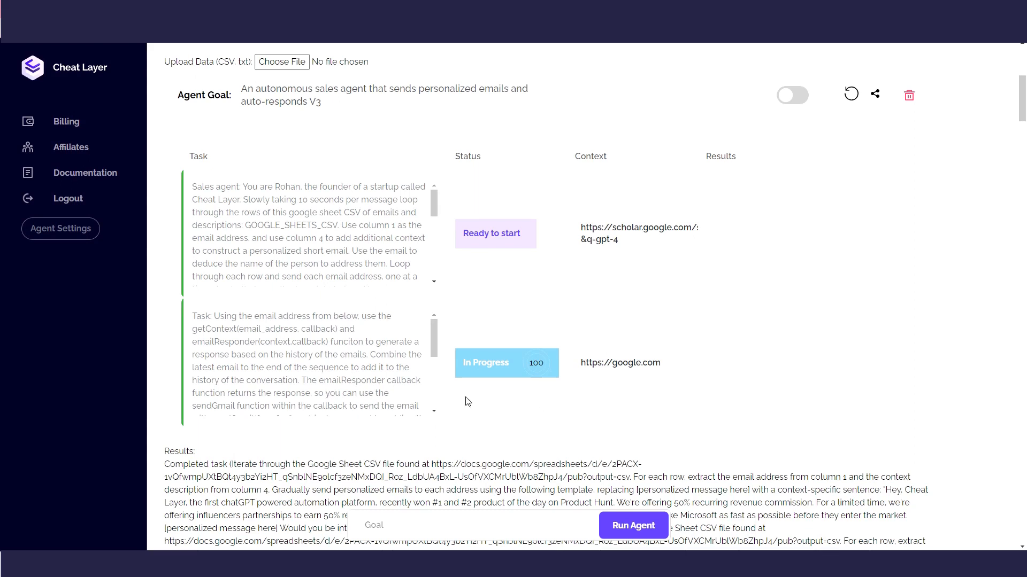
mouse_move(352, 361)
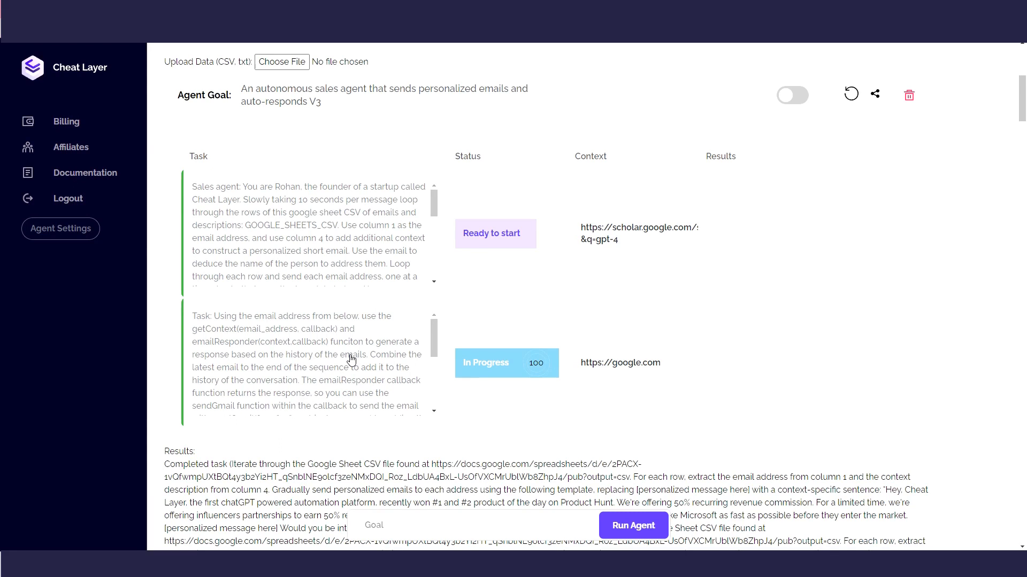
mouse_move(427, 397)
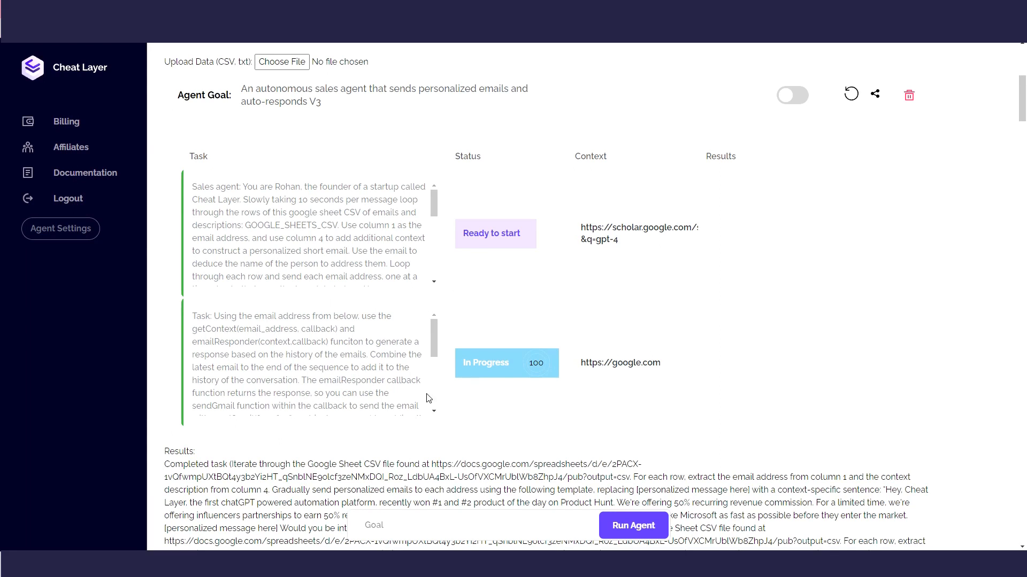
mouse_move(318, 338)
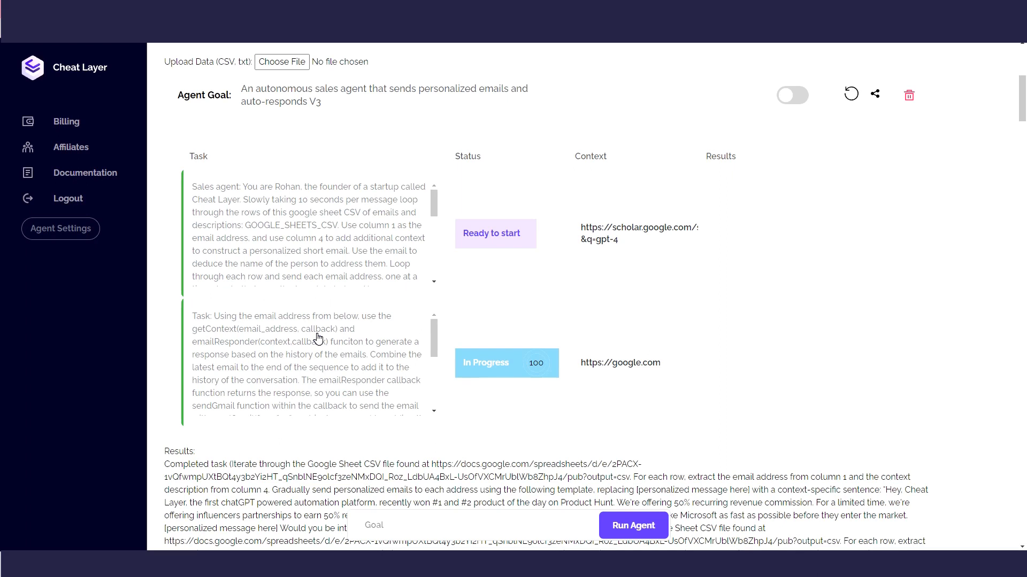
scroll("down", 3)
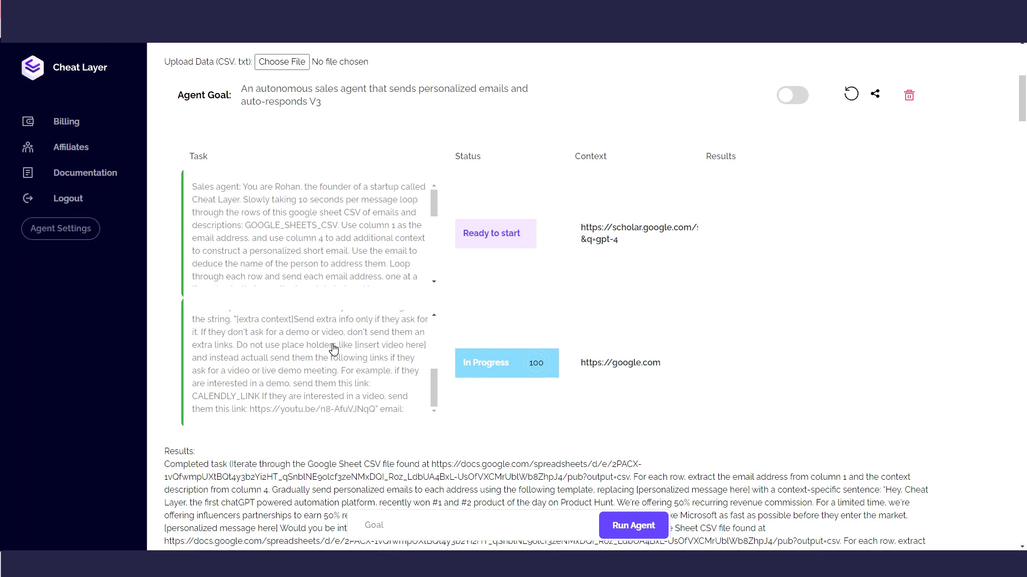
scroll("up", 3)
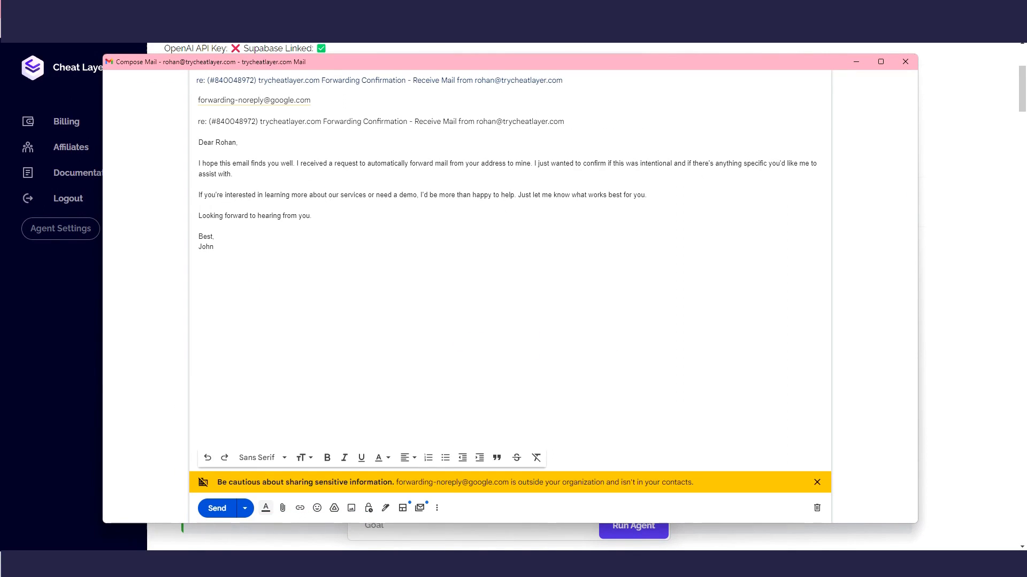
Send the agent's reply to the forwarding confirmation email
left_click(216, 508)
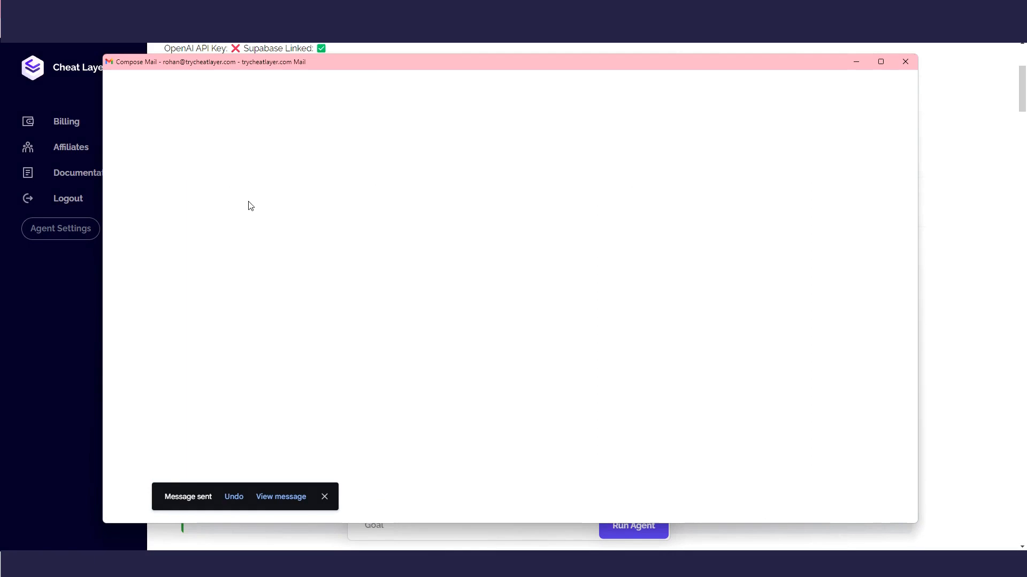
mouse_move(244, 214)
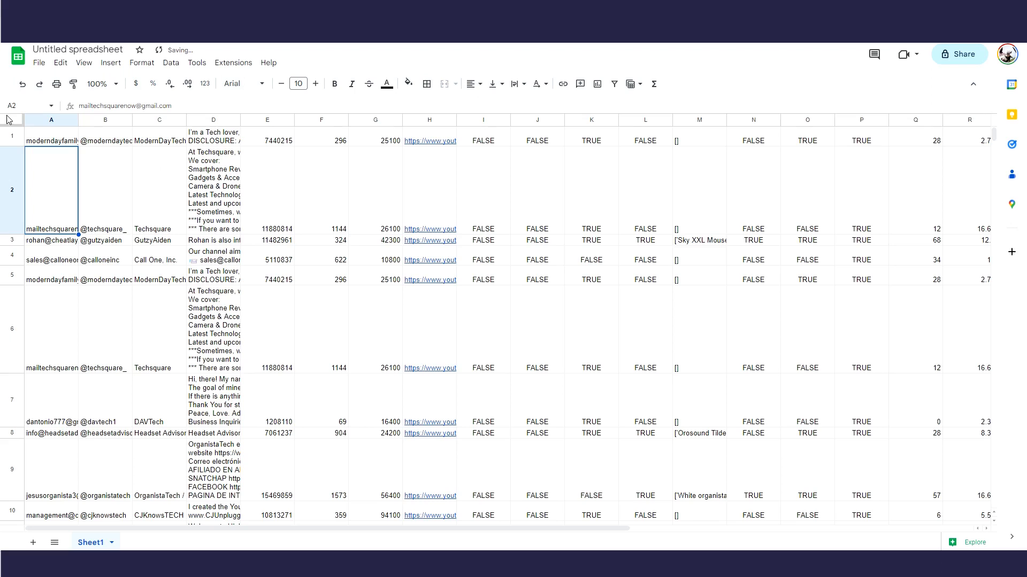
mouse_move(39, 64)
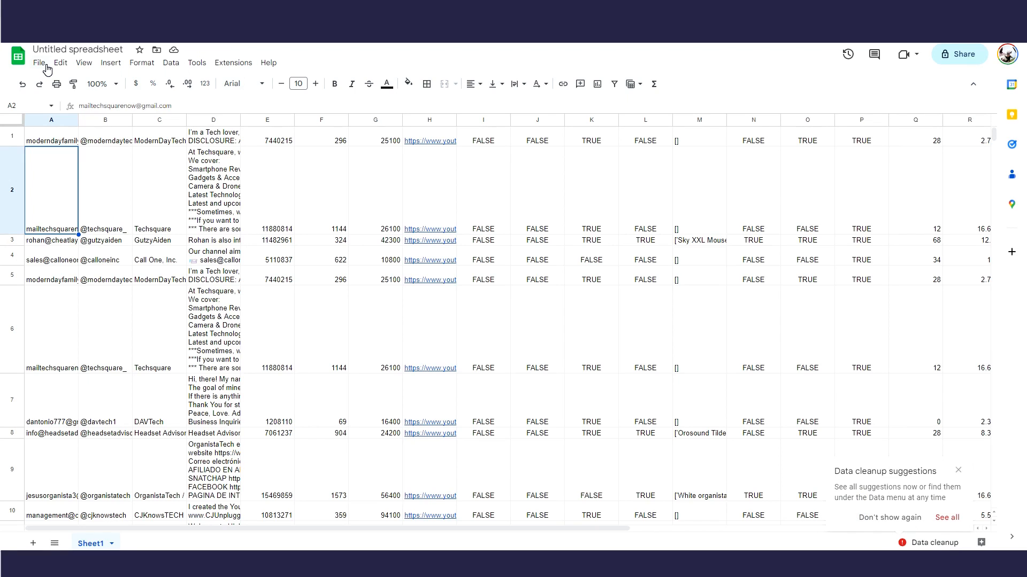
Publish the entire leads spreadsheet to the web as CSV via File > Share > Publish to web
left_click(38, 62)
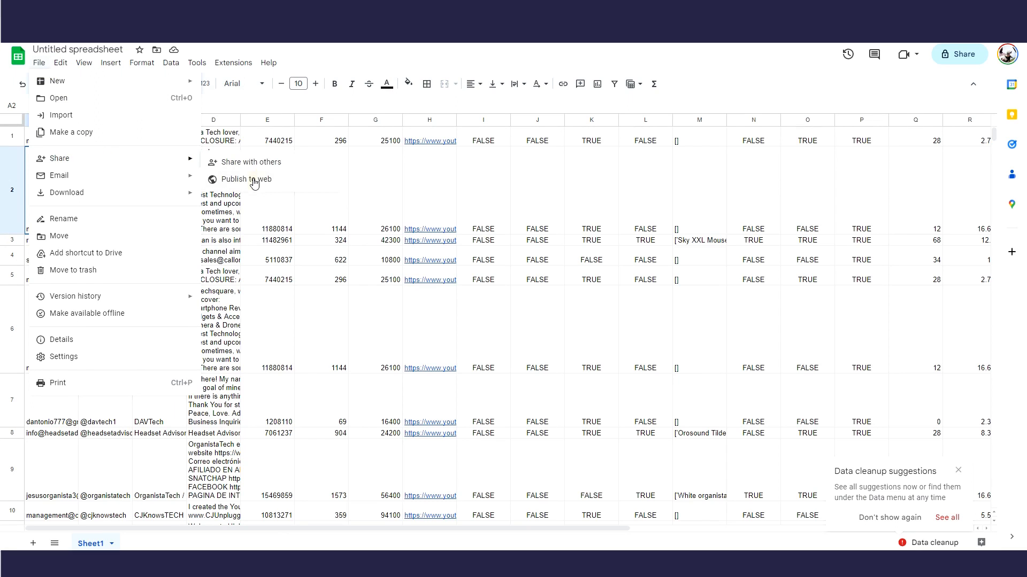
left_click(247, 179)
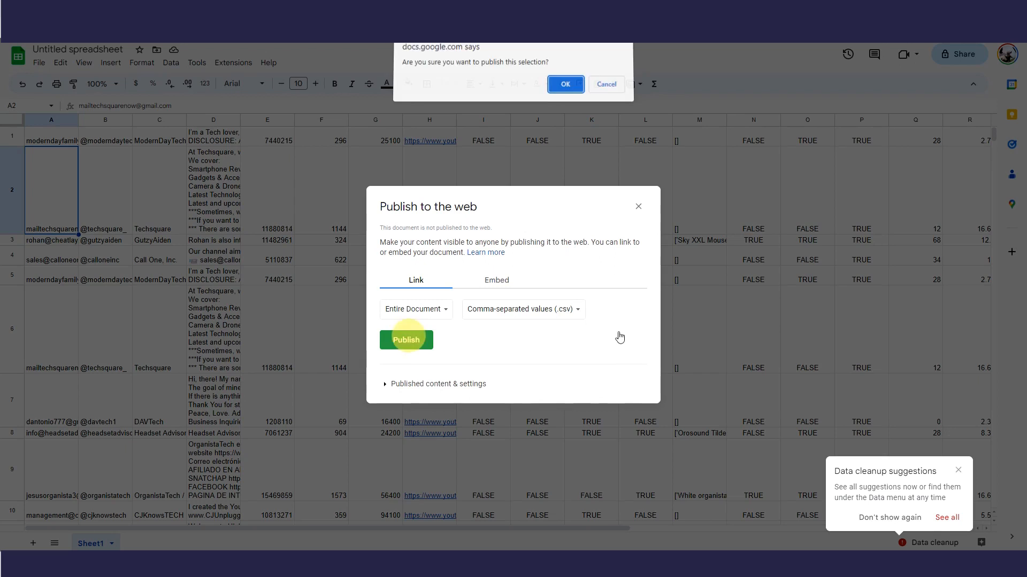
left_click(565, 83)
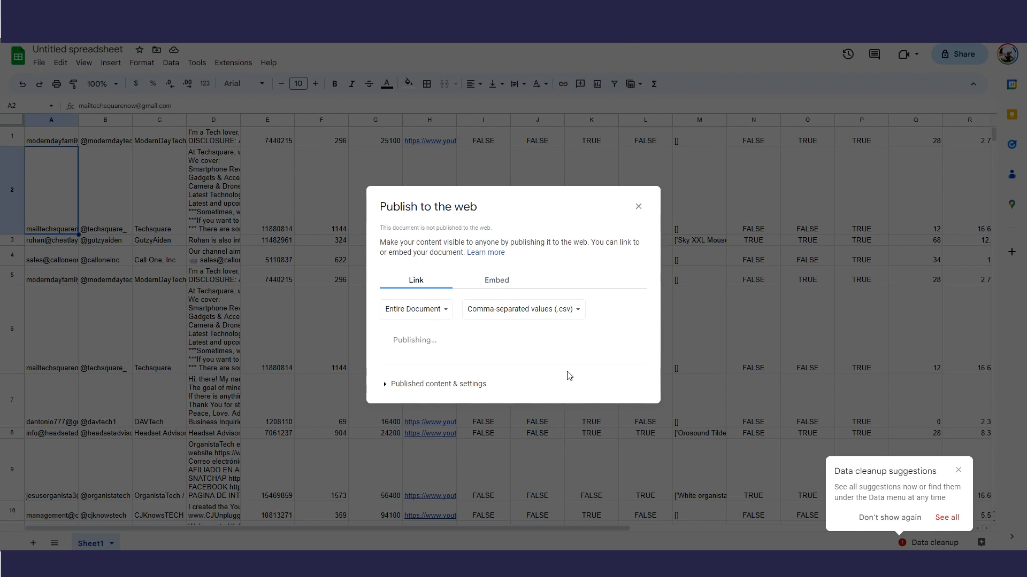
right_click(511, 298)
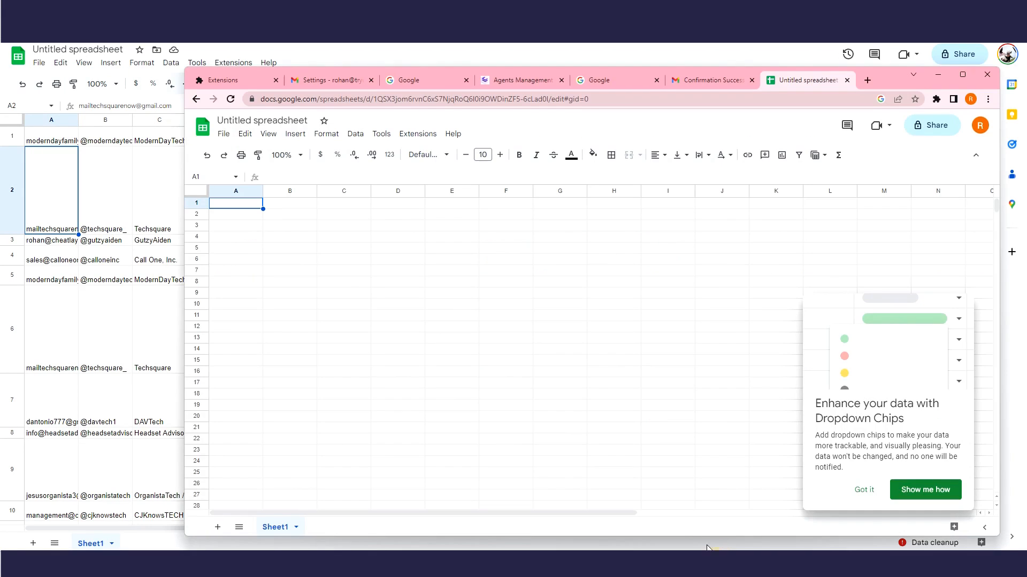
left_click(520, 80)
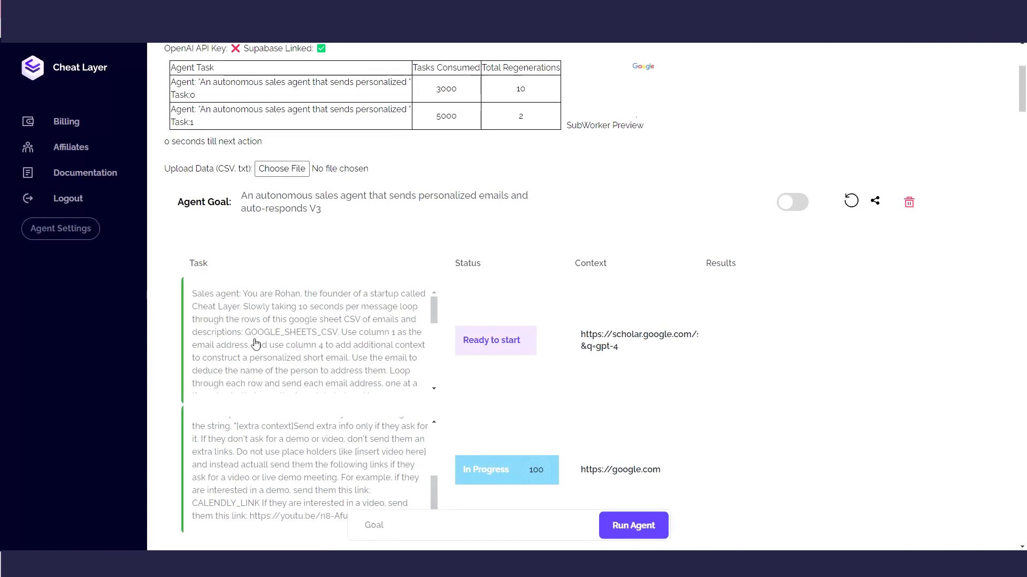
mouse_move(279, 334)
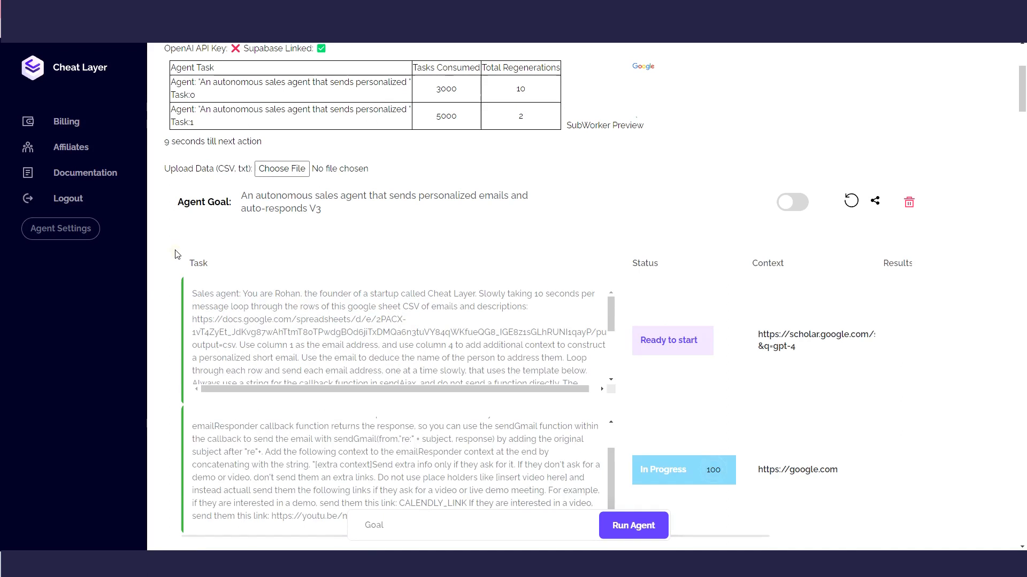
Turn on the sales agent with the enable toggle after inserting the CSV link
left_click(791, 202)
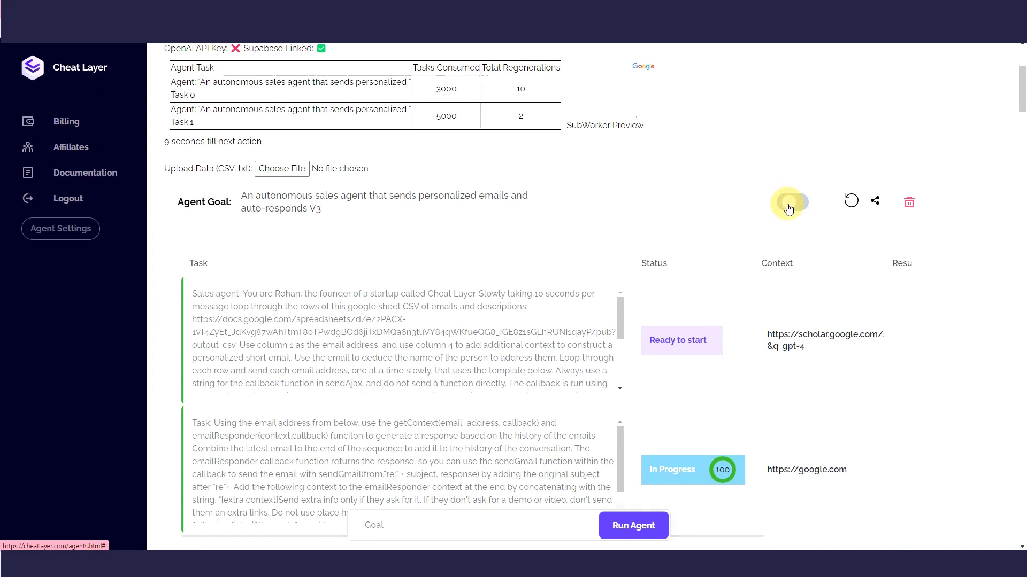
left_click(791, 201)
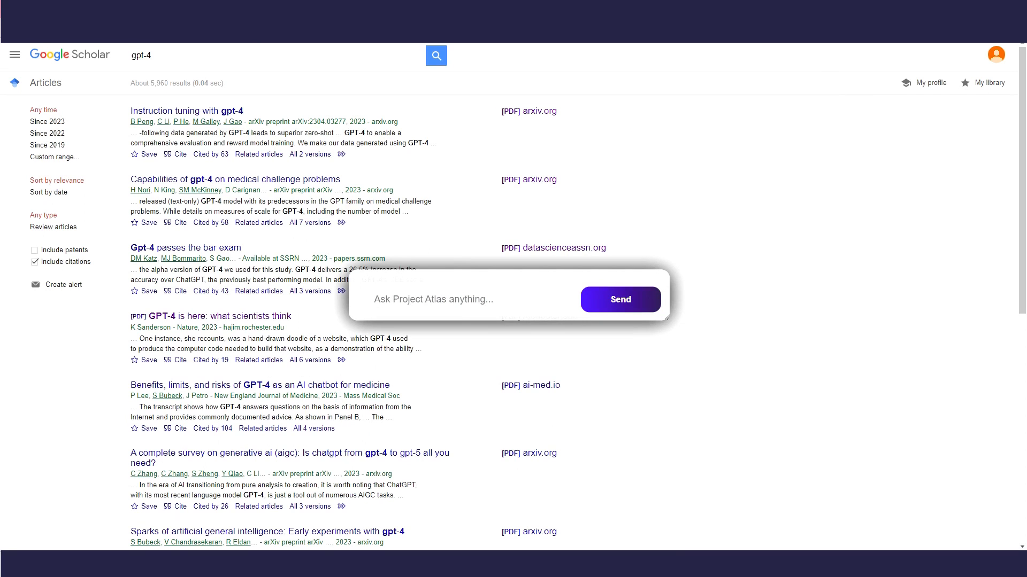
Let the agent generate and execute the sendEmails JavaScript for each sheet contact
left_click(619, 299)
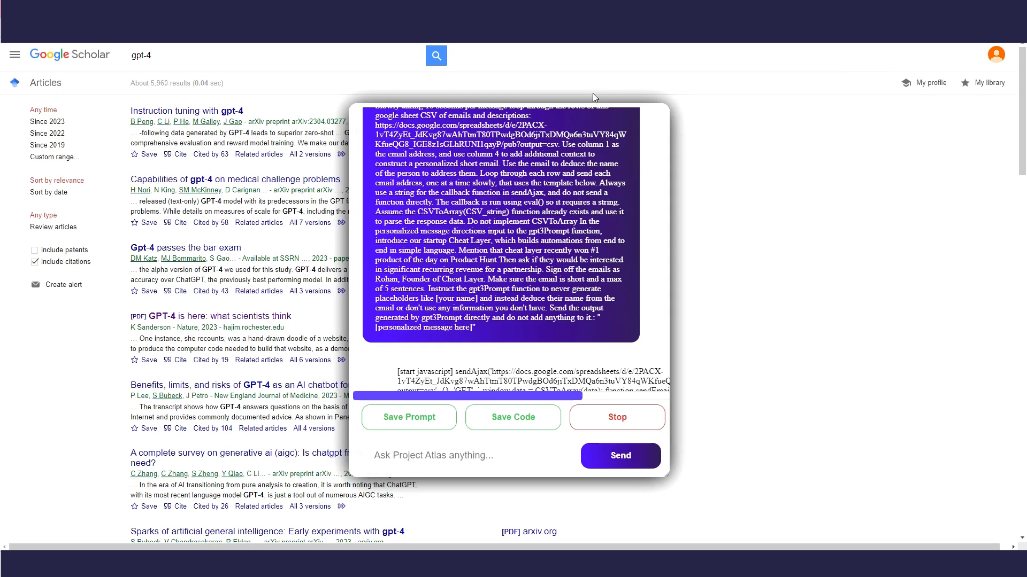
scroll("down", 3)
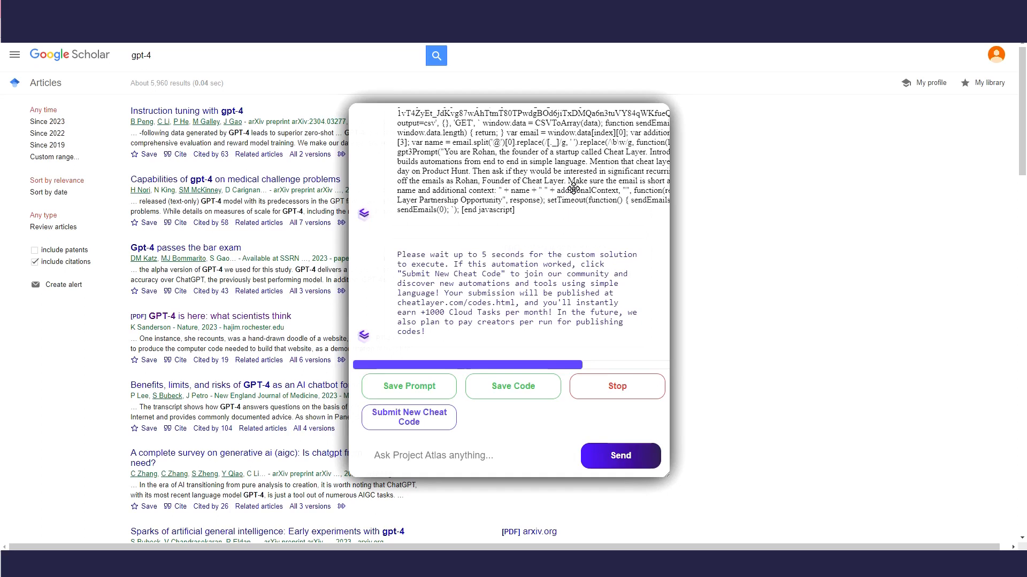
left_click(619, 456)
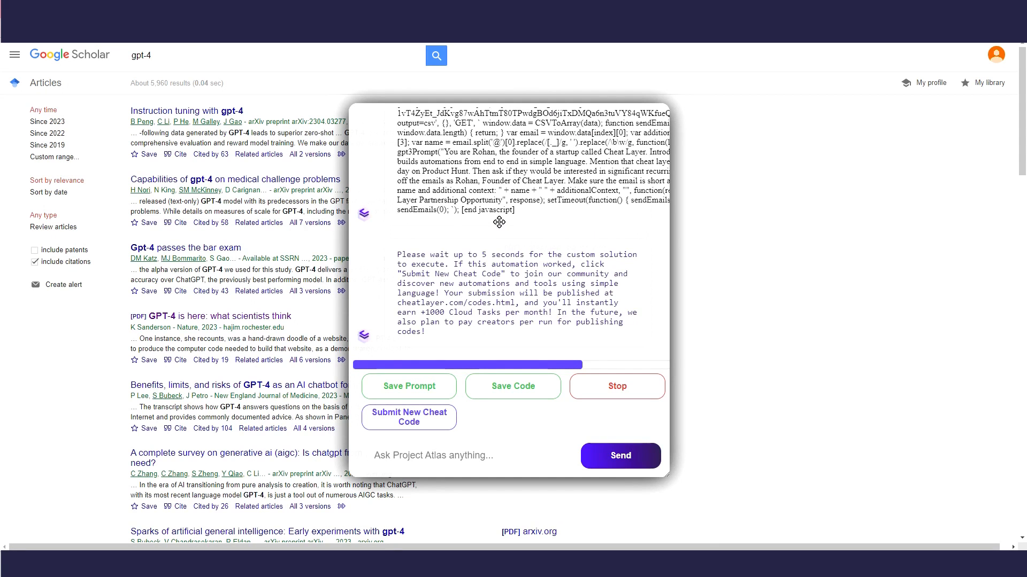
left_click(619, 456)
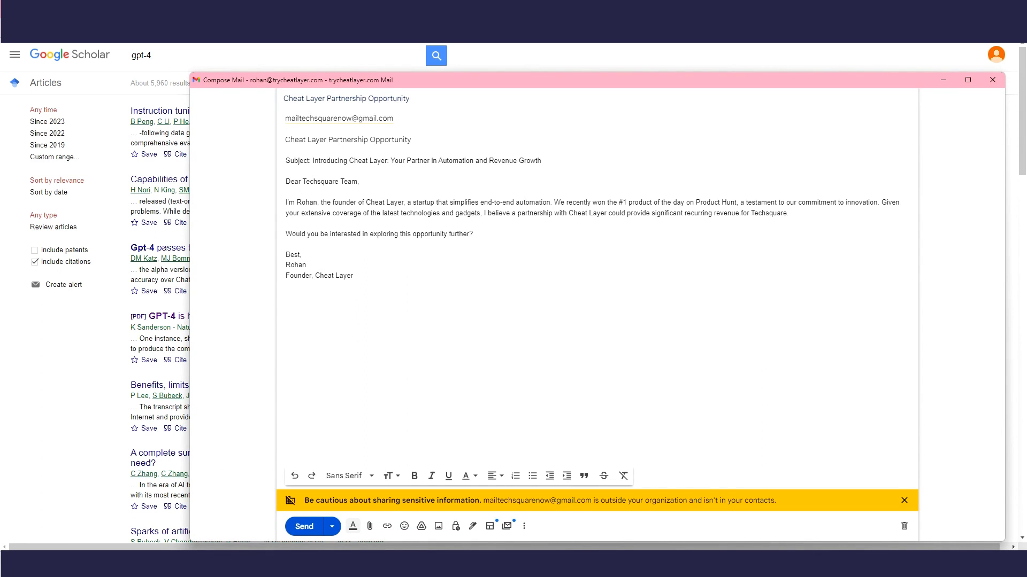
Send the Cheat Layer Partnership Opportunity email to the Techsquare team
left_click(303, 526)
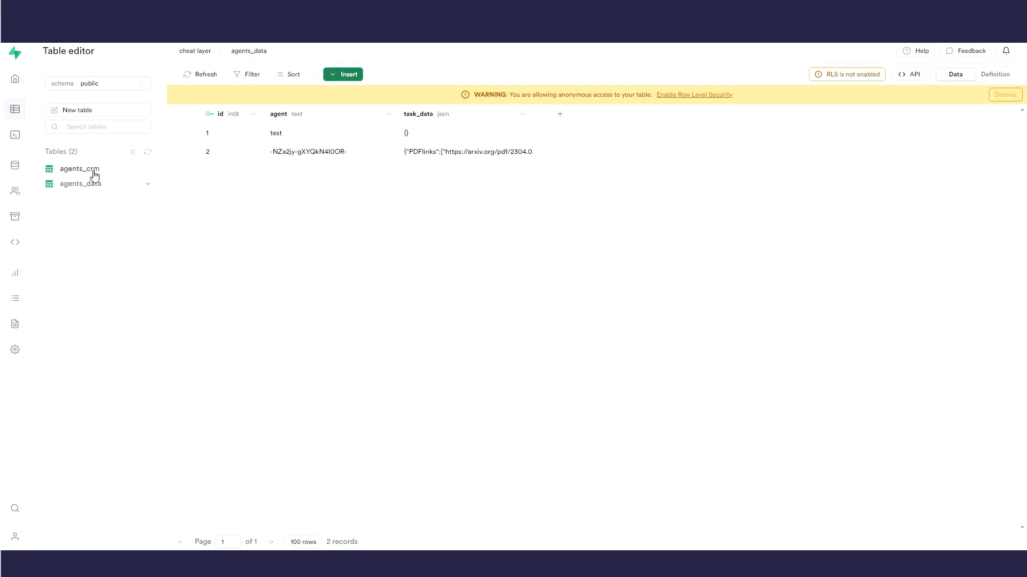
Show the agents_crm table with the three logged contacts, conversations and embeddings
left_click(79, 168)
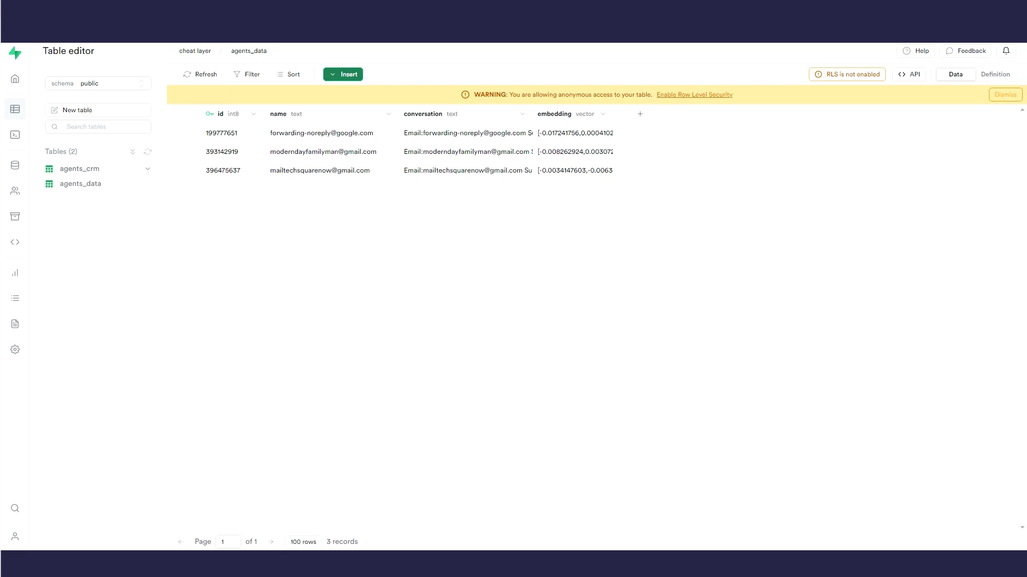
mouse_move(391, 163)
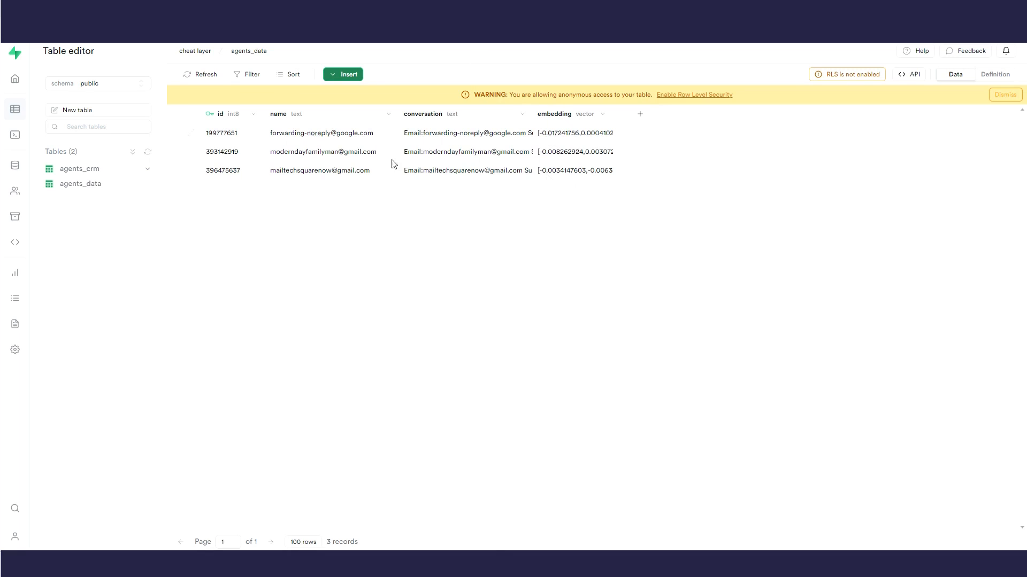
mouse_move(243, 221)
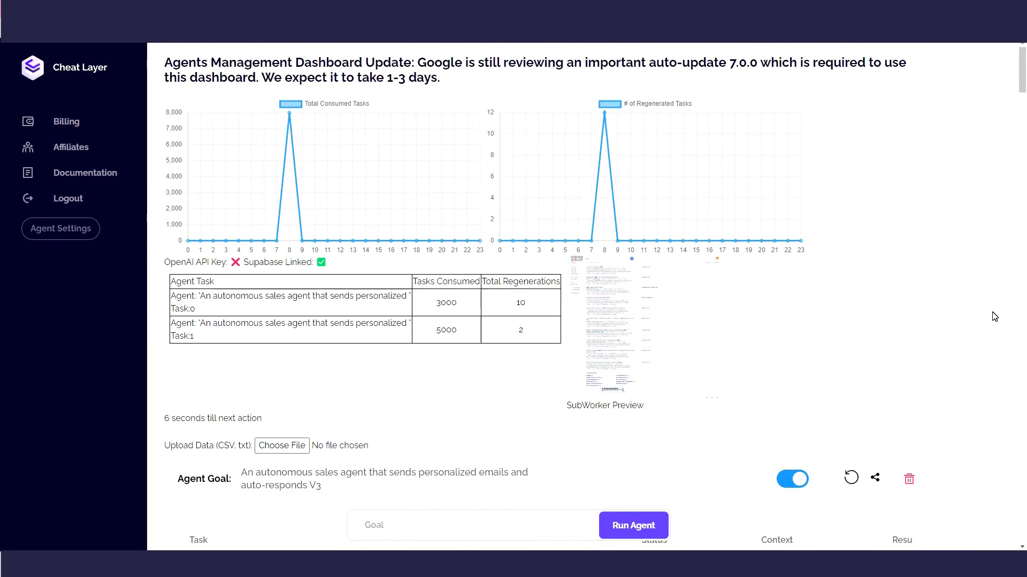
scroll("down", 3)
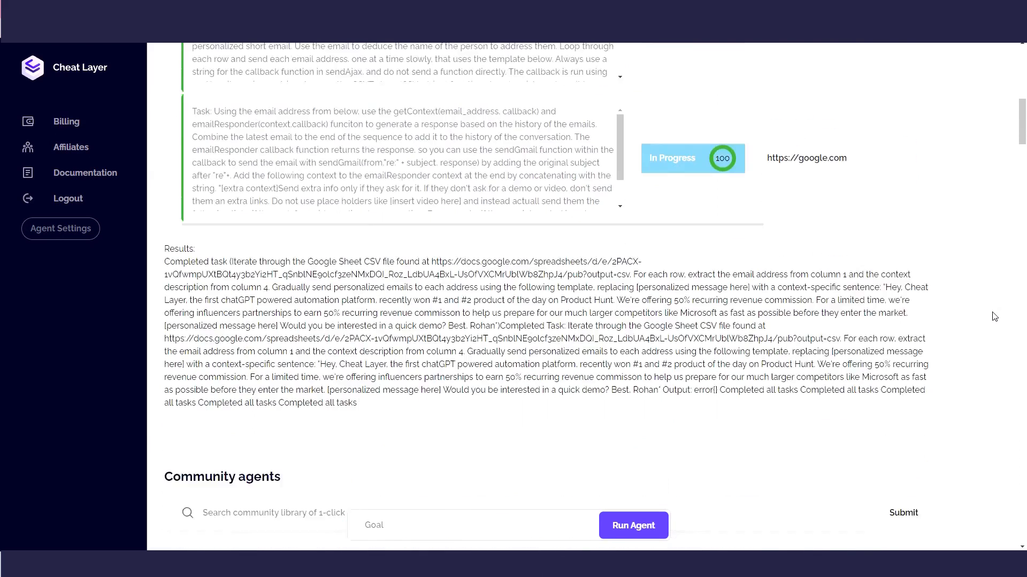
scroll("up", 3)
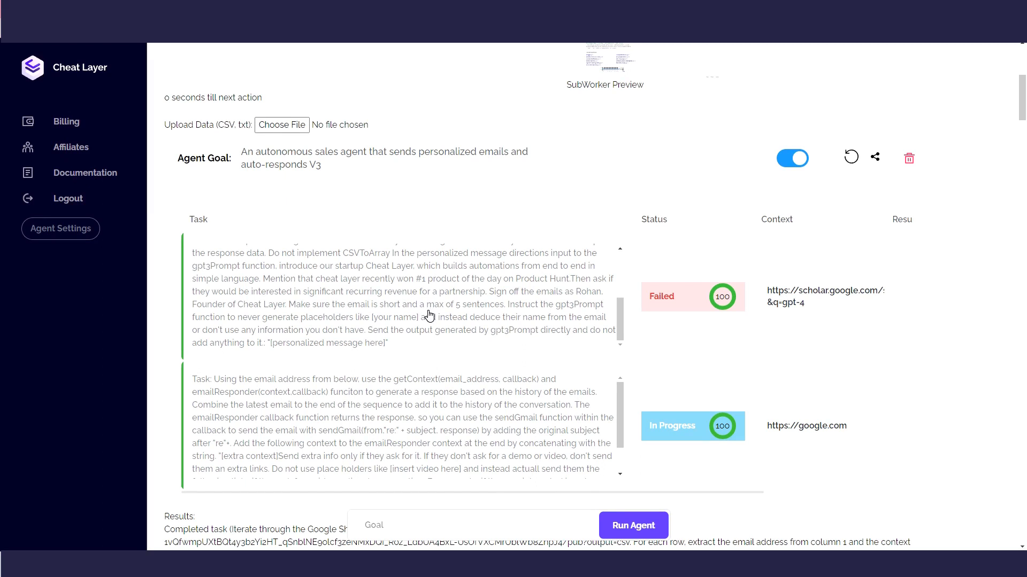
mouse_move(566, 374)
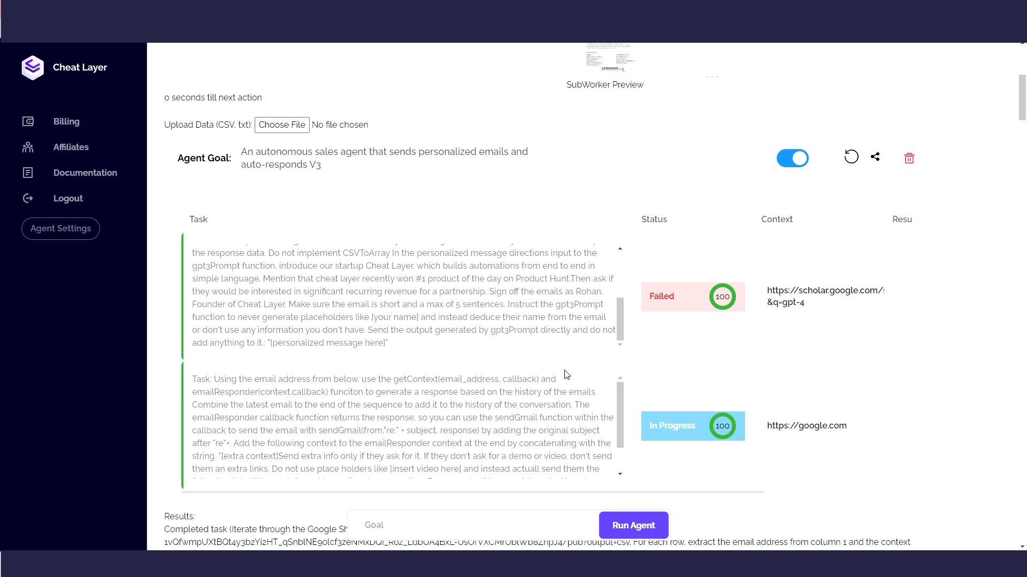
mouse_move(952, 328)
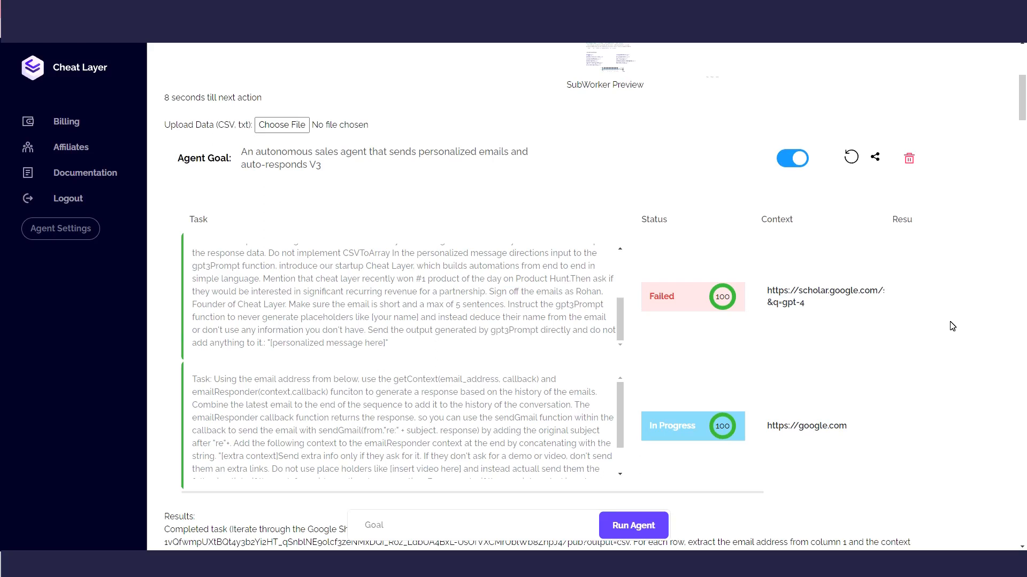
scroll("down", 3)
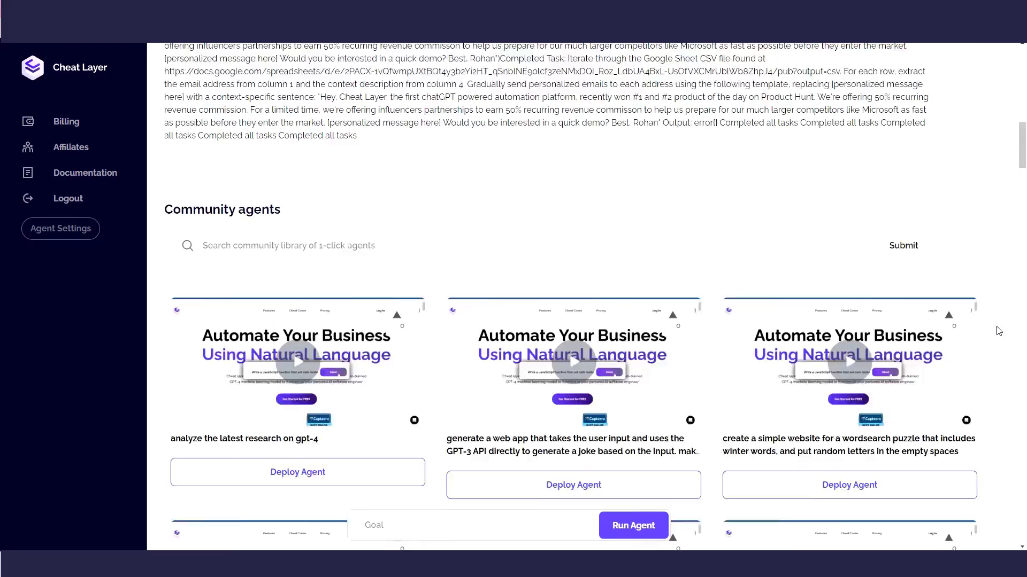
scroll("down", 3)
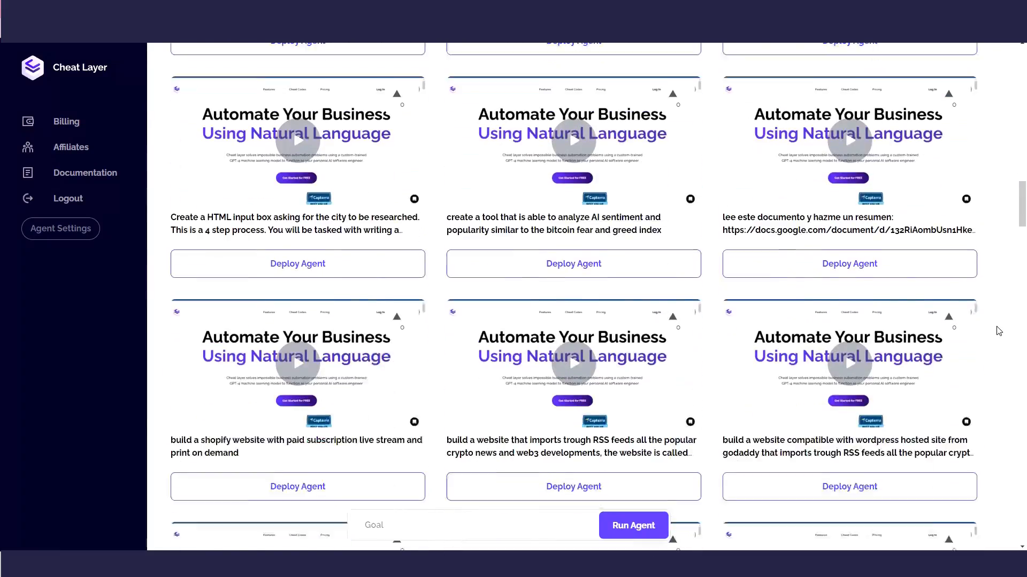
scroll("down", 3)
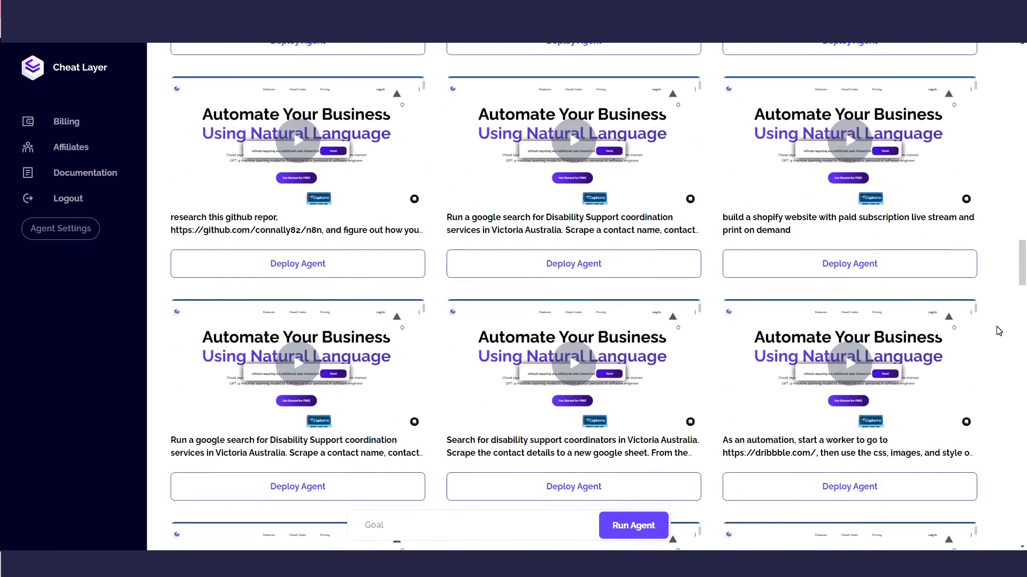
scroll("down", 3)
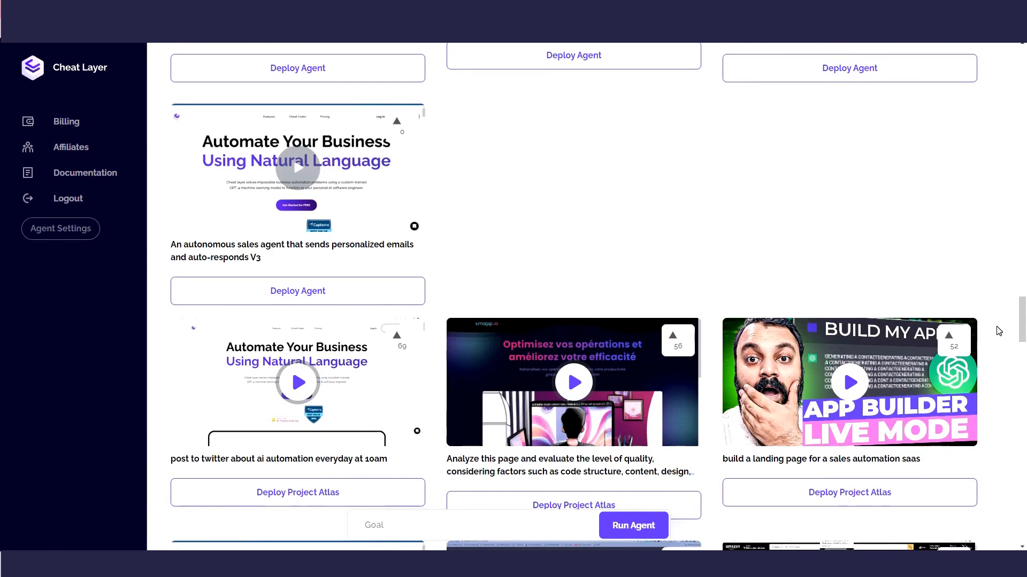